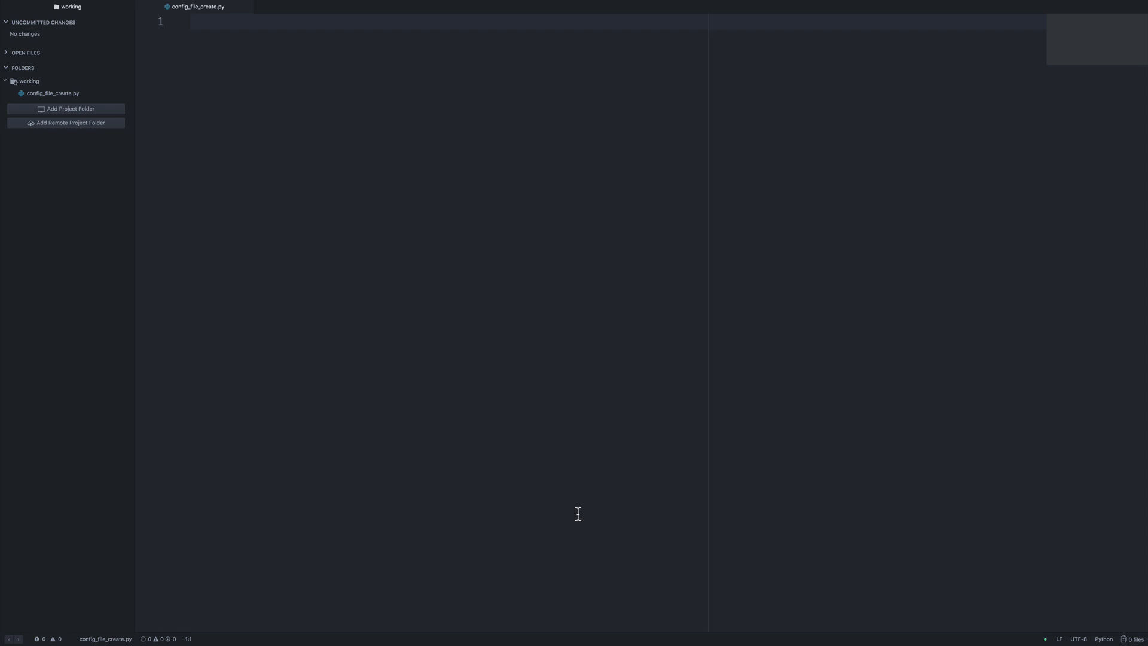
Import ConfigParser and create config = ConfigParser() in config_file_create.py
left_click(191, 21)
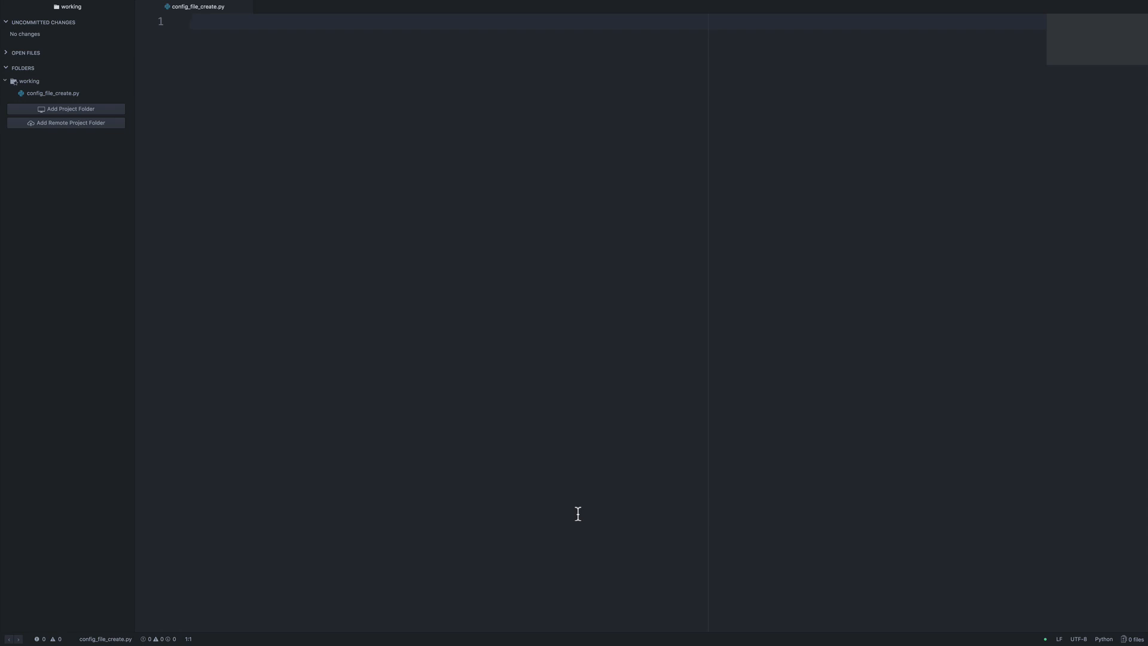
left_click(192, 20)
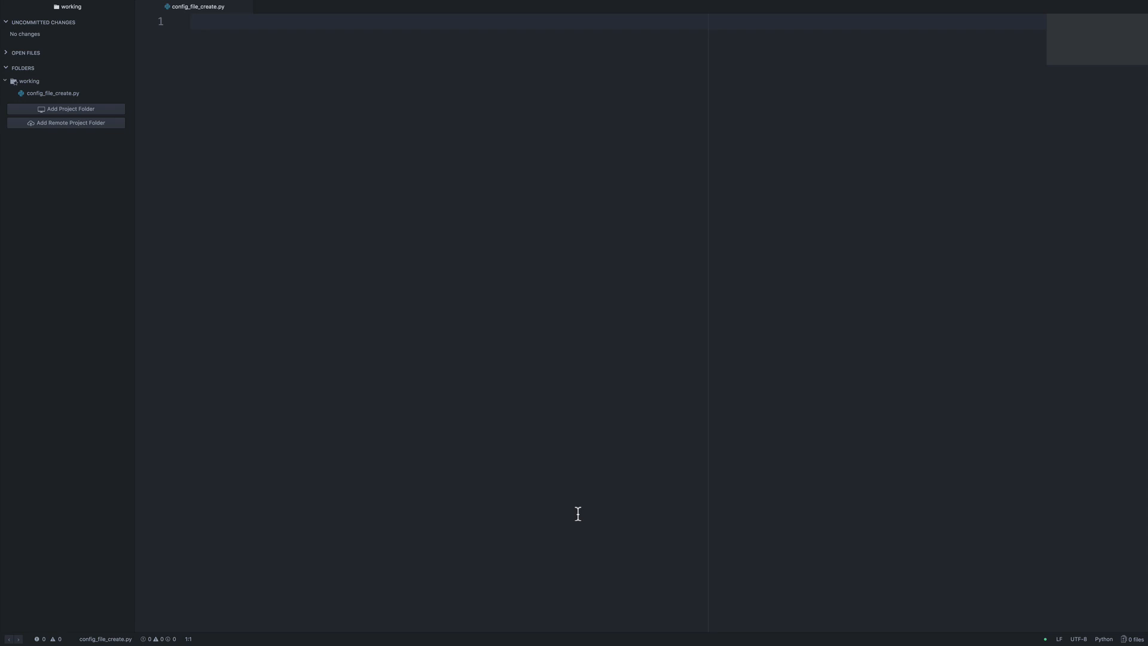
left_click(191, 20)
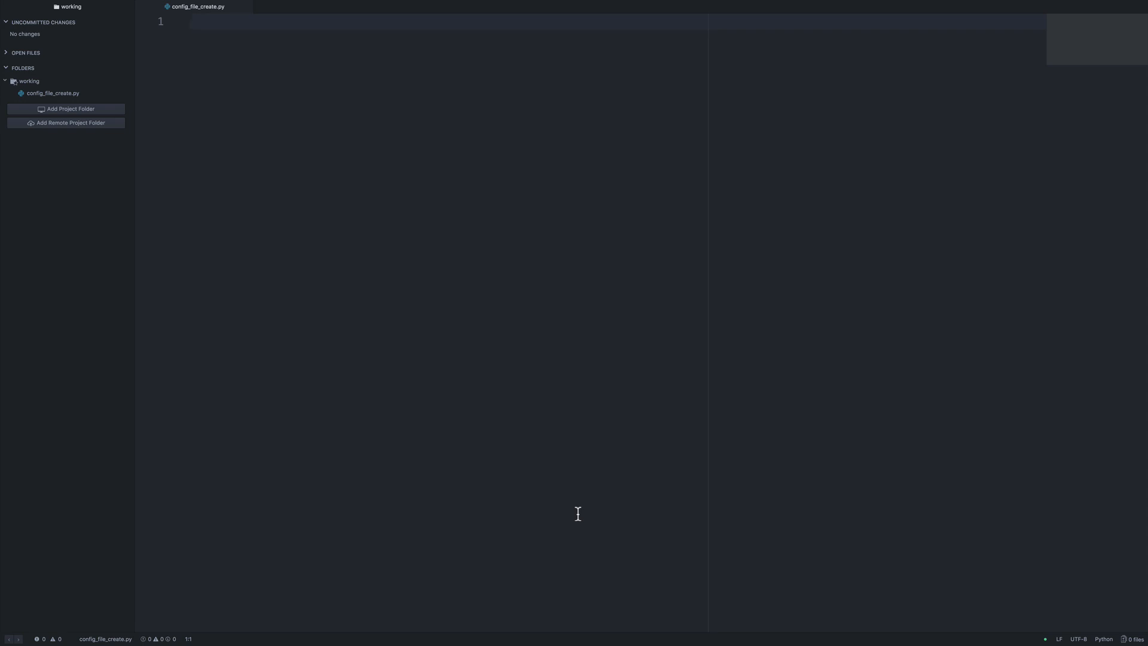
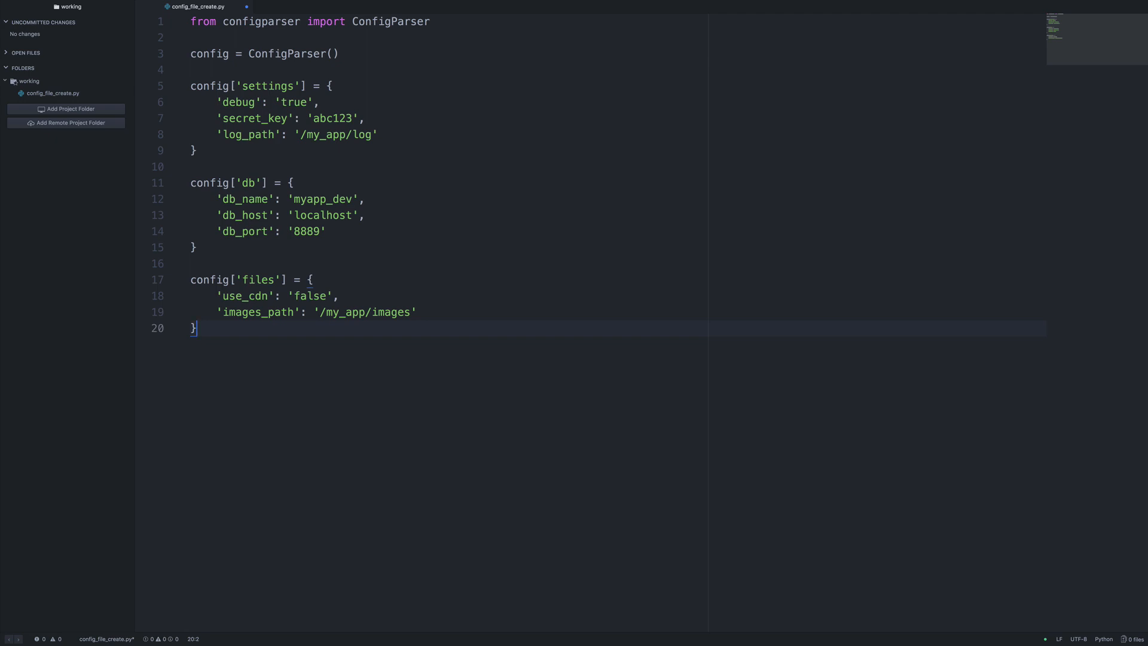
key("enter")
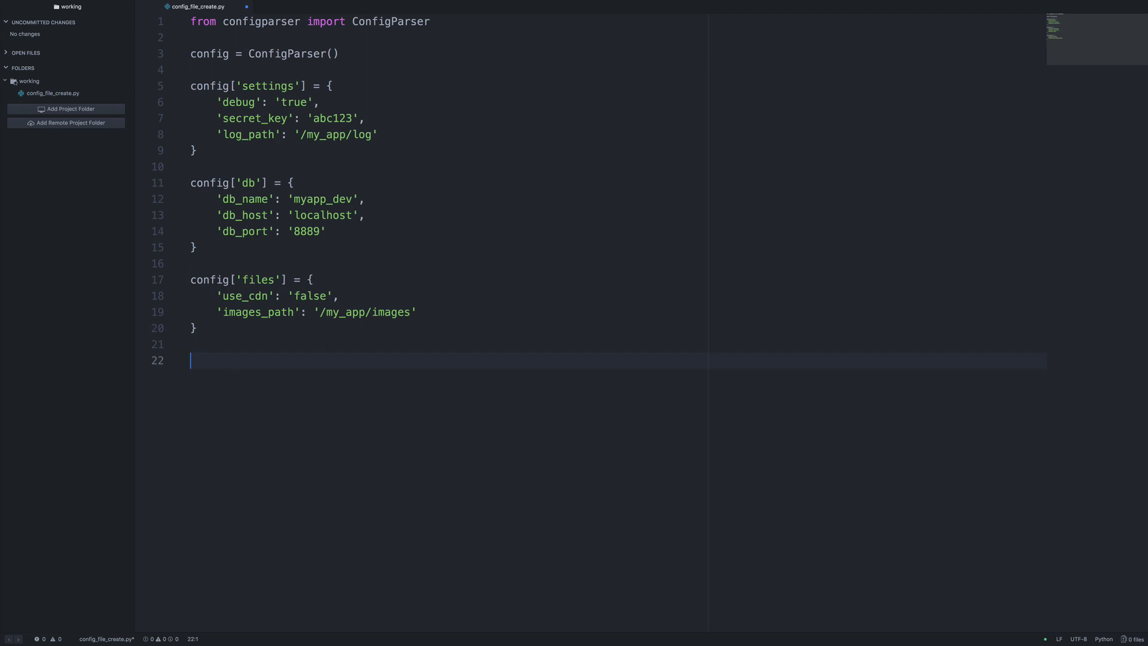
Add a with-block opening ./dev.ini in 'w' mode and calling config.write(f)
type("with opt")
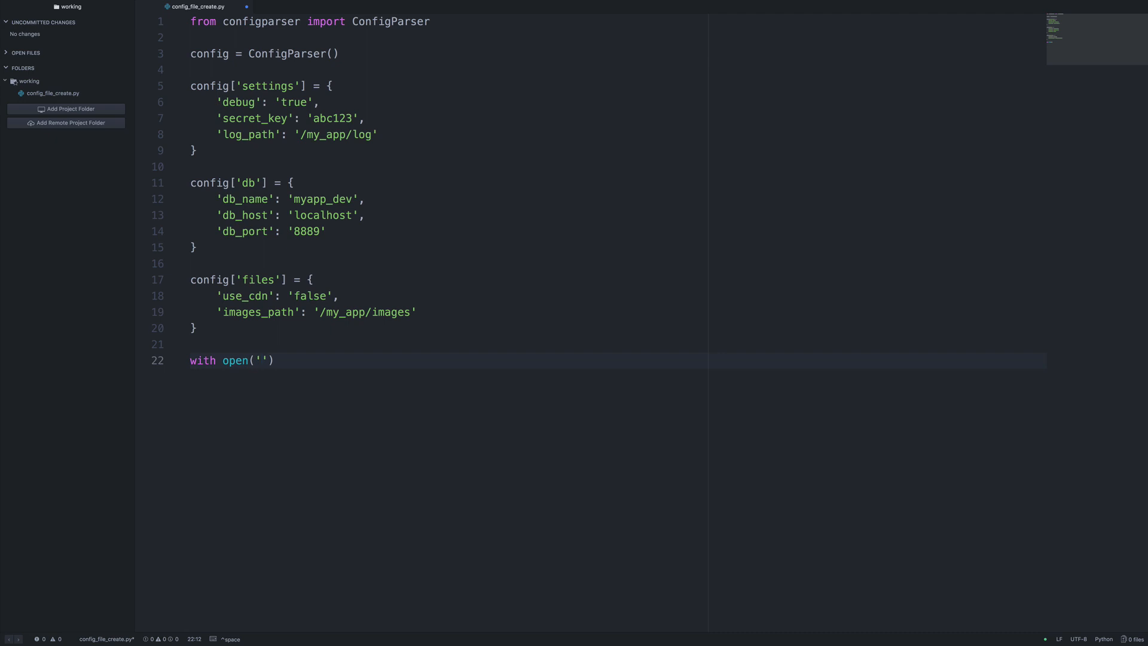
type("./dev.ini")
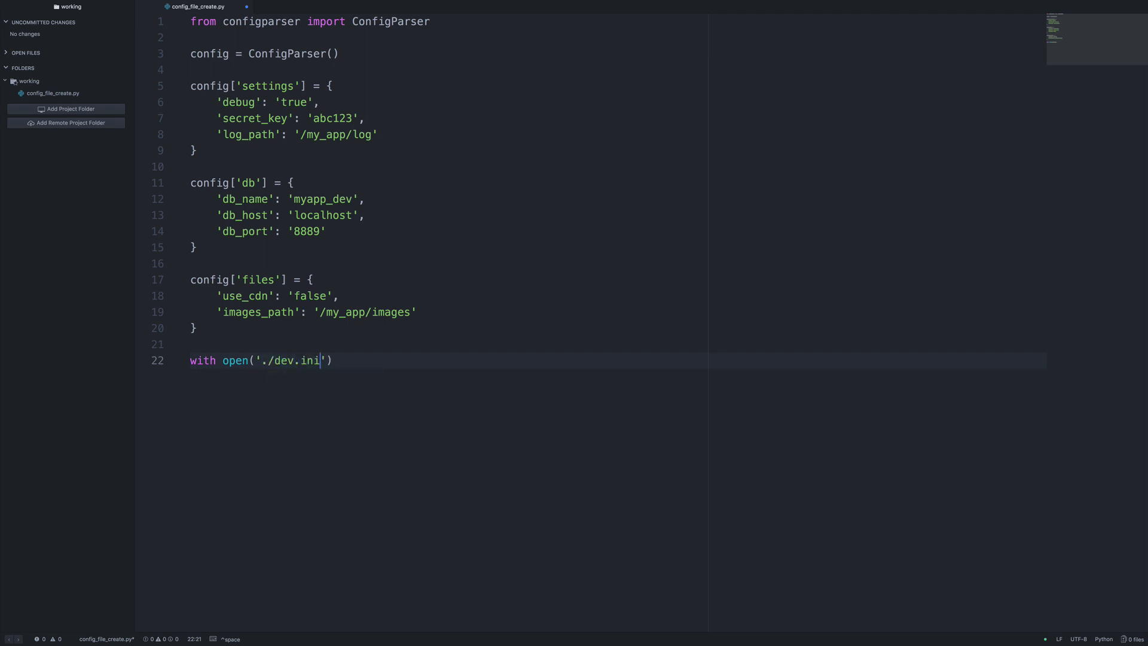
type(", 'w'")
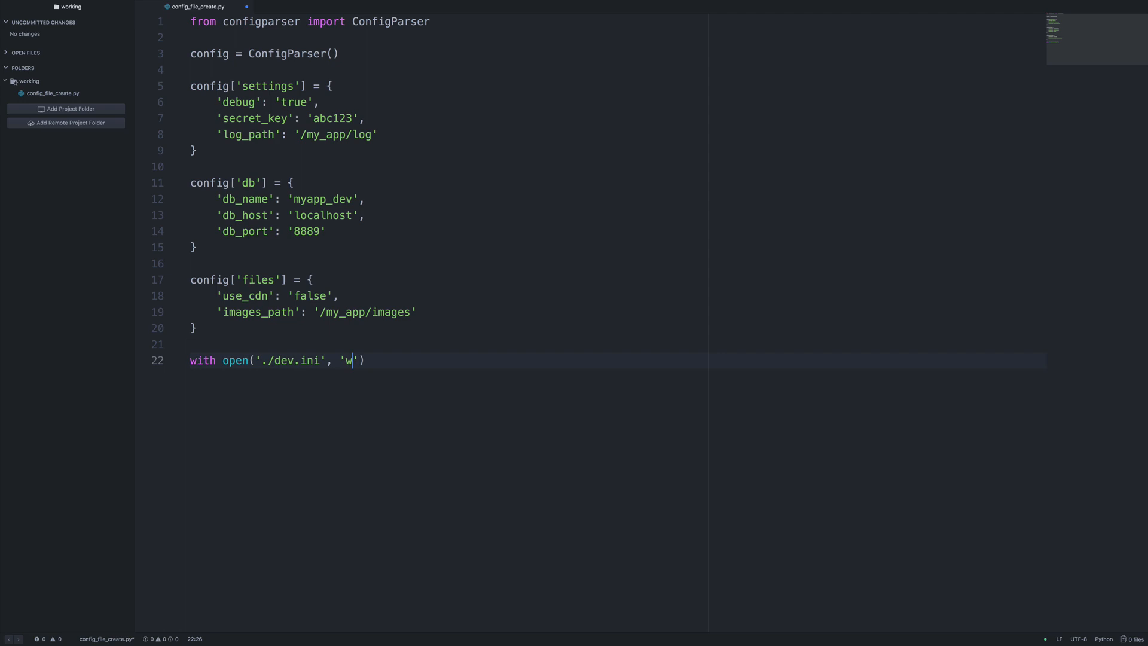
type("as f:")
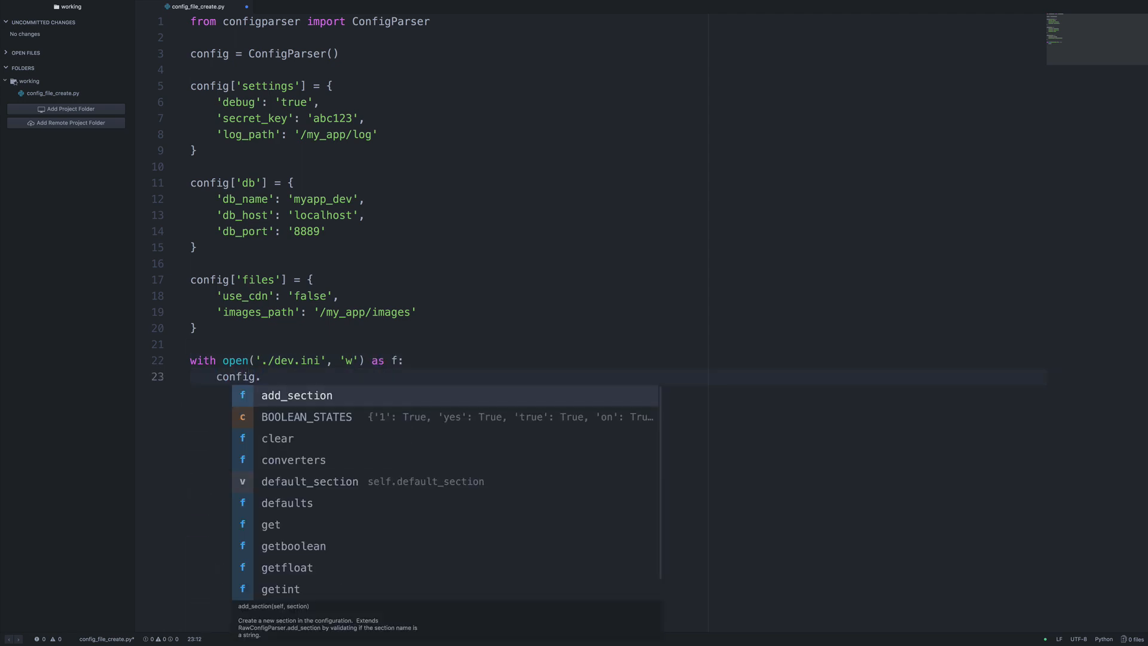
type("write()")
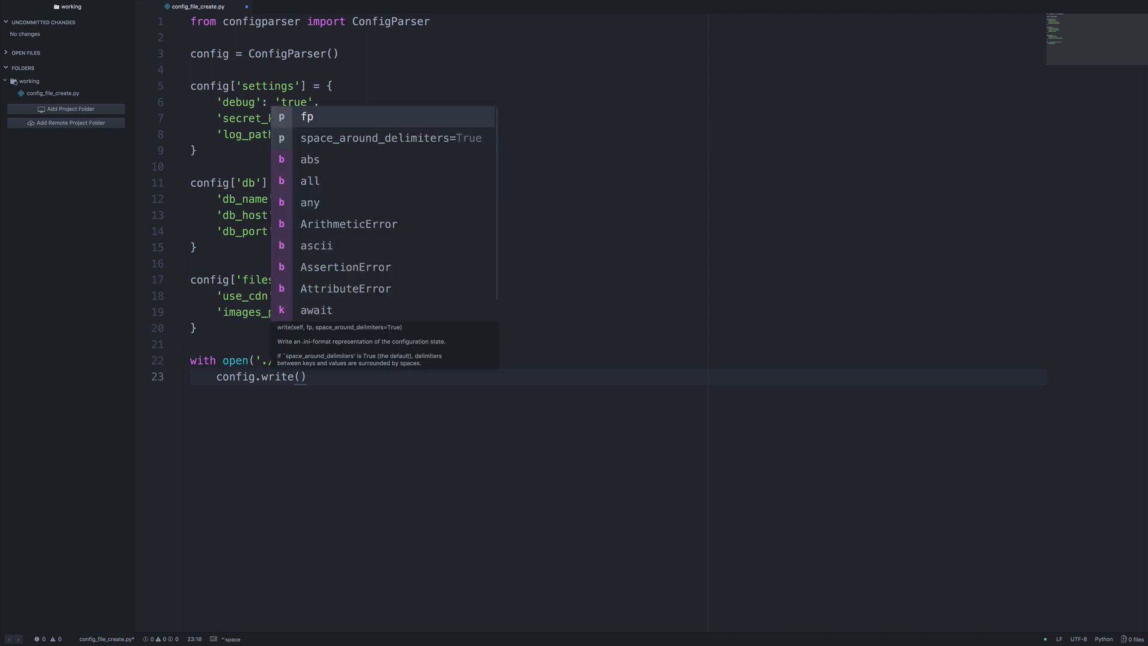
type("f")
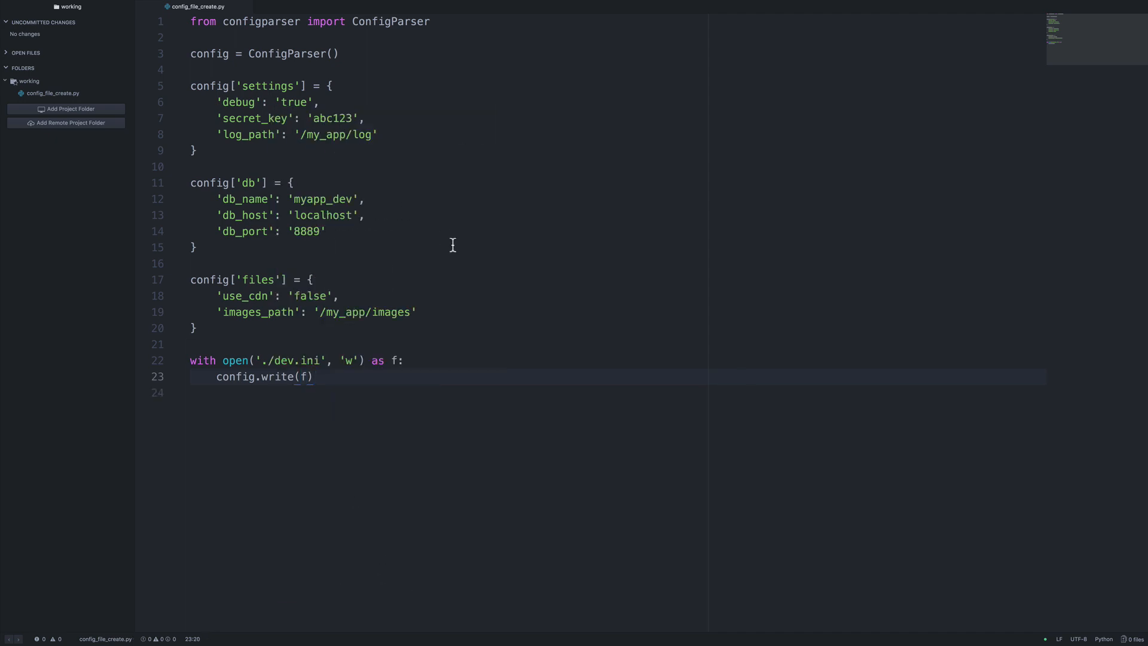
Run python3 config_file_create.py in a Nuclide terminal and view the generated dev.ini beside the code
left_click(227, 5)
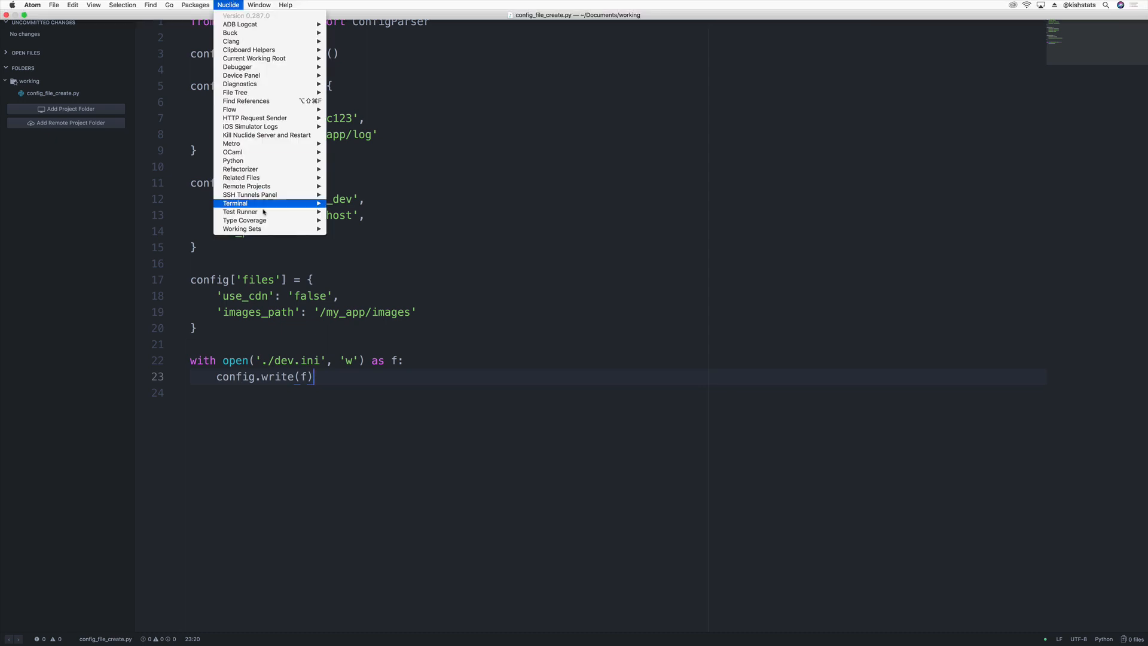
left_click(236, 203)
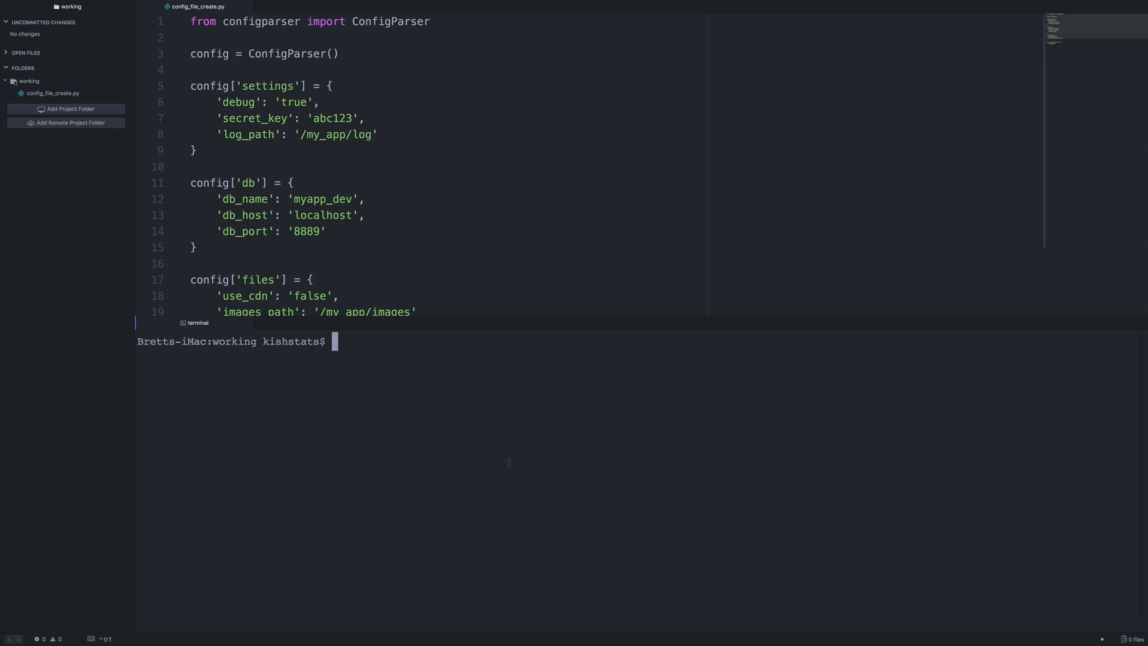
type("python3 config_file_create.py")
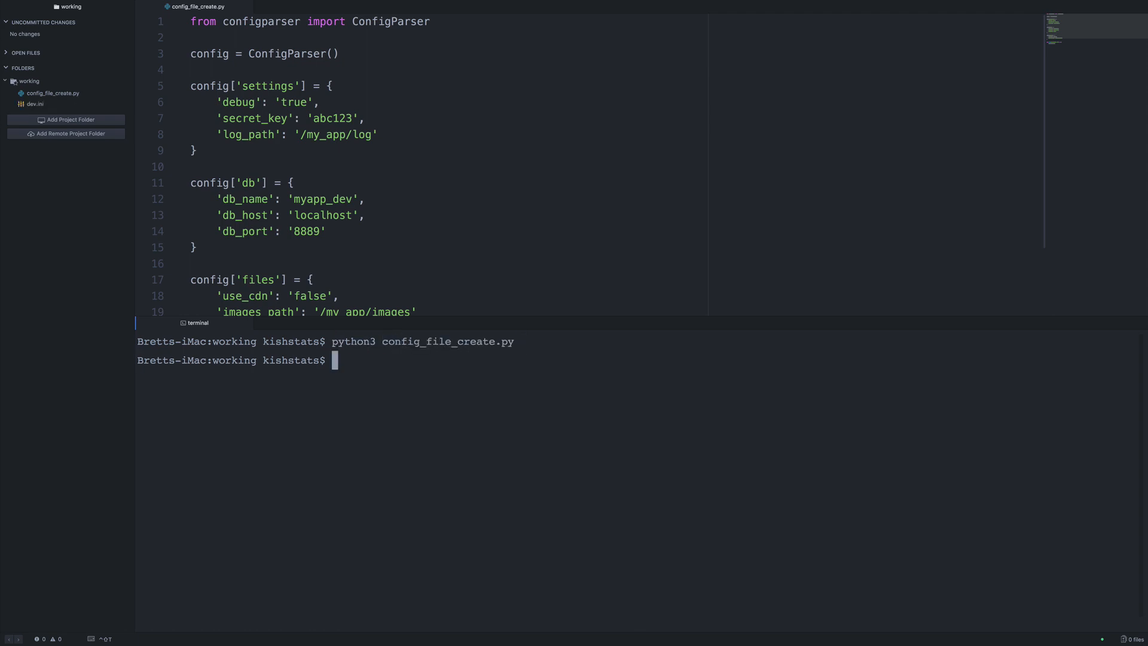
left_click(35, 103)
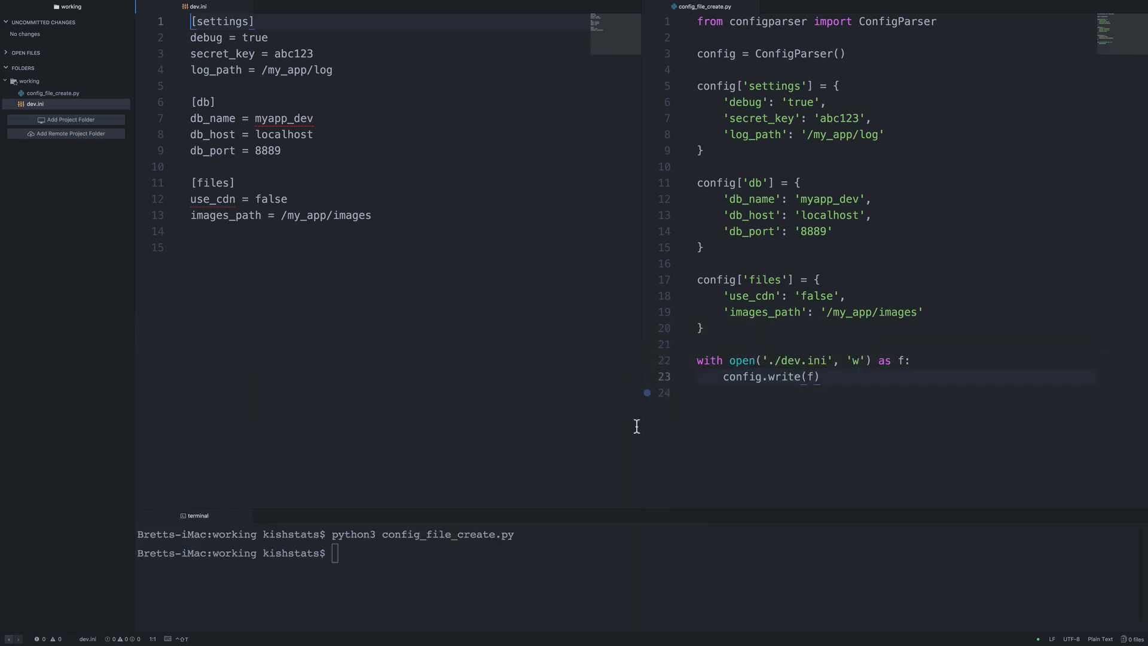
mouse_move(359, 96)
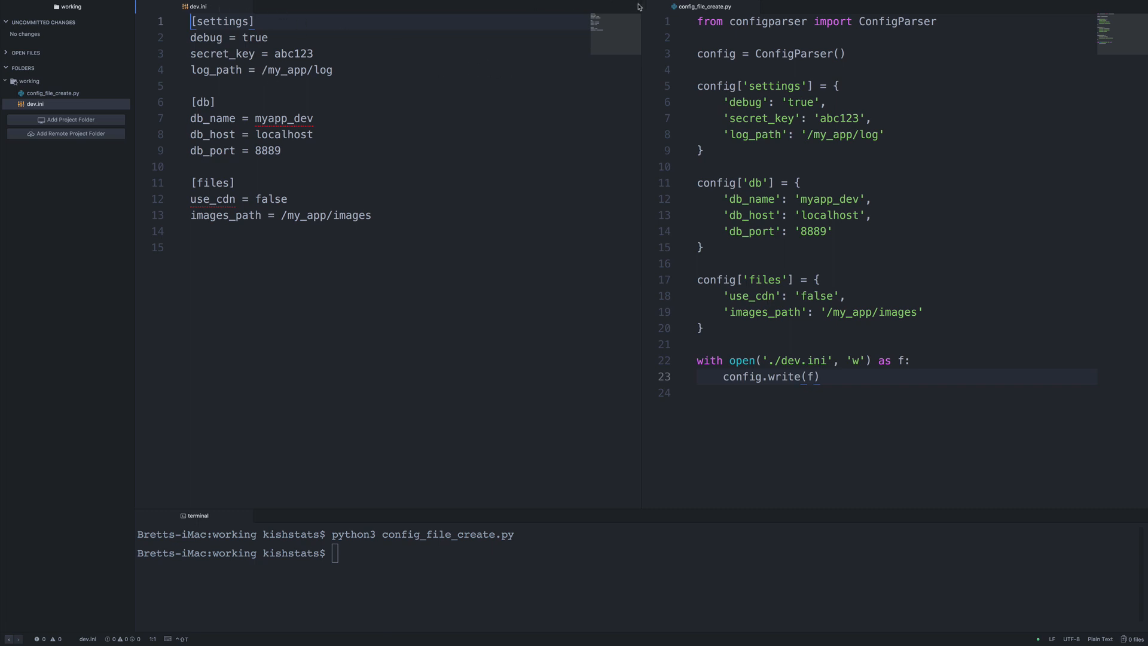
Create a new empty file config_file_read.py in the working folder
left_click(197, 7)
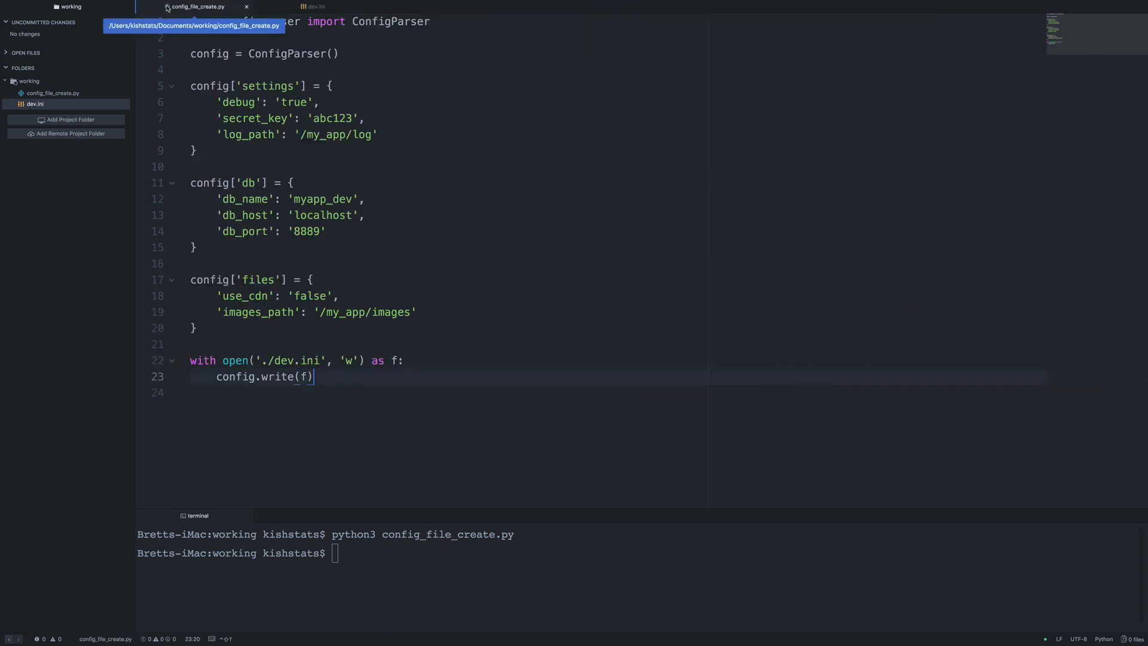
mouse_move(553, 293)
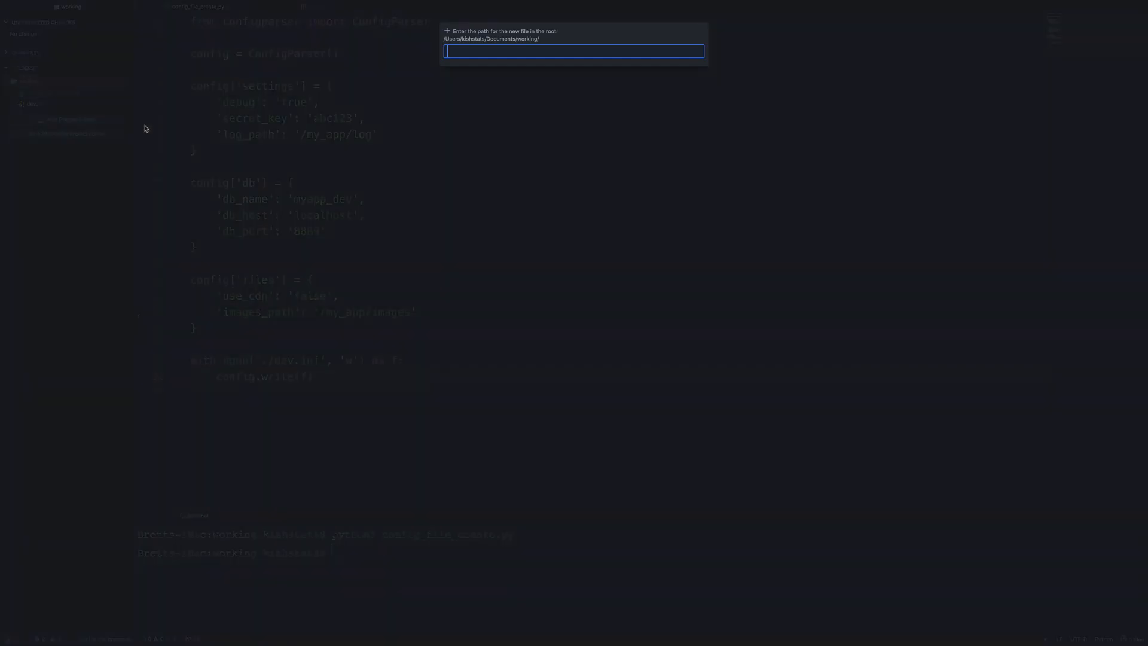
type("config_file_reae")
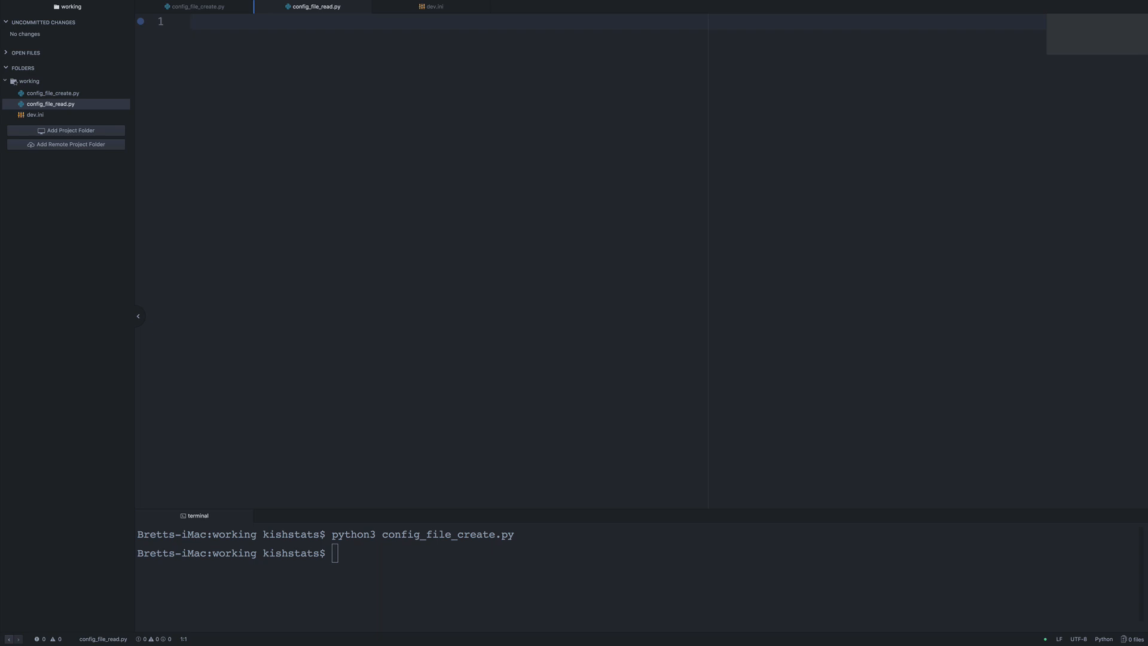
Write config_file_read.py importing ConfigParser, reading dev.ini and printing parser.sections()
left_click(190, 20)
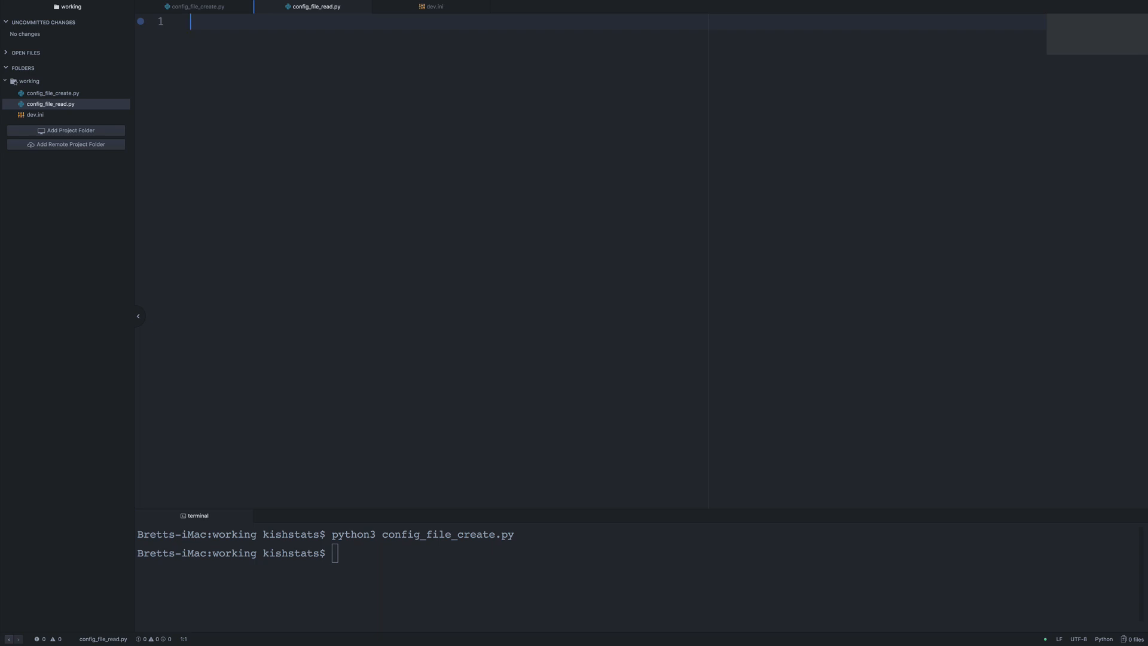
type("from configparser import ConfigParser")
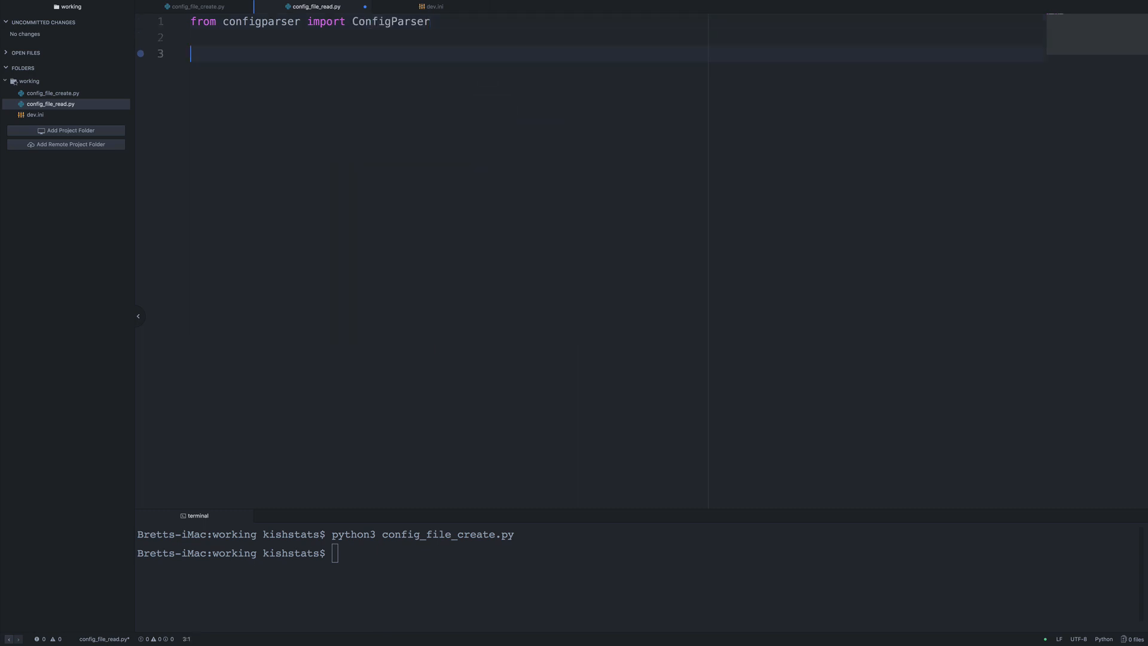
type("parser =")
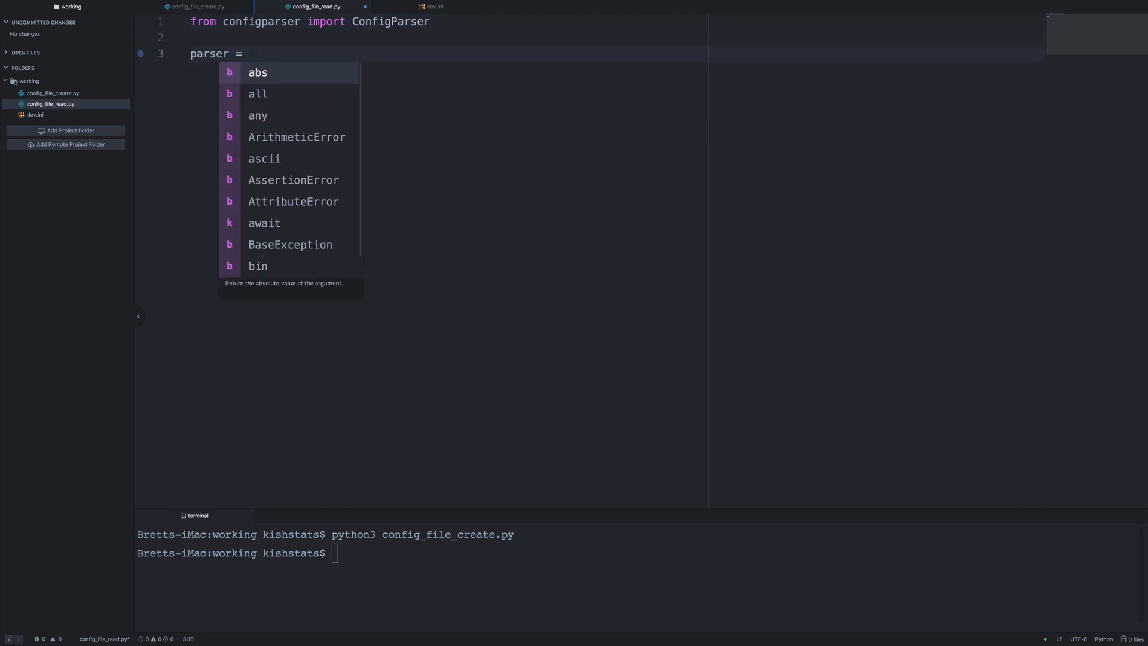
type("ConfigParser(")
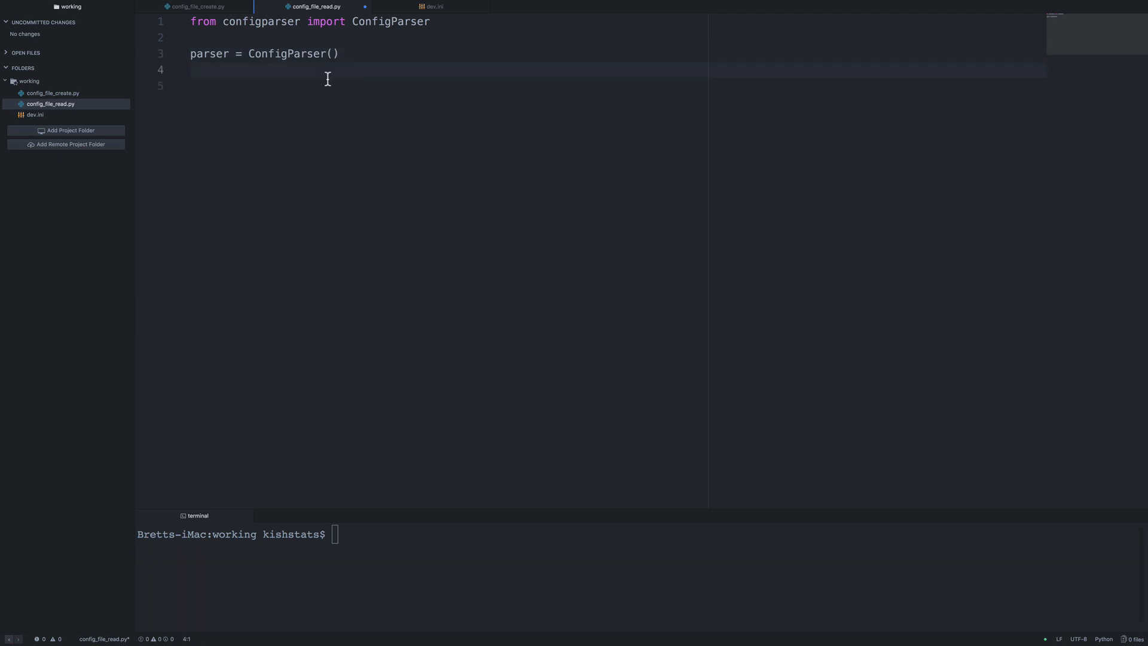
type("parser.rea")
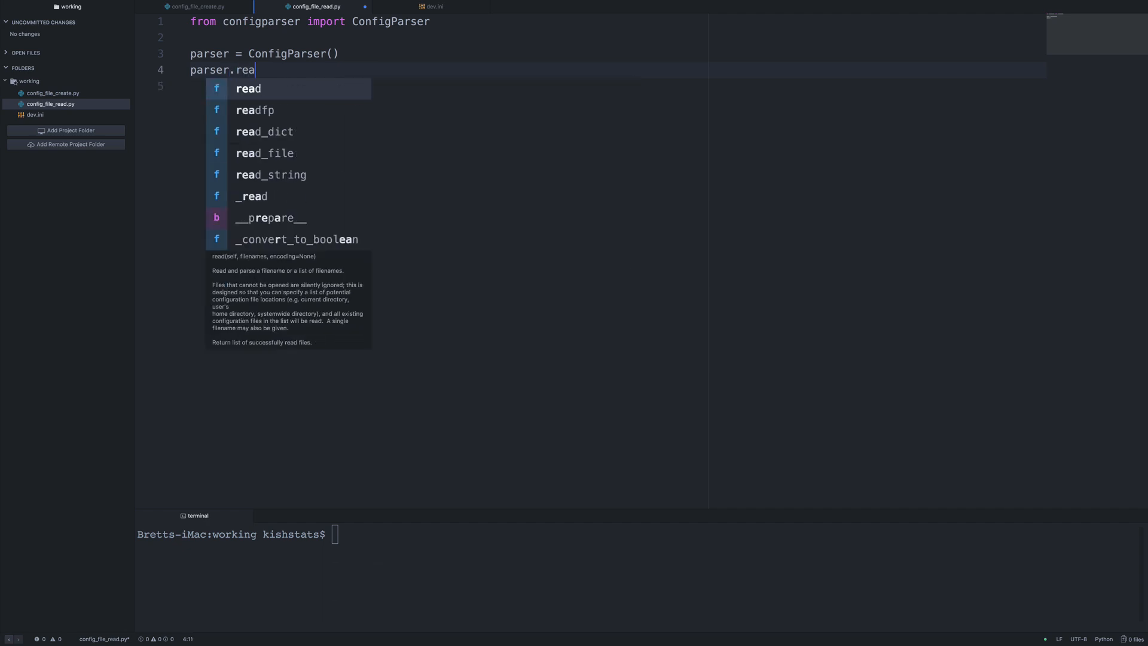
type("d('dev.ini')")
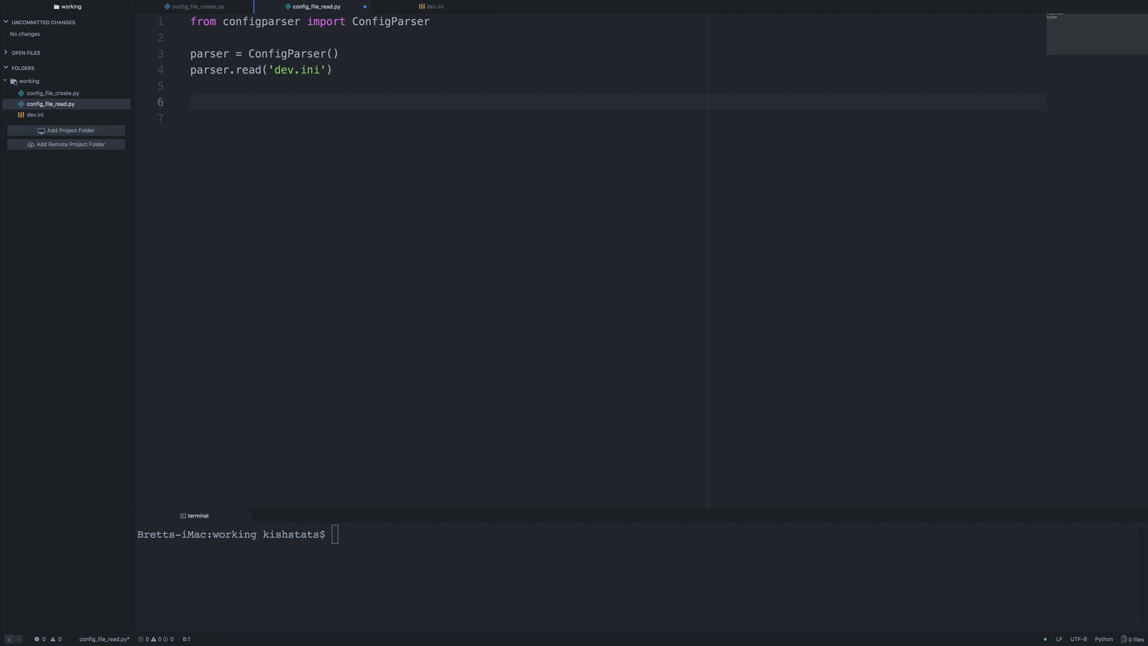
type("print(parser.sections(")
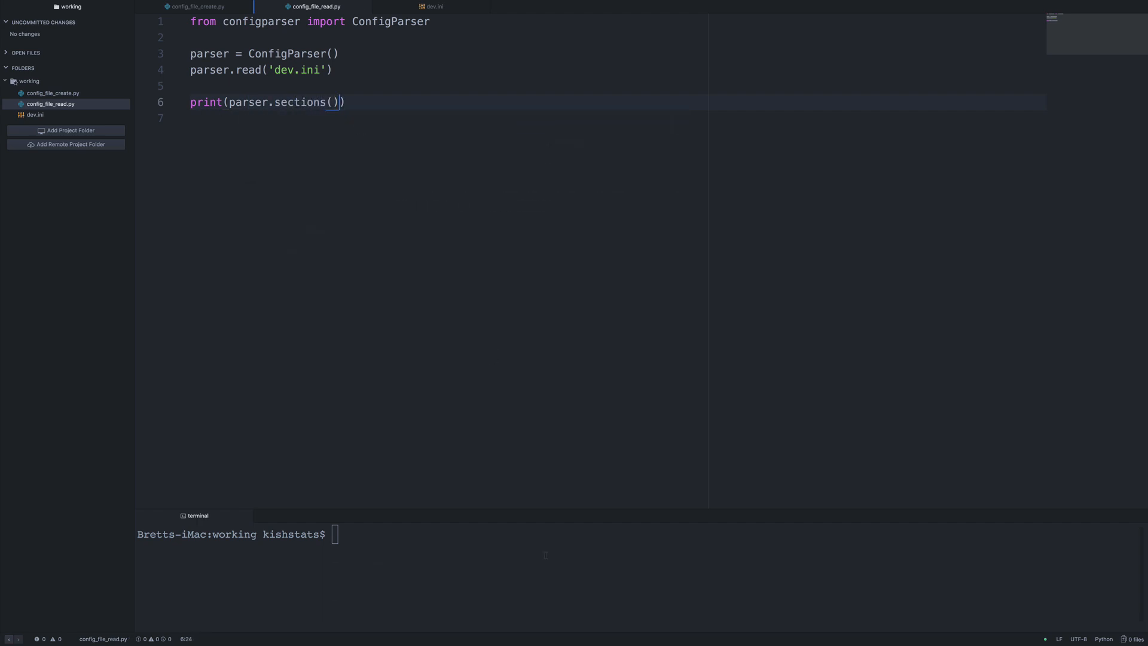
Run python3 config_file_read.py so the terminal lists ['settings', 'db', 'files'], checked against dev.ini
type("python3 config_file_read.py")
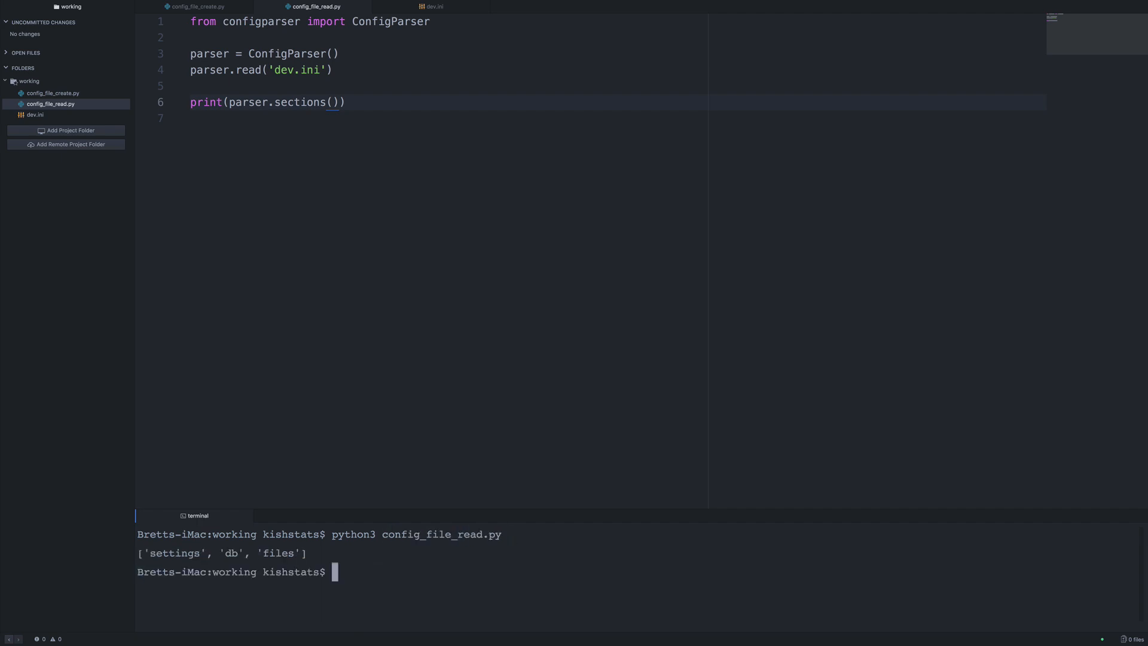
mouse_move(419, 480)
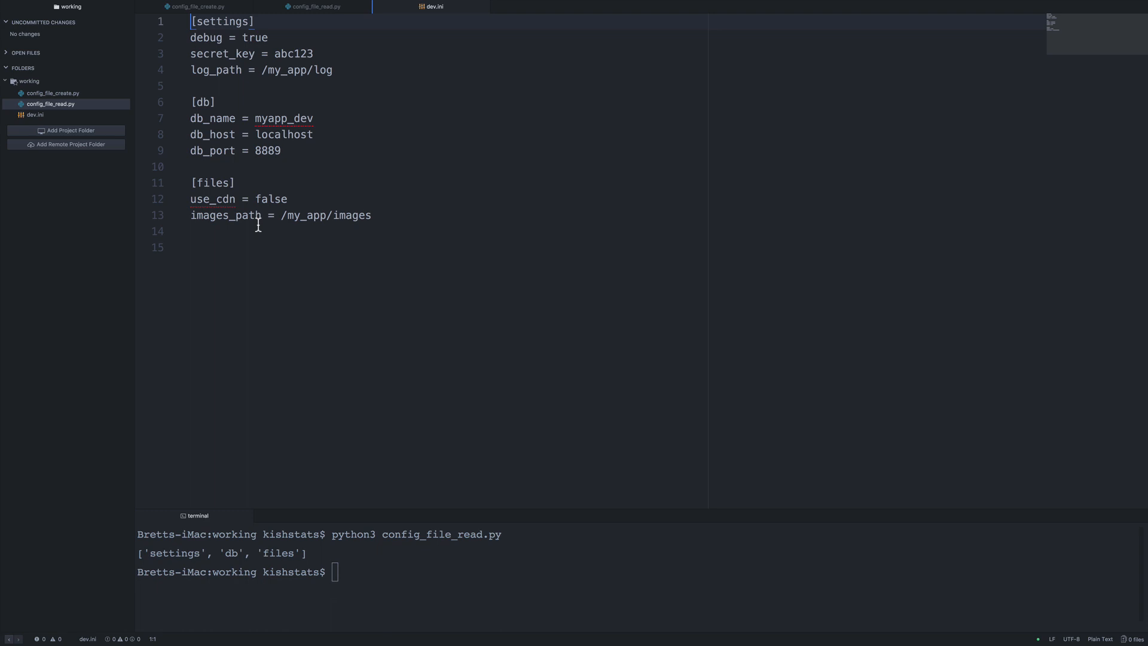
left_click(315, 6)
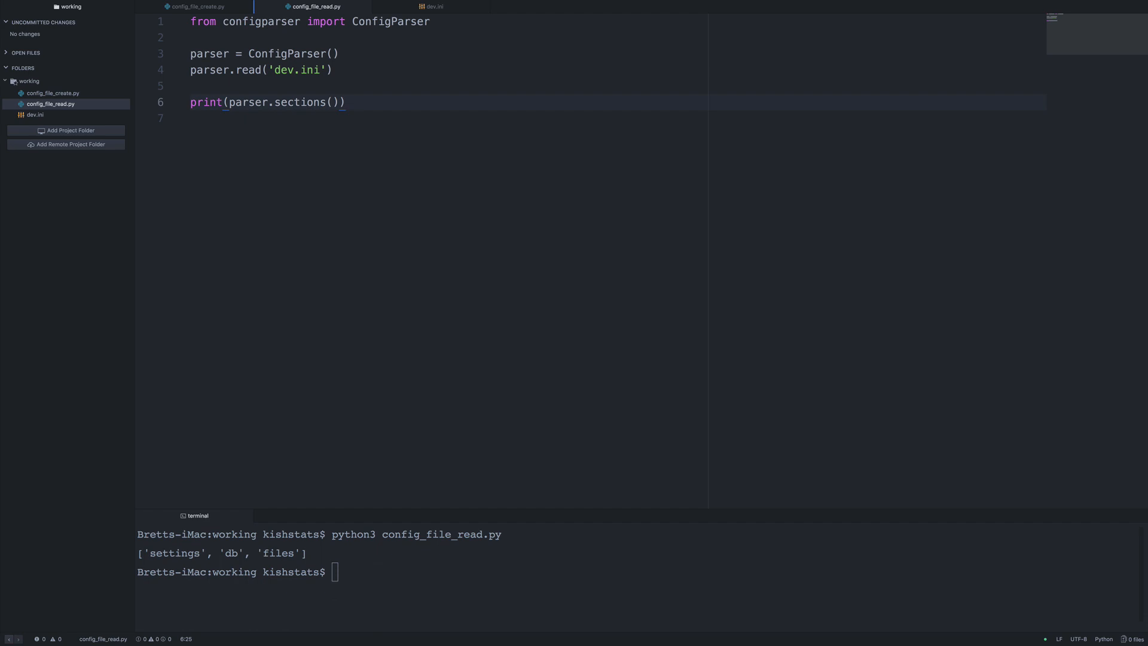
type("print")
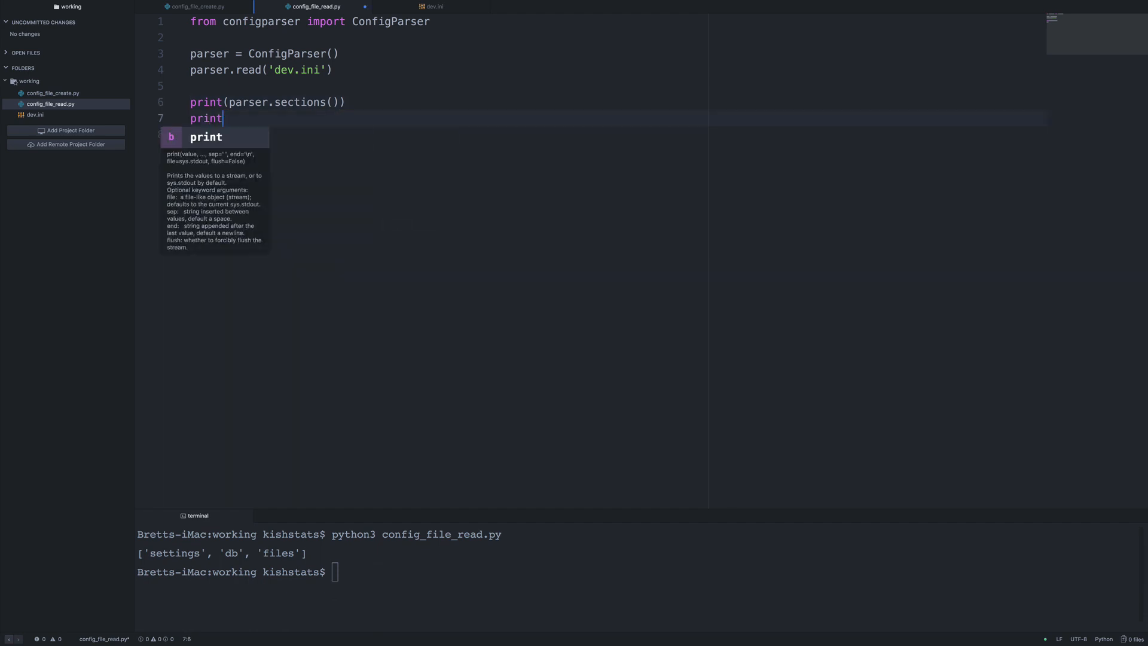
type("(parser.get(")
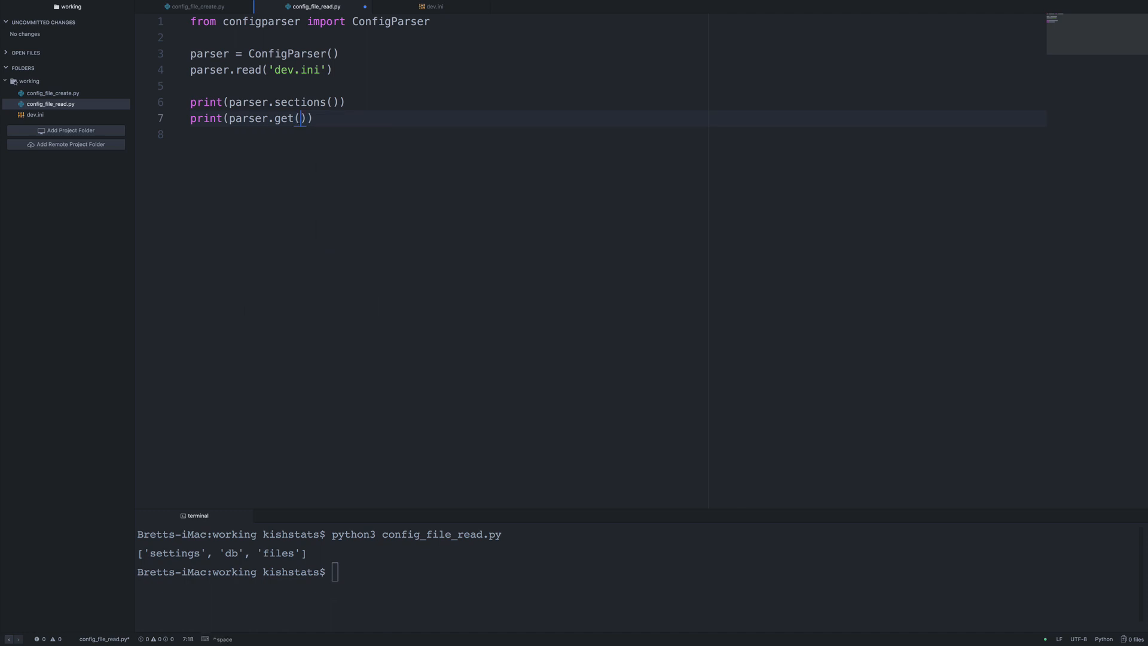
type("'sett")
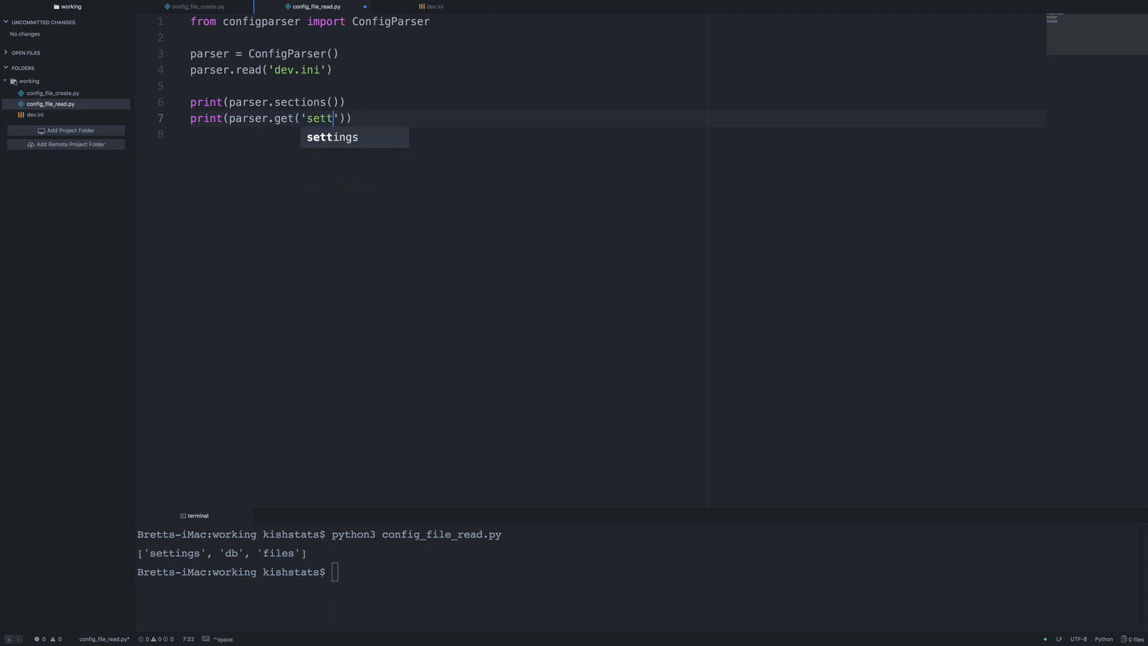
key("Tab")
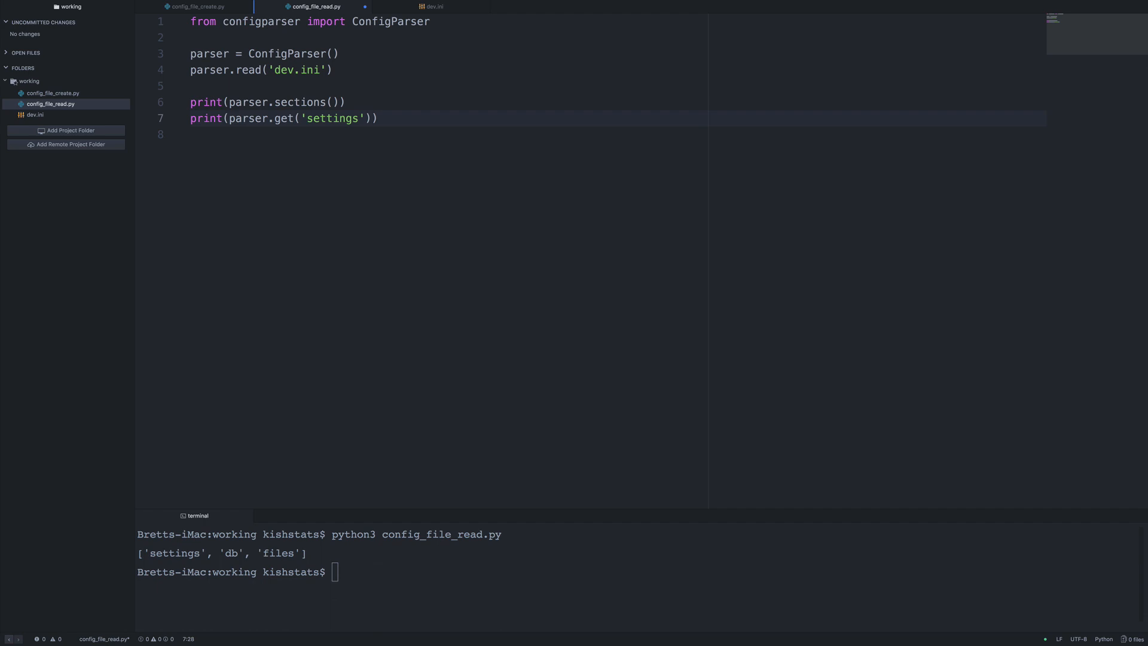
type(", 's")
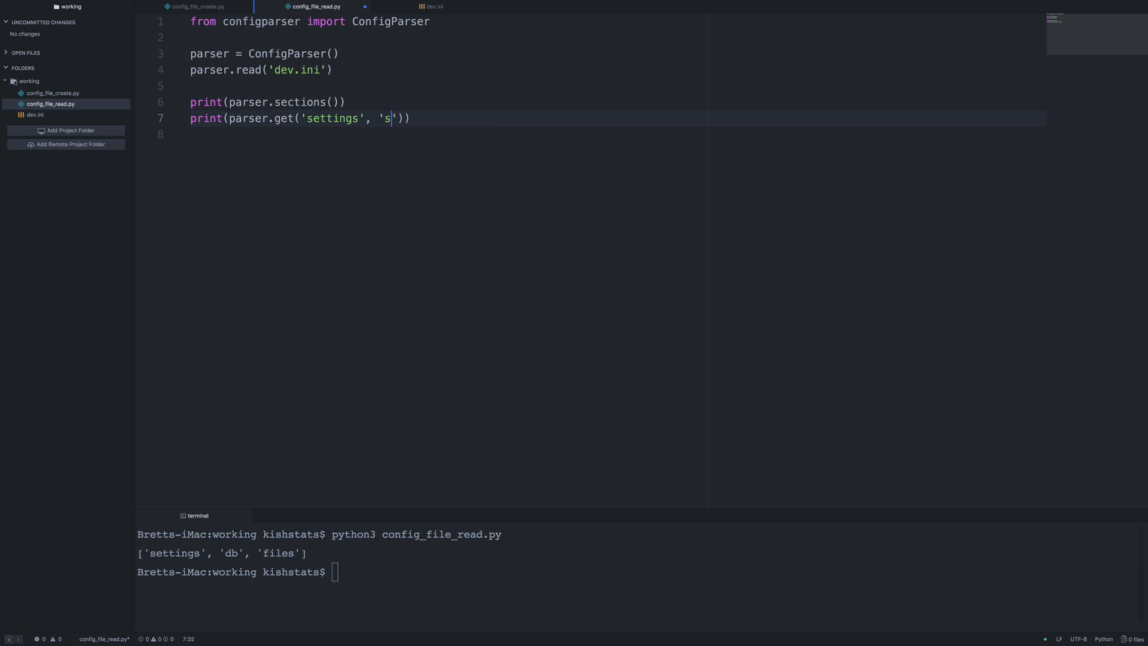
type("ecret_key")
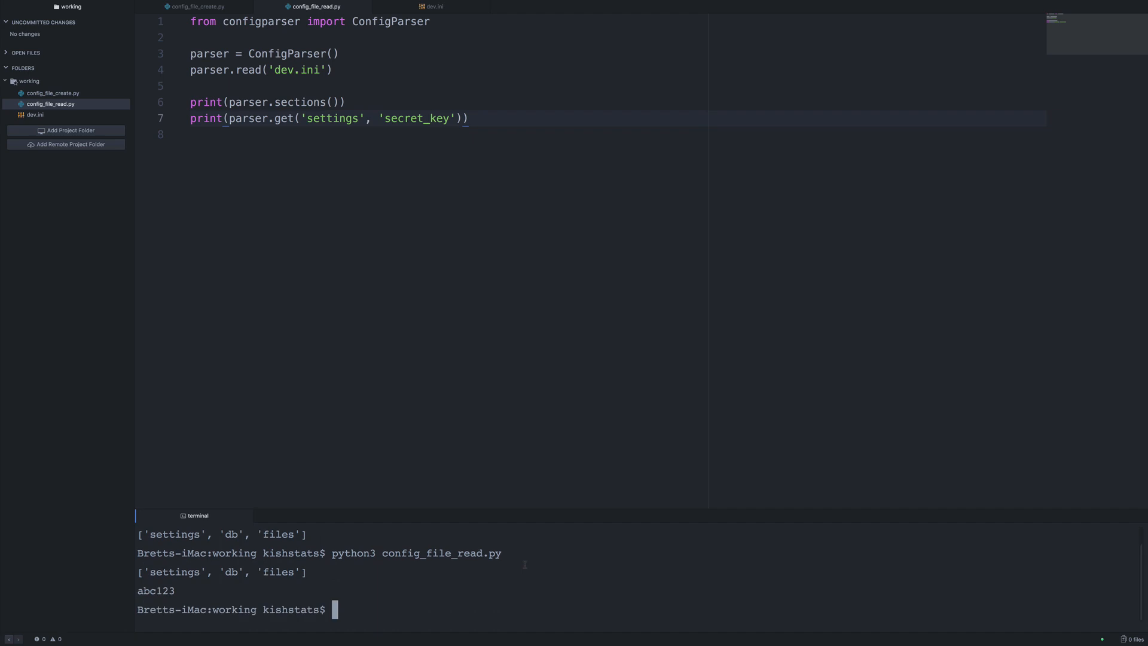
left_click(433, 7)
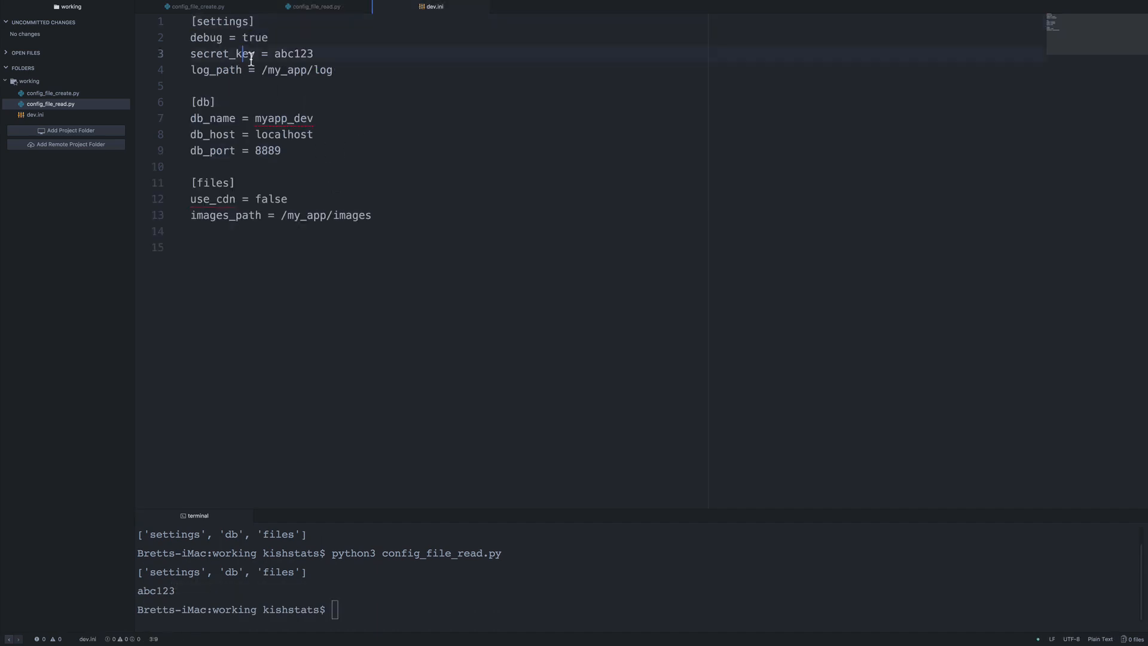
left_click(316, 7)
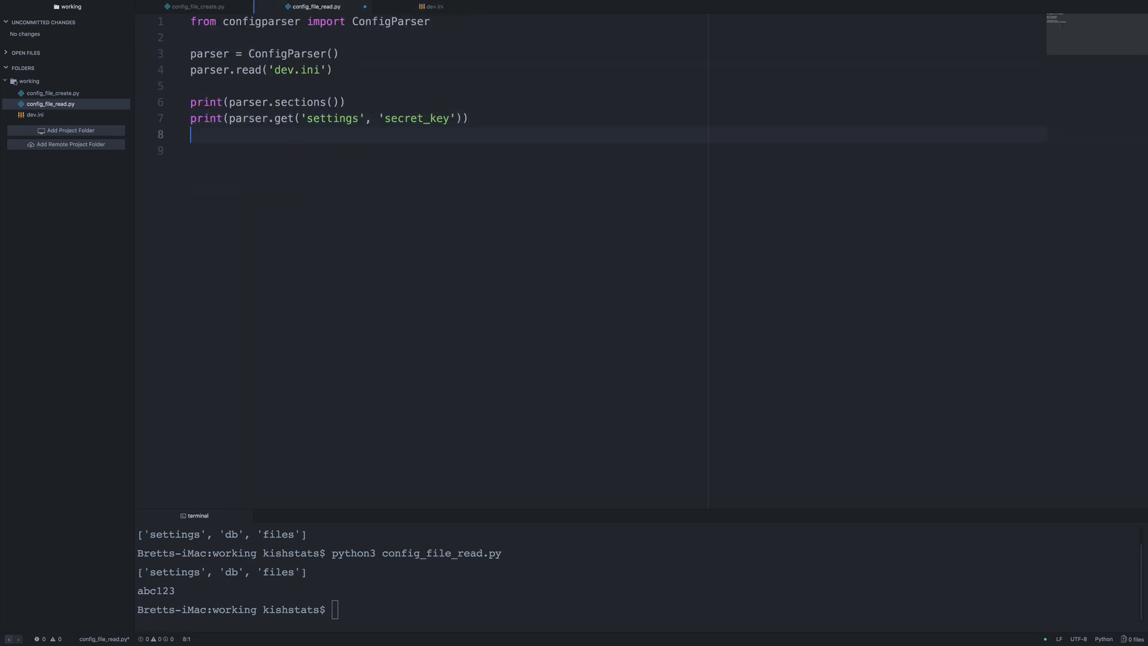
Add print(parser.options('settings')), run it to list debug, secret_key, log_path and compare with dev.ini
type("print")
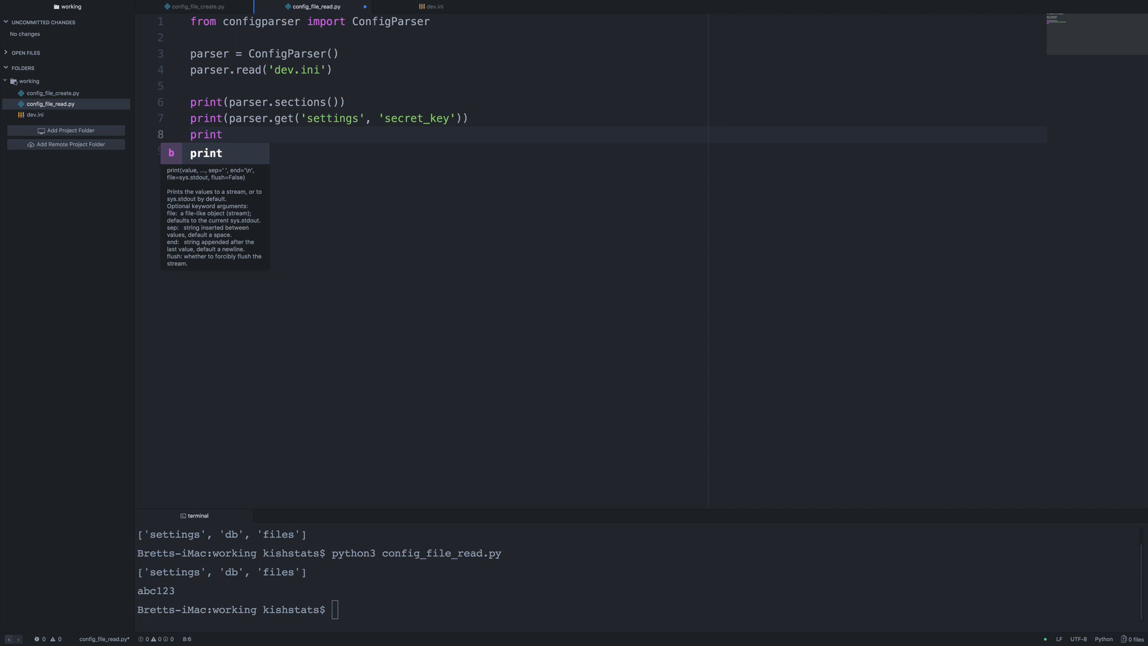
type("(parser.options)")
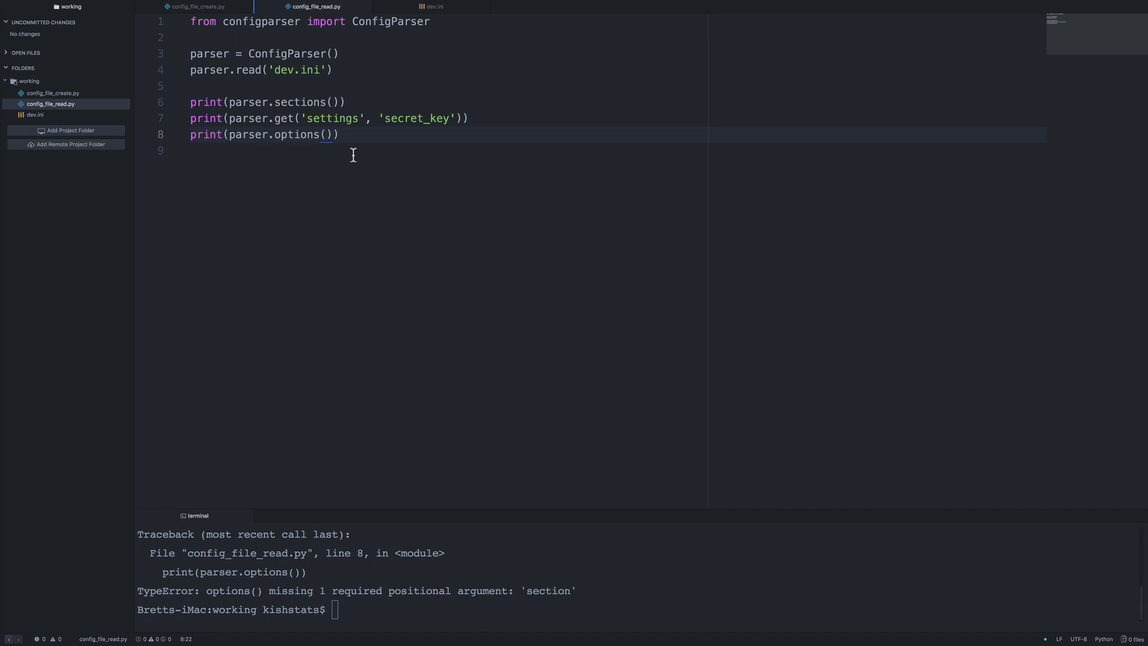
type("'settings'")
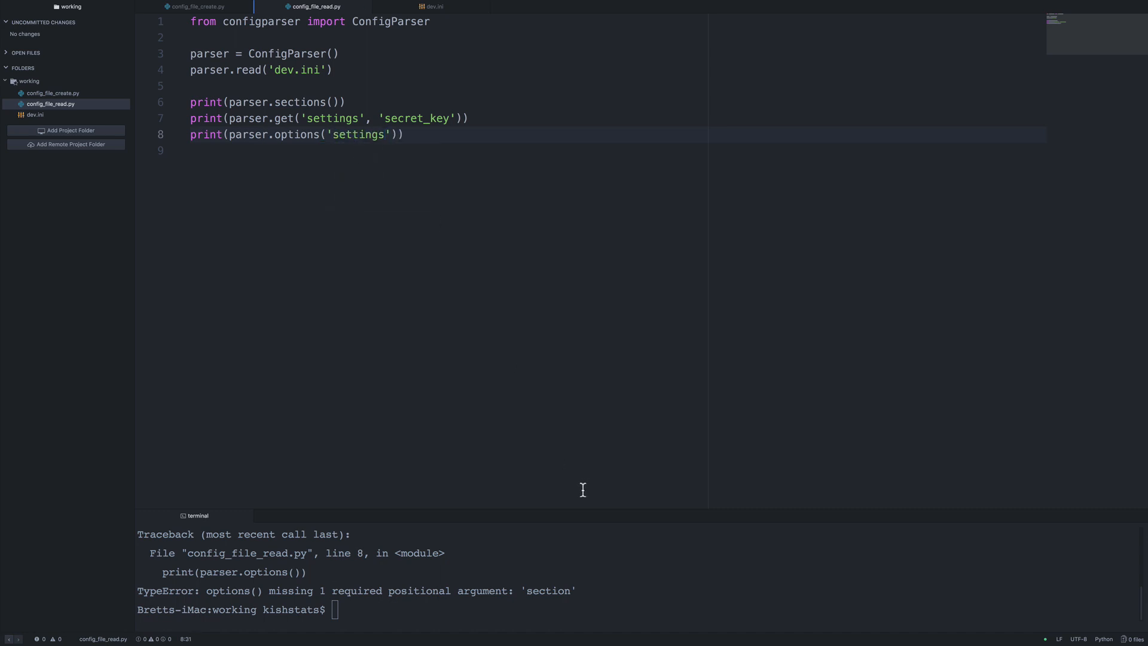
type("python3 config_file_read.py")
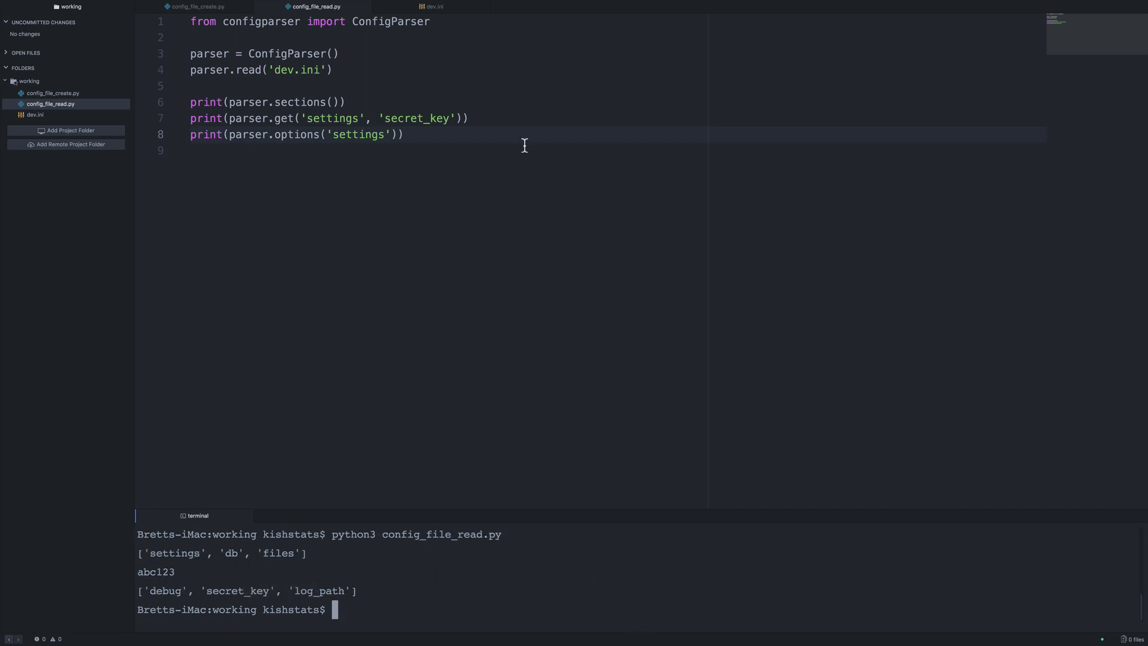
left_click(433, 7)
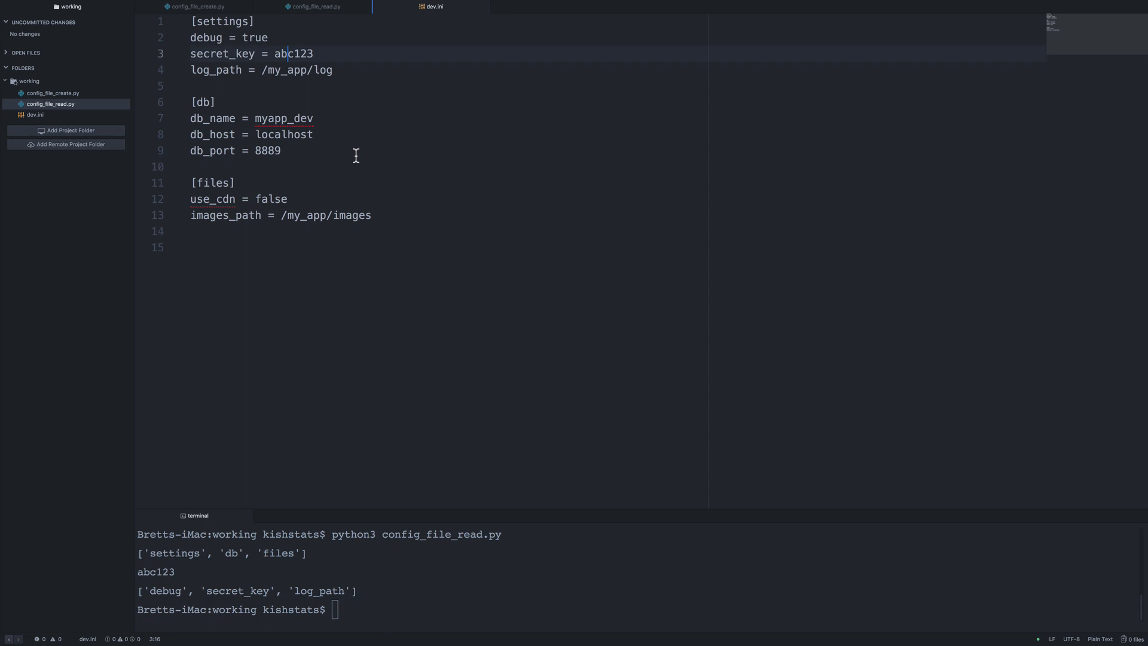
left_click(204, 102)
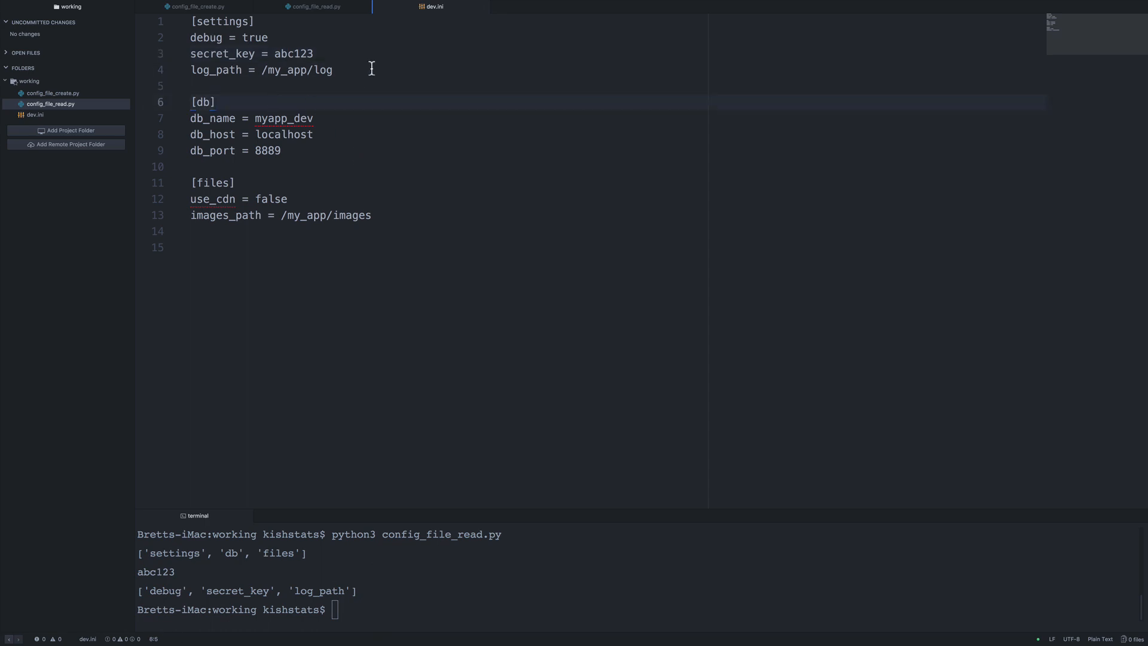
left_click(315, 8)
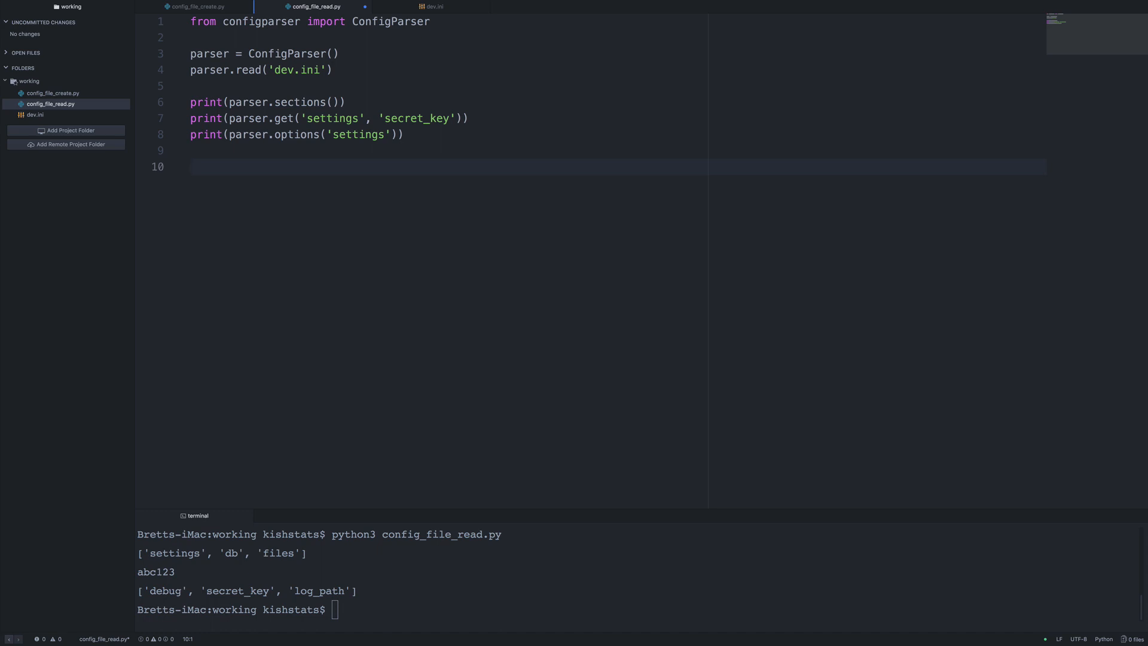
Add print('db' in parser) to check whether a db section exists
type("print")
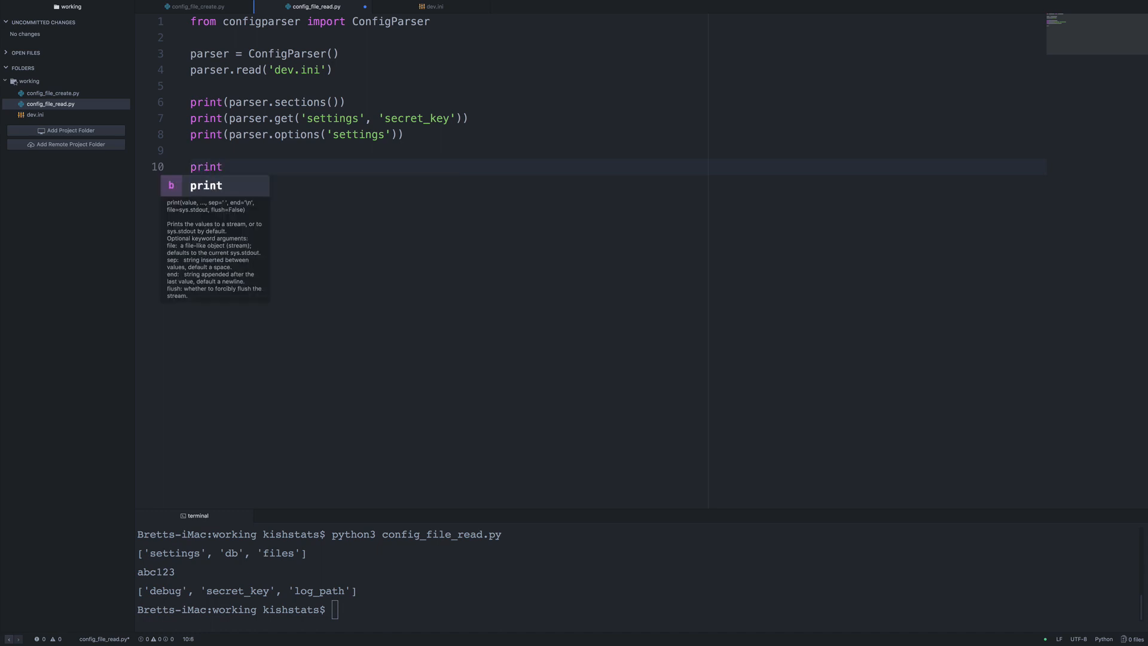
type("('db')")
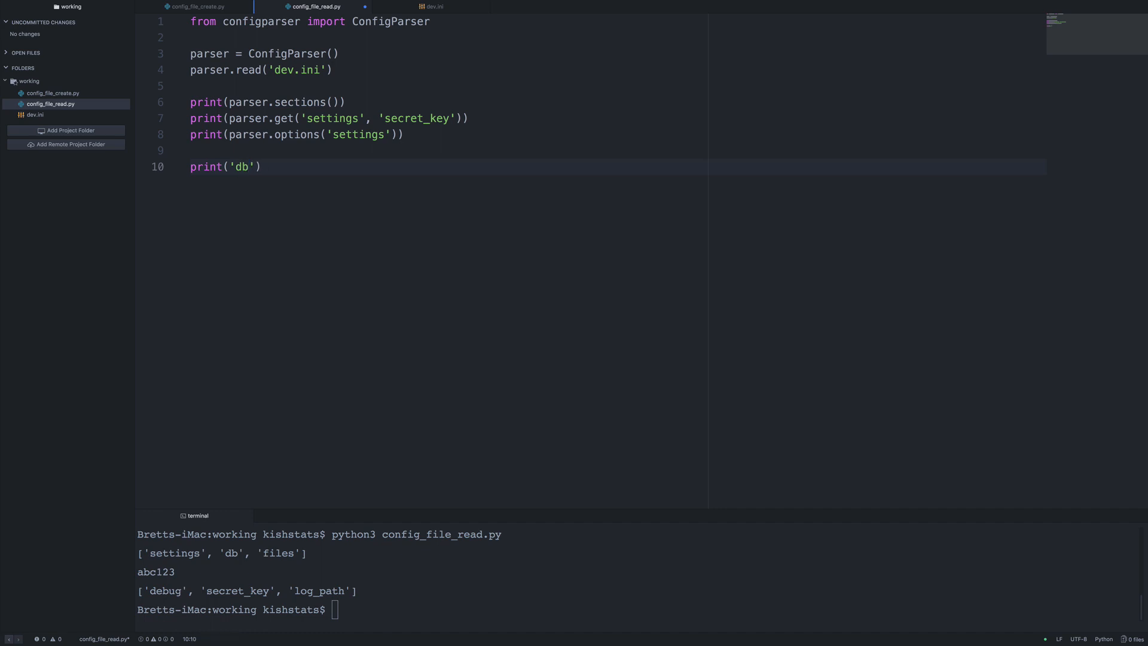
type("in")
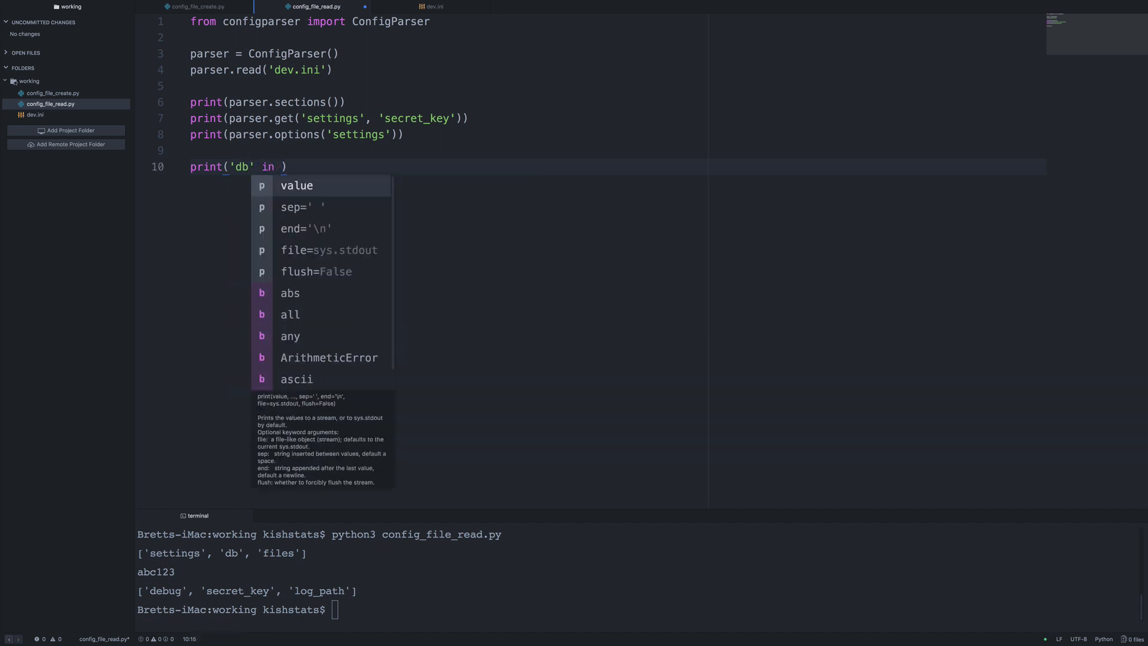
type("parser")
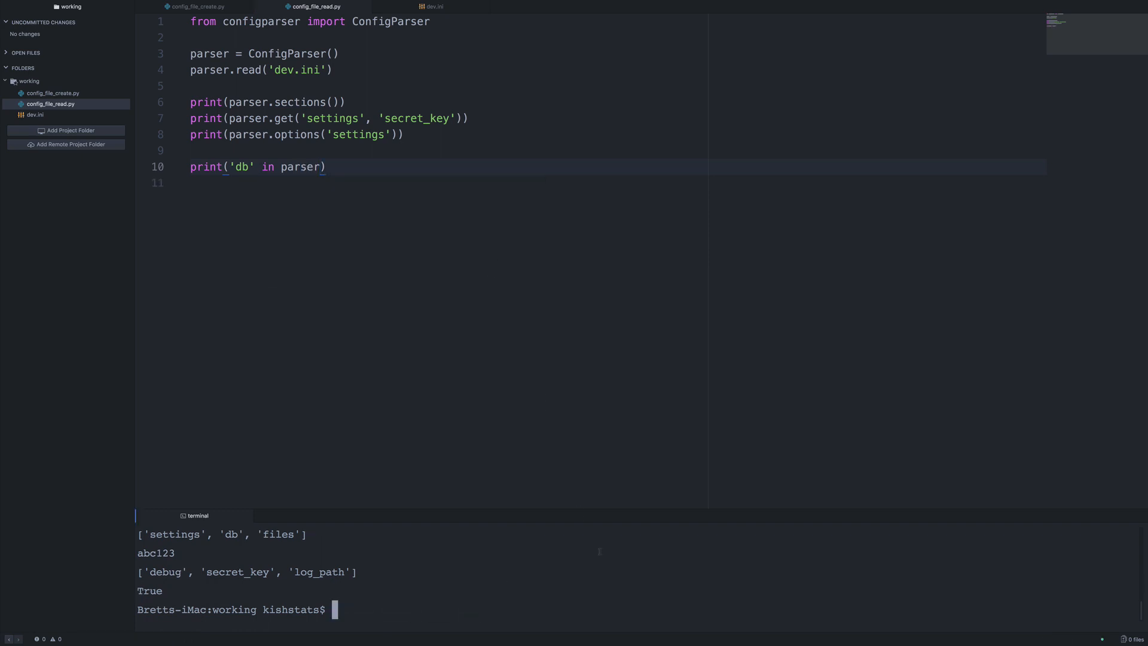
Compare the True result against dev.ini's db section and return to the reading script
left_click(433, 7)
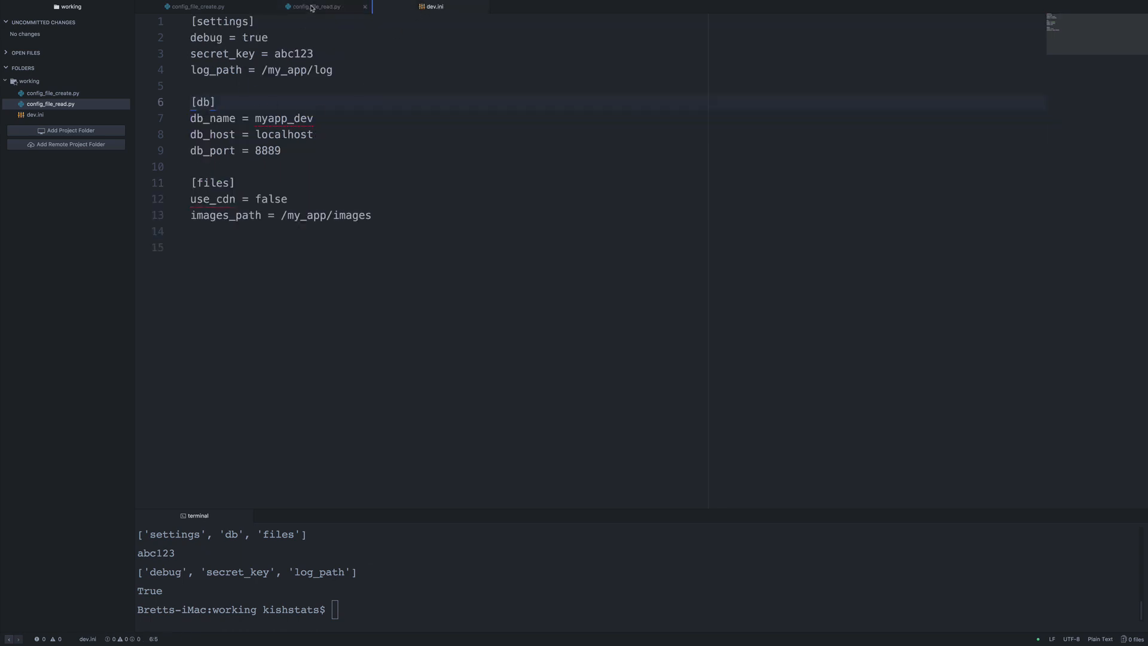
left_click(316, 7)
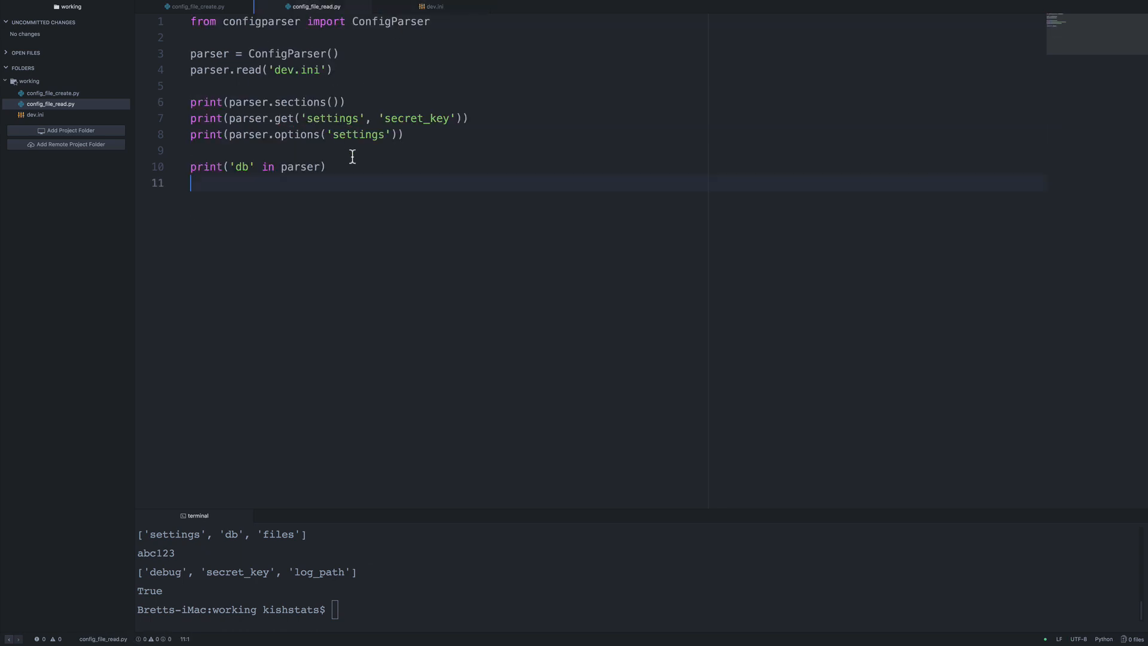
left_click(434, 6)
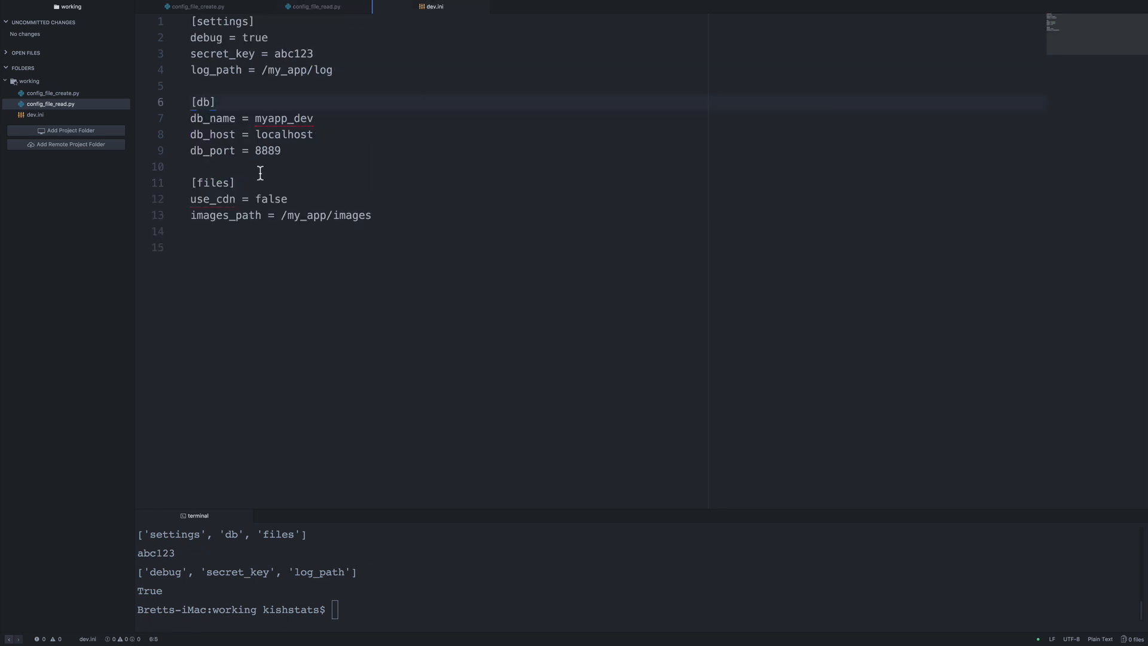
double_click(267, 150)
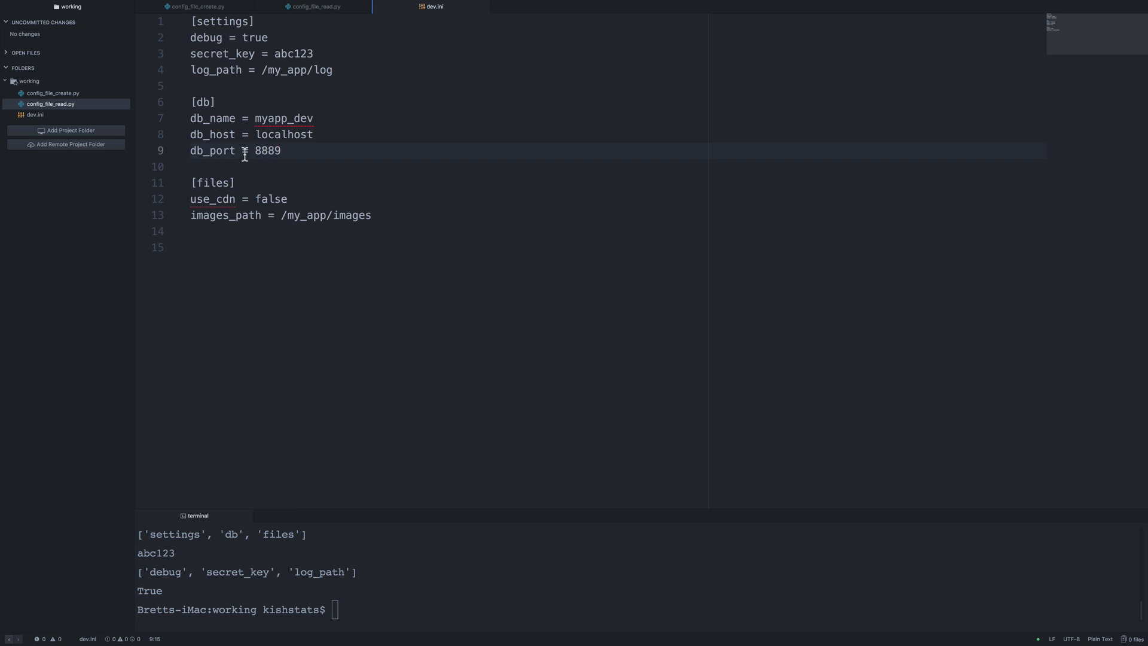
left_click(316, 8)
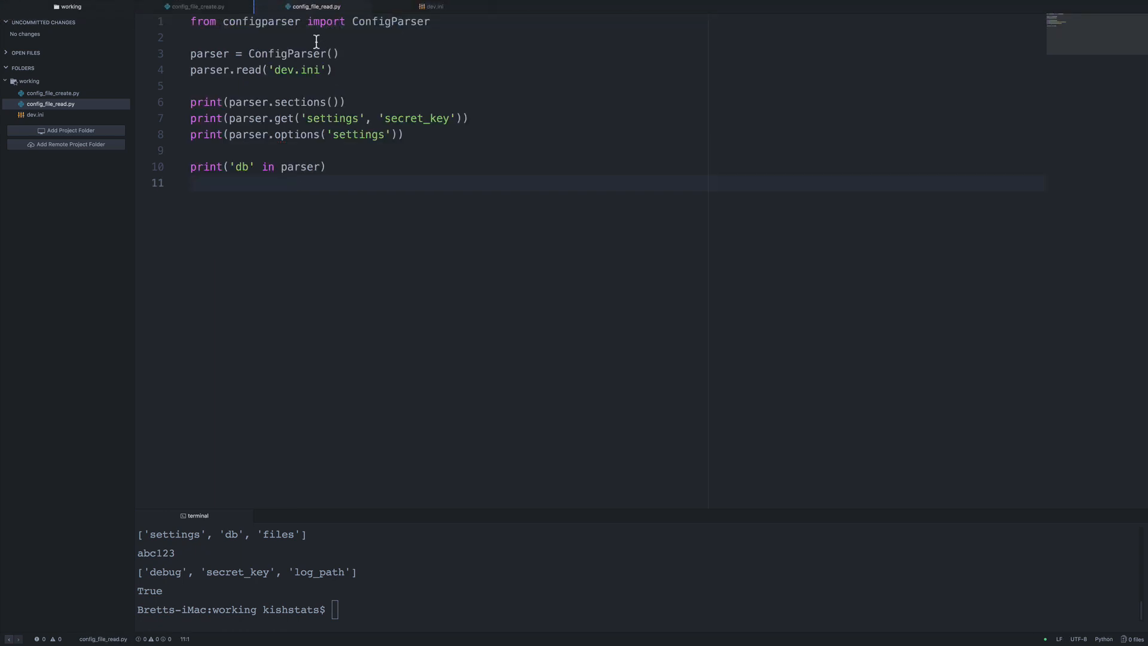
Add print(parser.get('db', 'db_port'), type(...)) showing 8889 is a string
type("print(parser.get('db', '")
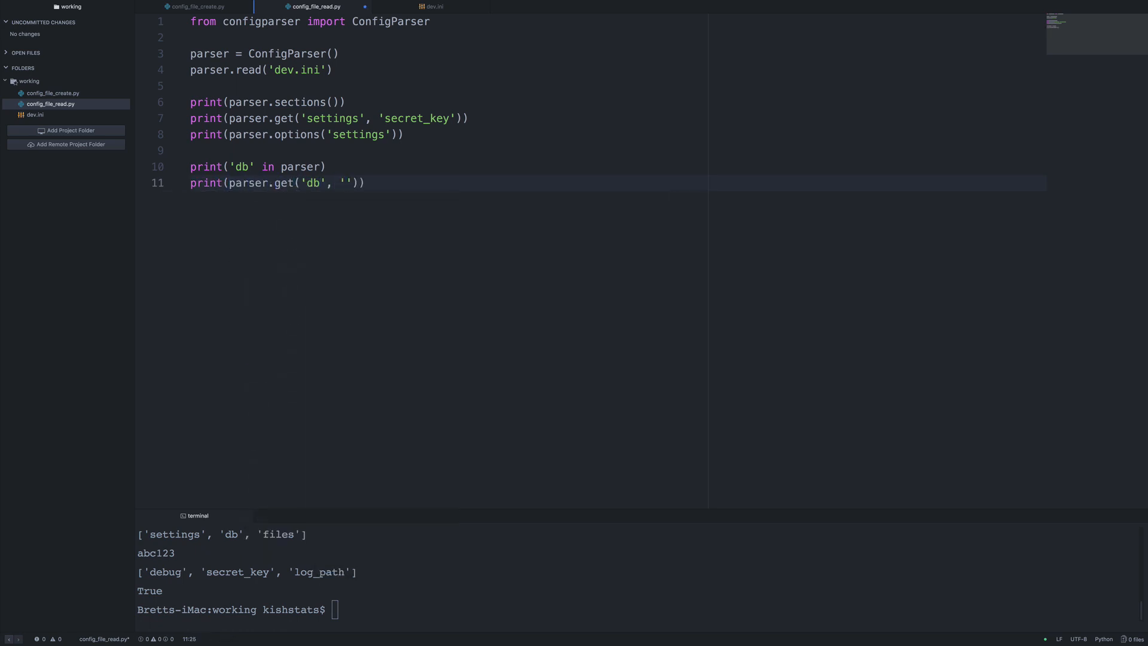
type("db_pp")
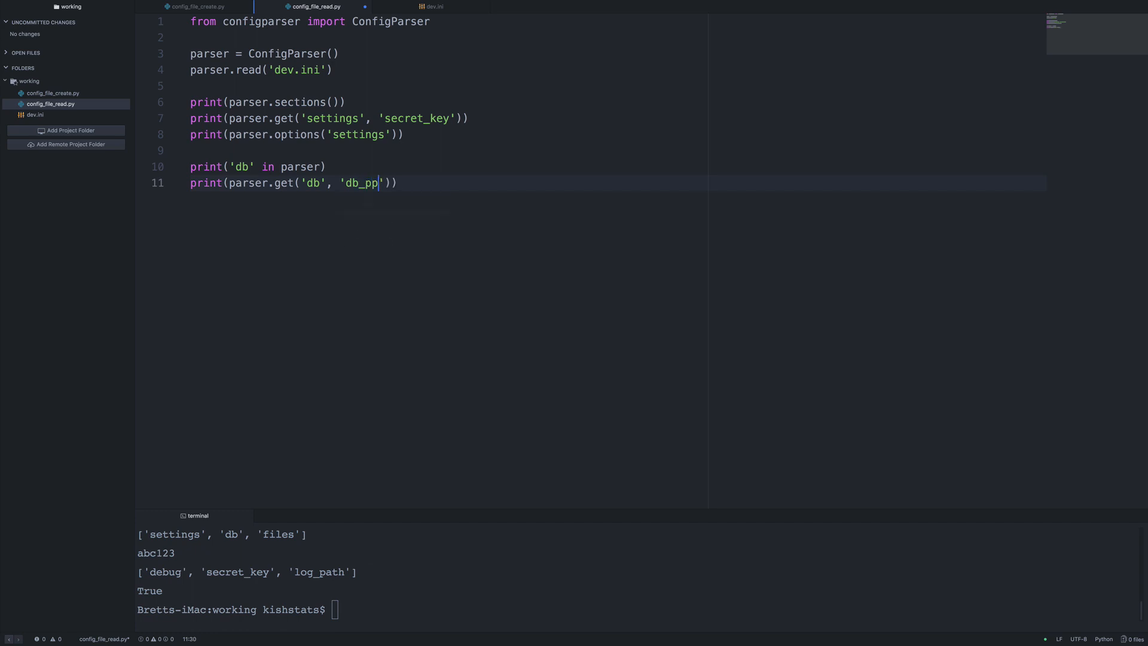
type("ort")
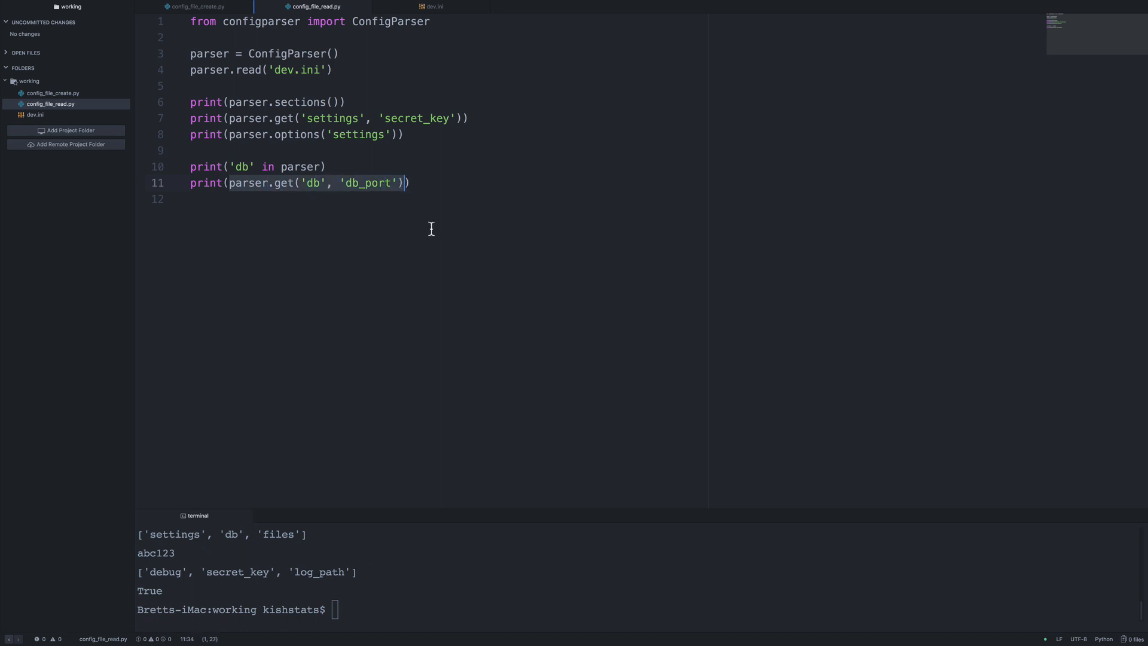
type(", type")
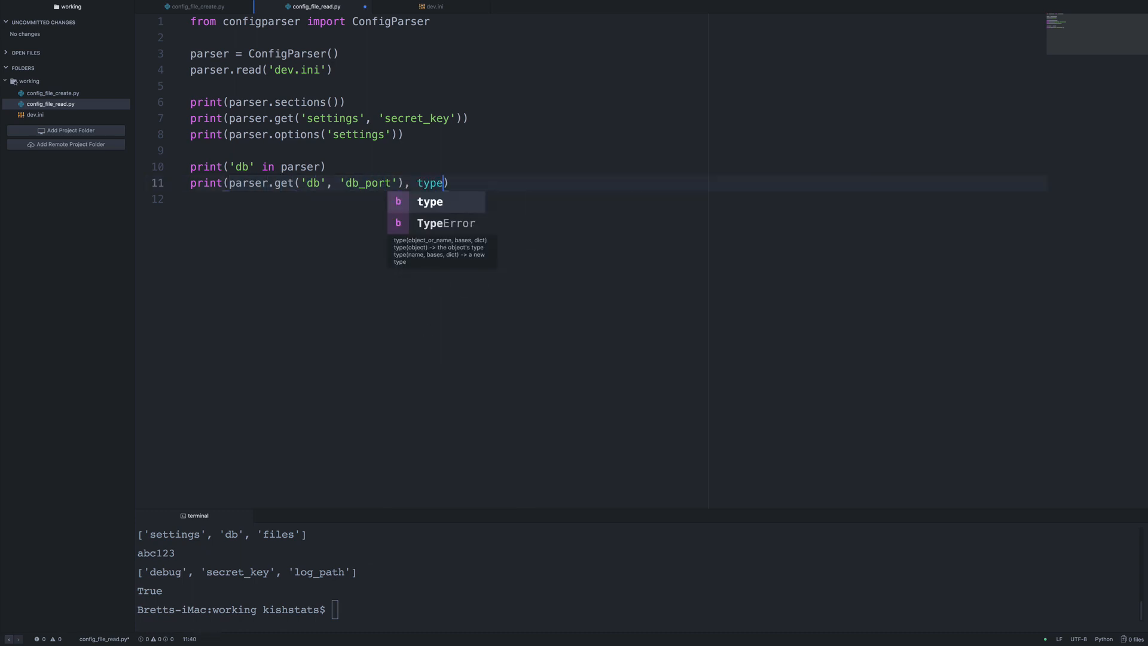
type("(parser.get('db', 'db_port')))")
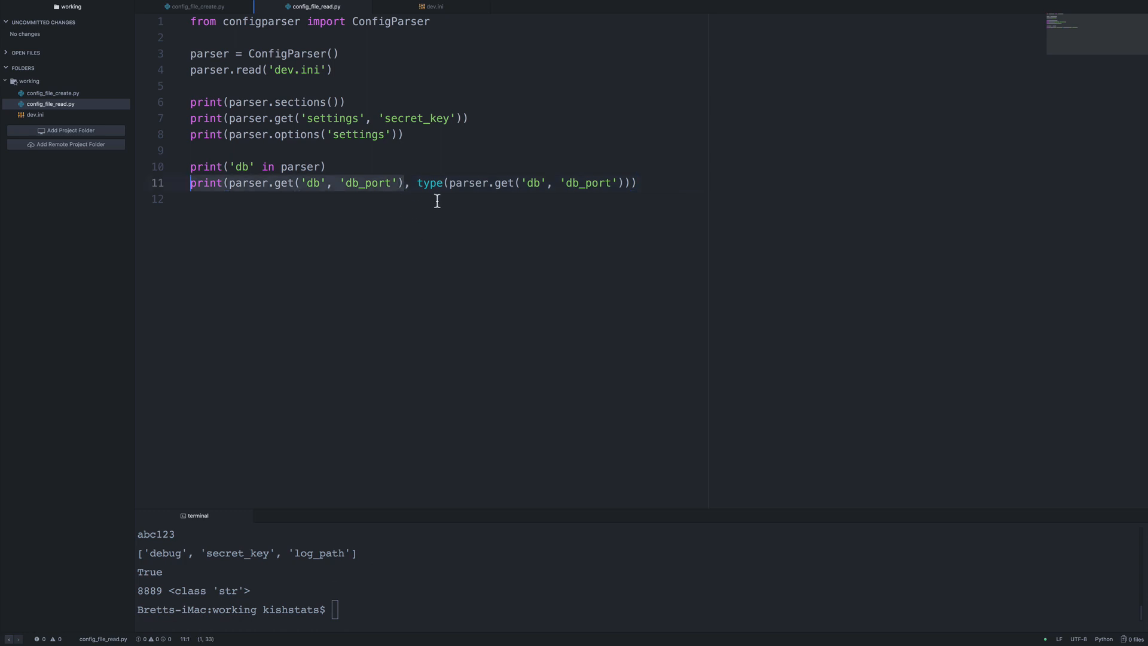
Start a second line getting db_port to convert it to int
type("print(parser.get('db', 'db_port'))")
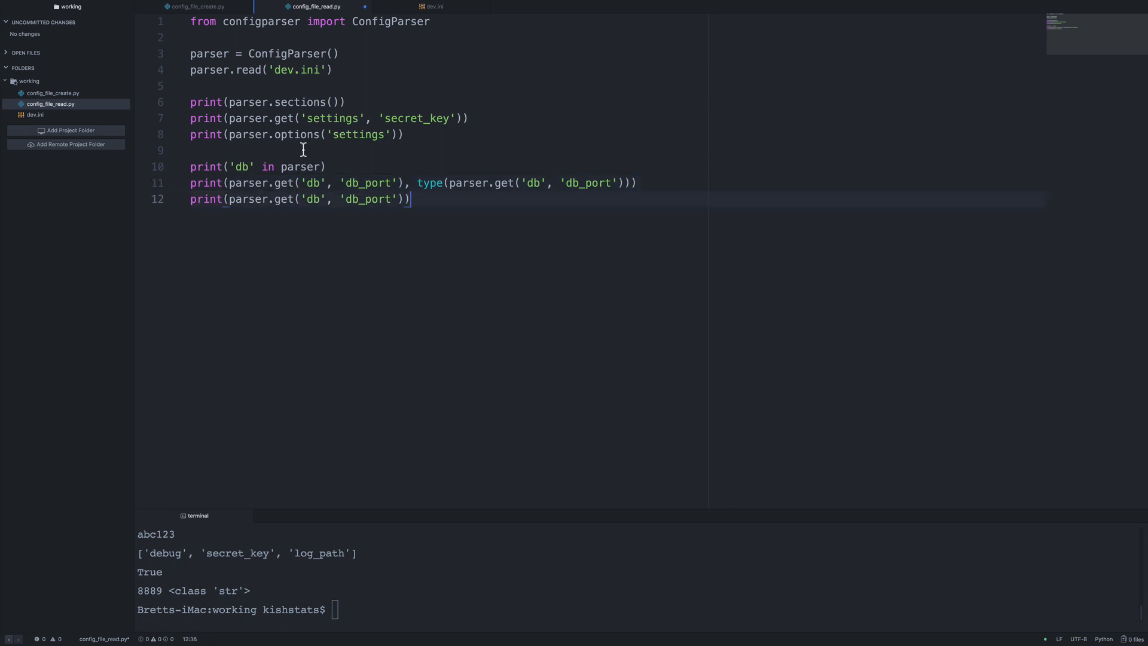
type("int(")
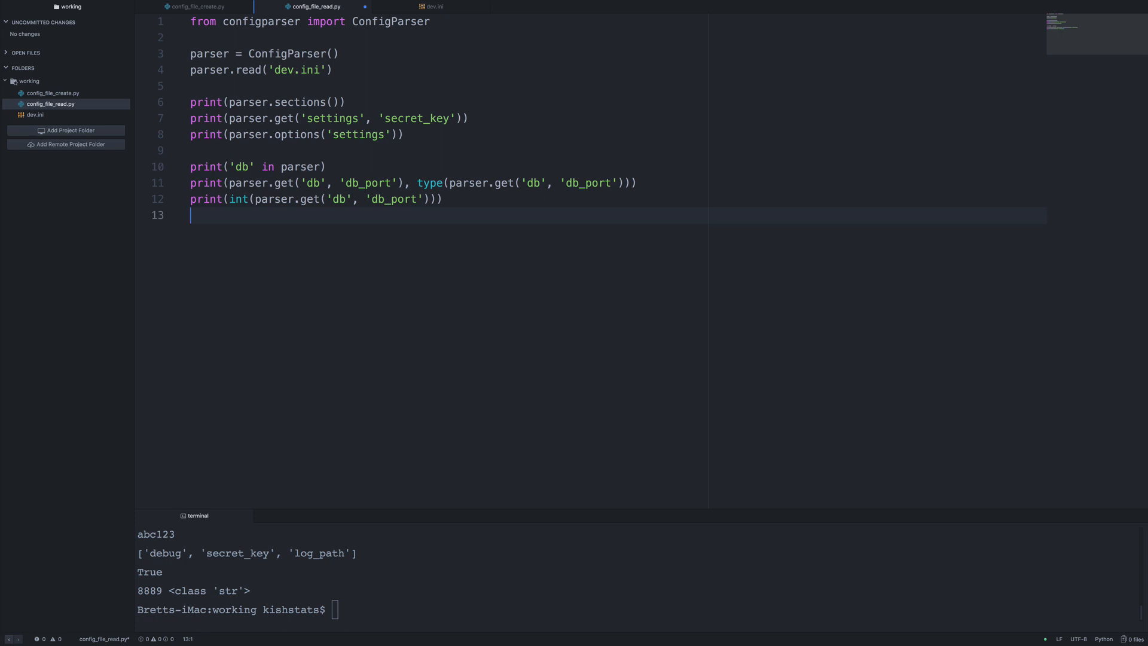
Add print(parser.getint('db', 'db_port')) to read the port as an integer
type("print(")
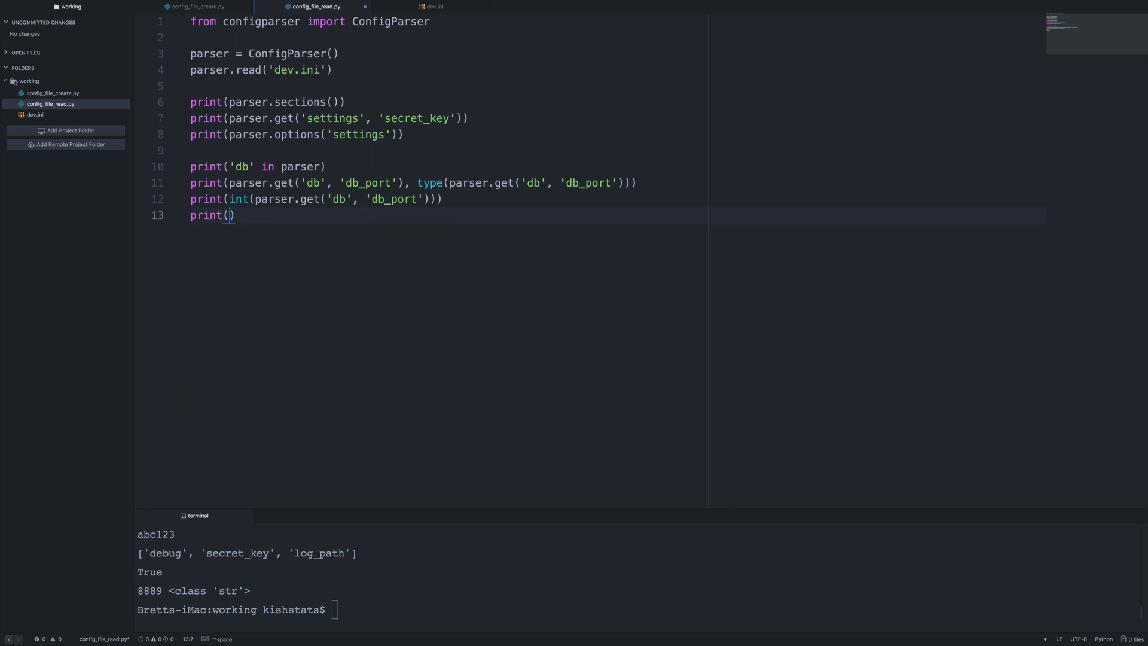
type("parser")
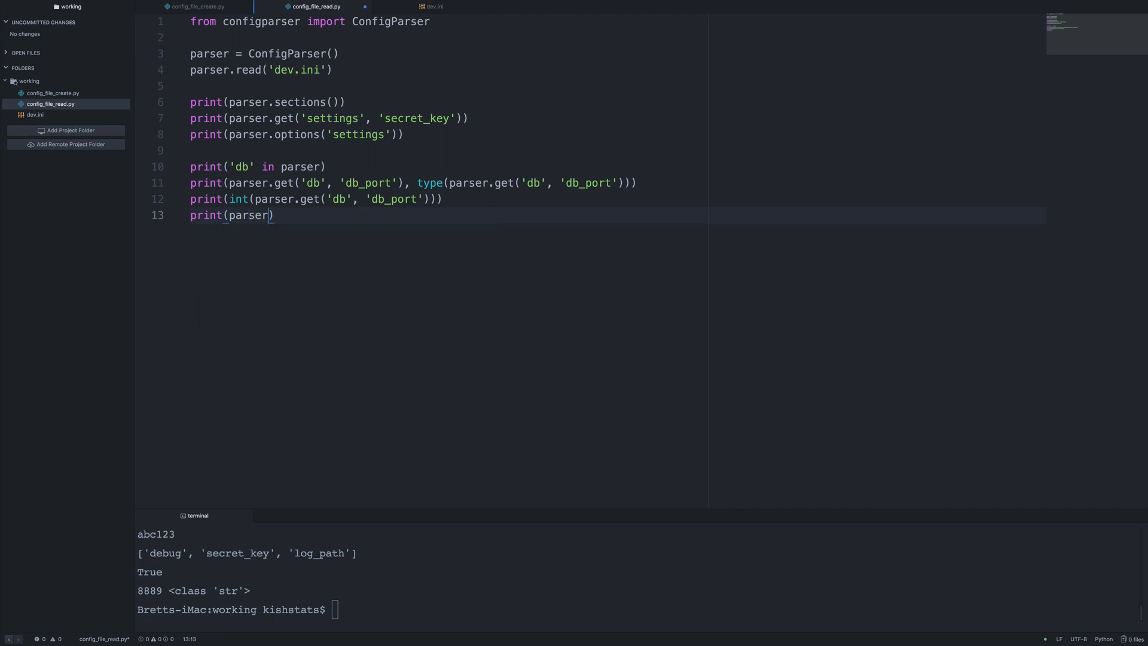
type(".")
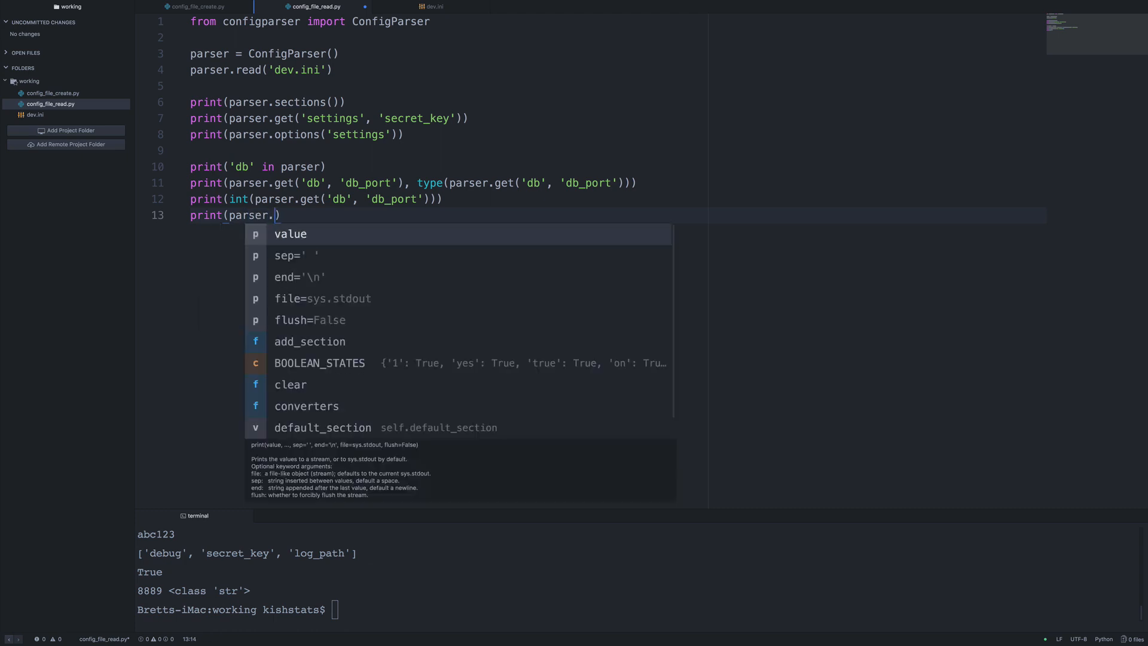
type("getint")
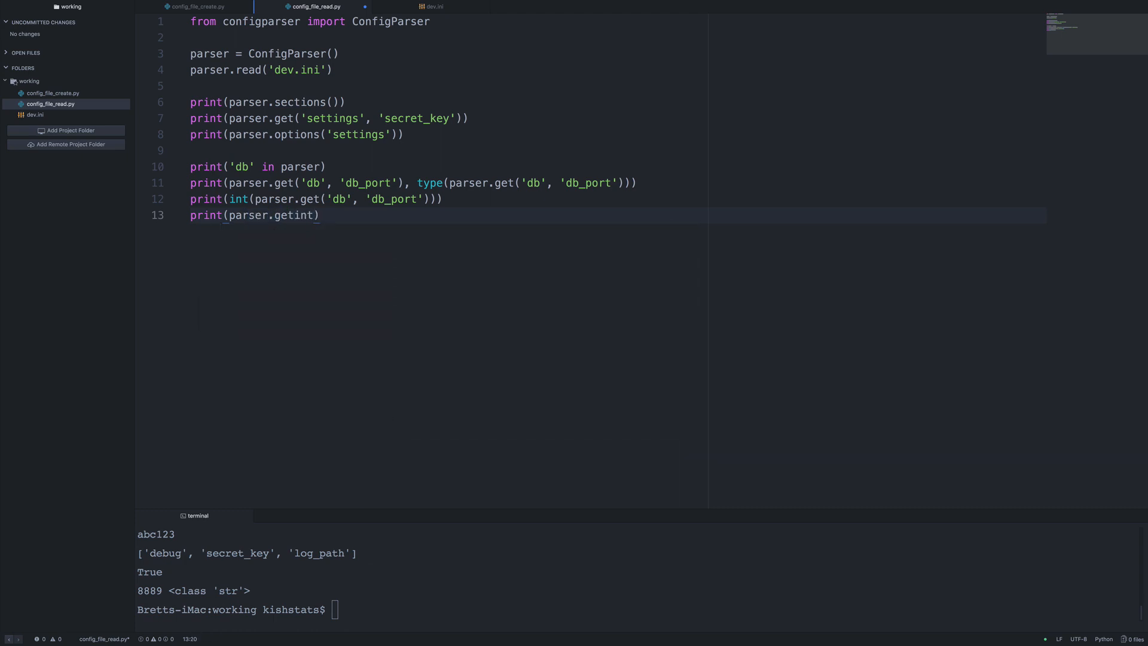
type("db', 'db'")
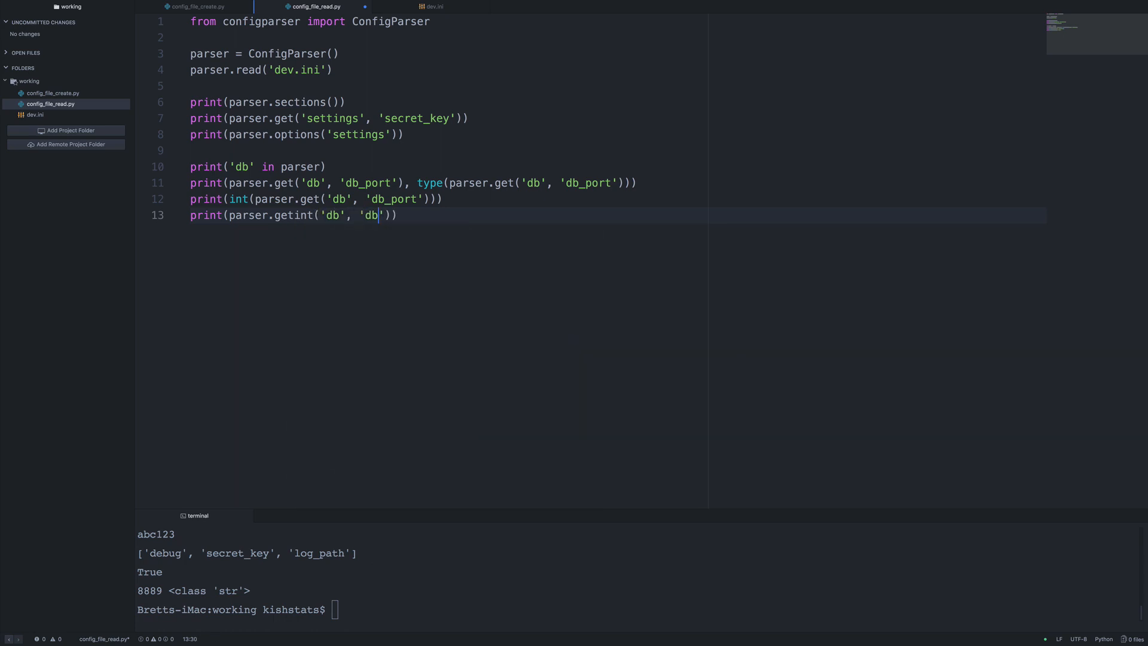
type("_port")
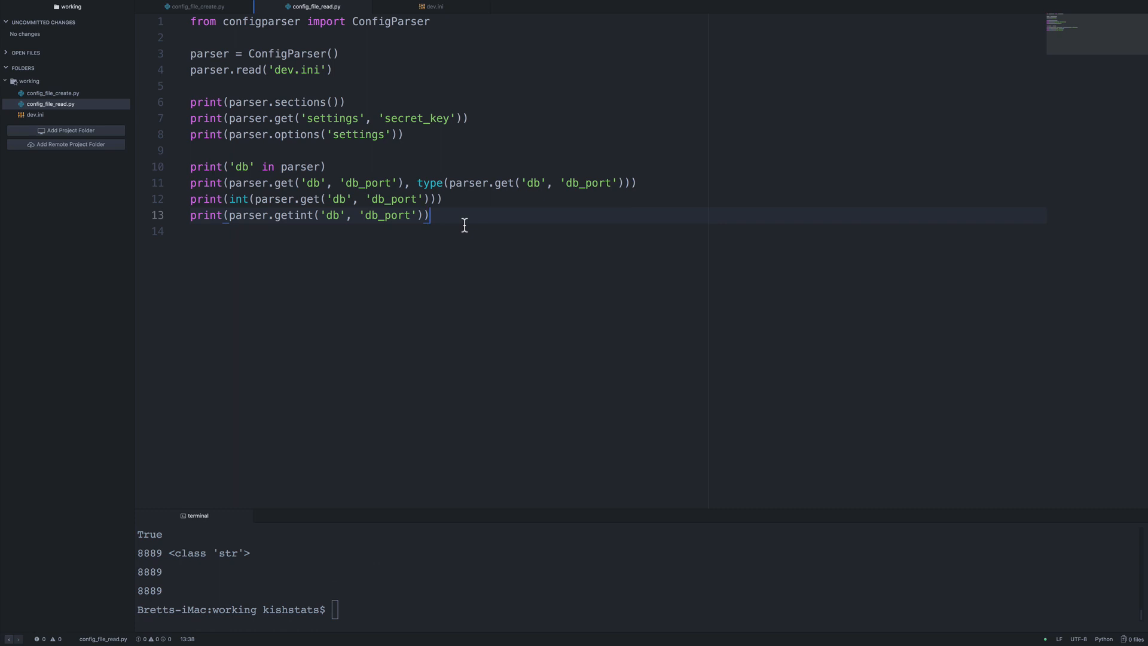
Duplicate the getint line as db_default_port with fallback=3306 and compare against dev.ini
key("Enter")
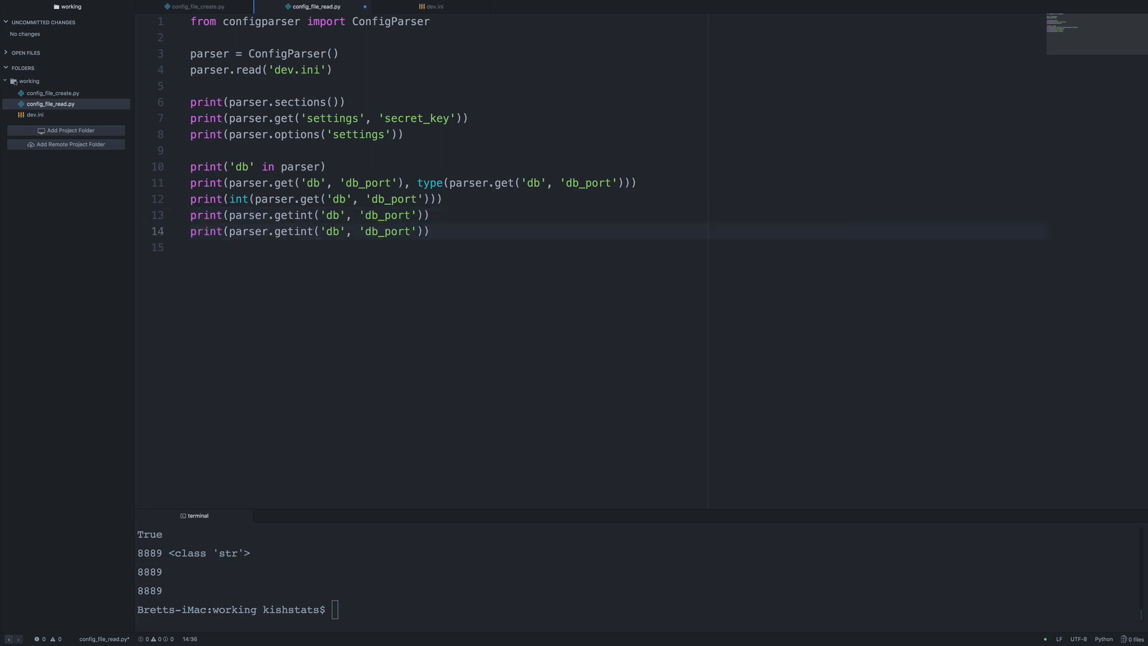
type(",")
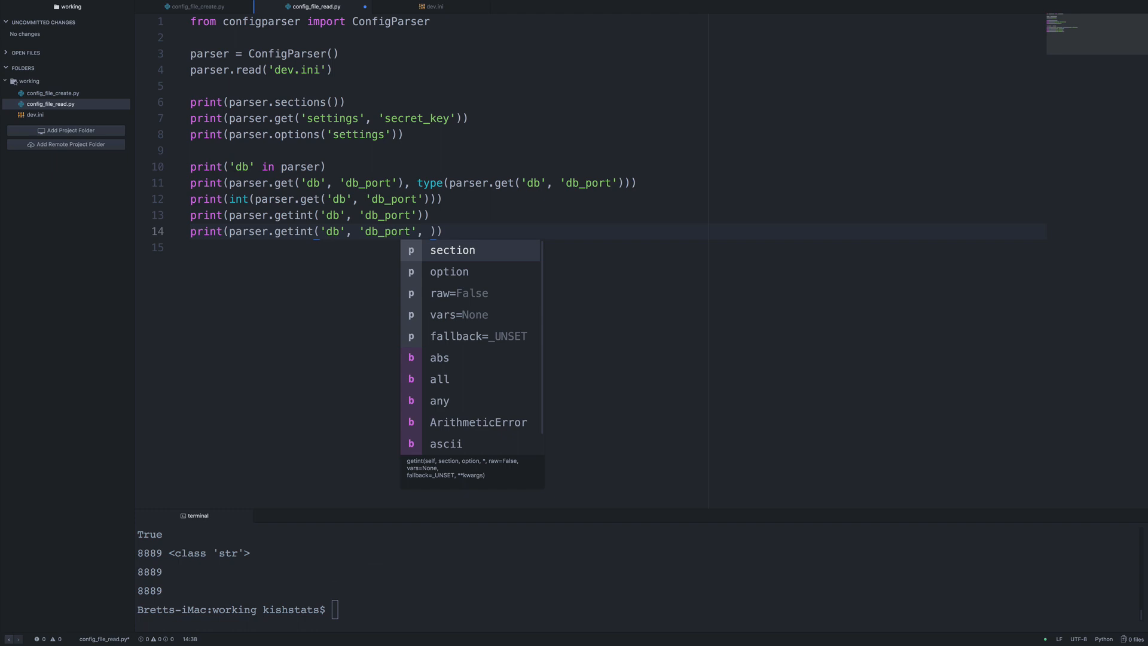
left_click(478, 334)
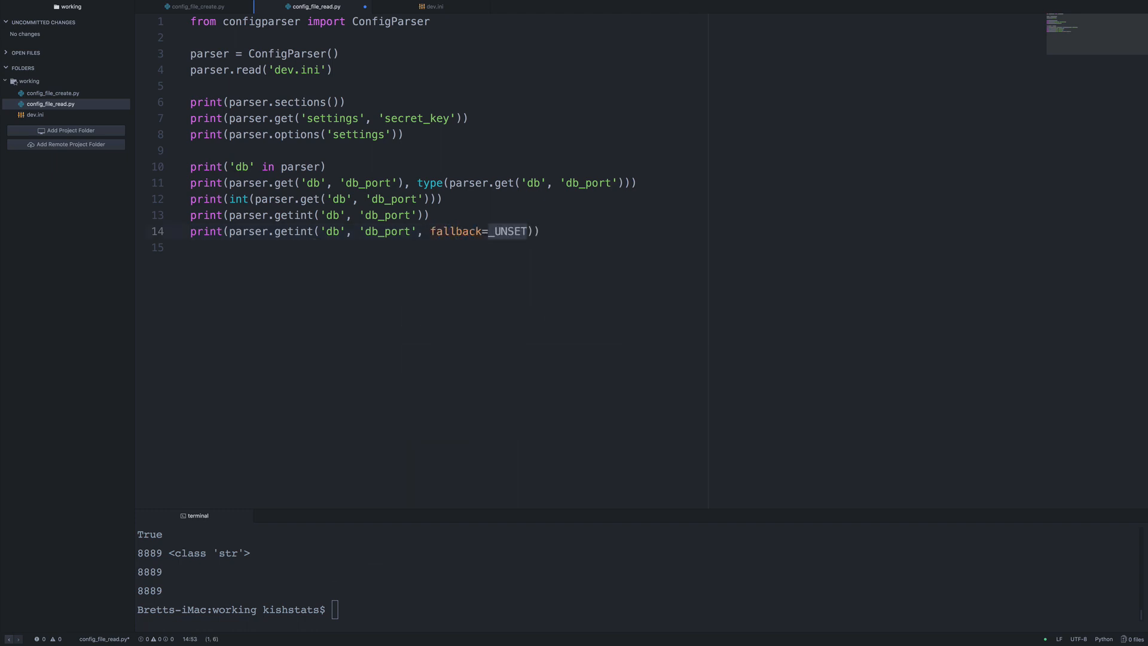
type("3306")
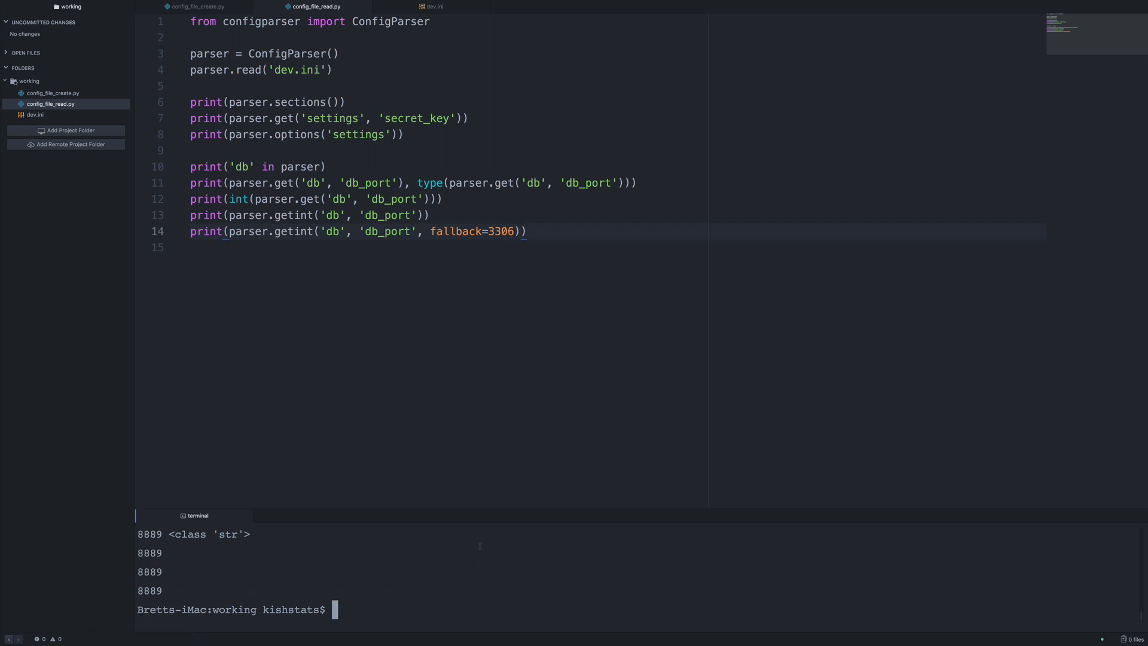
left_click(443, 263)
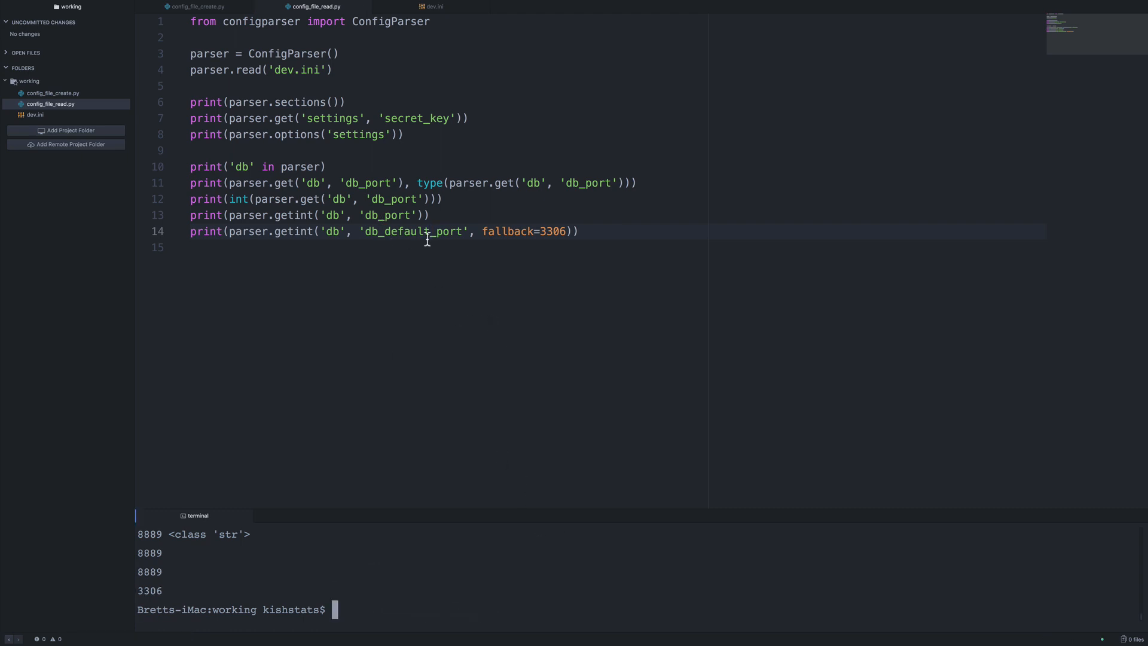
left_click(433, 7)
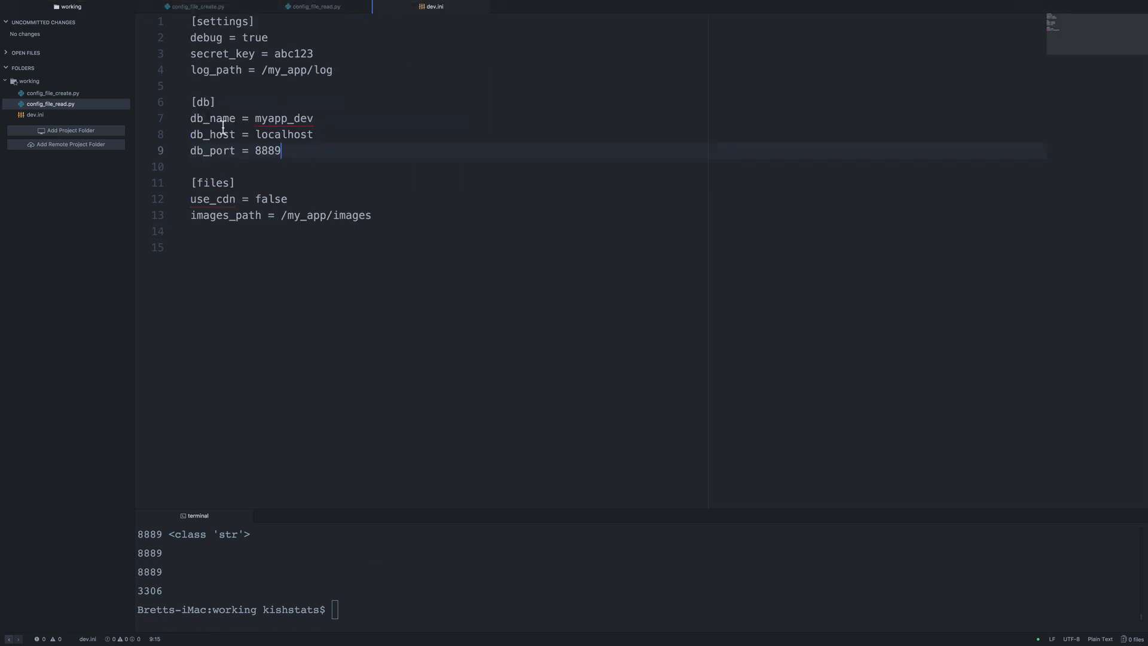
left_click(315, 7)
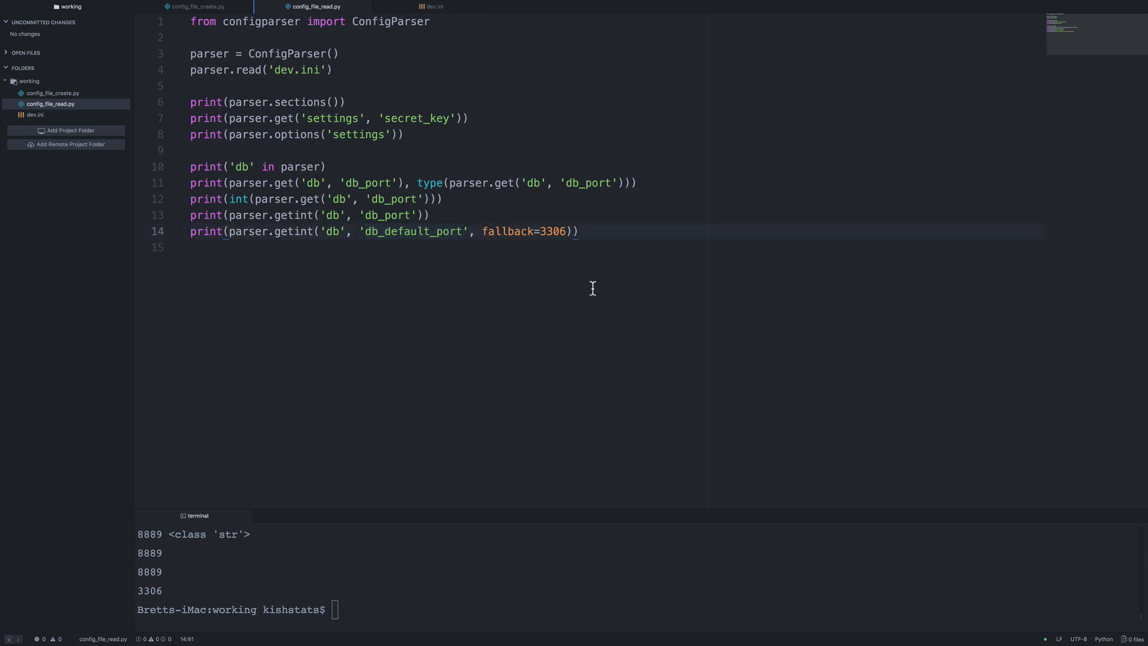
Add print(parser.getboolean('settings', 'debug')) and save the read script
type("print(parser.getboolean('")
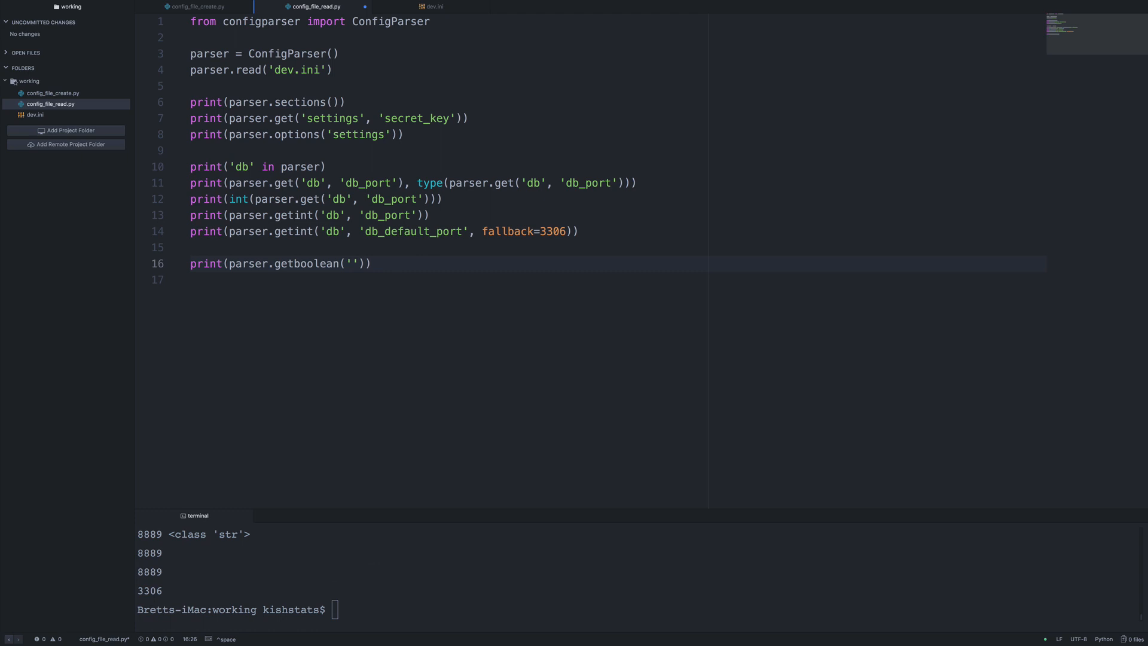
type("settings', 'debug")
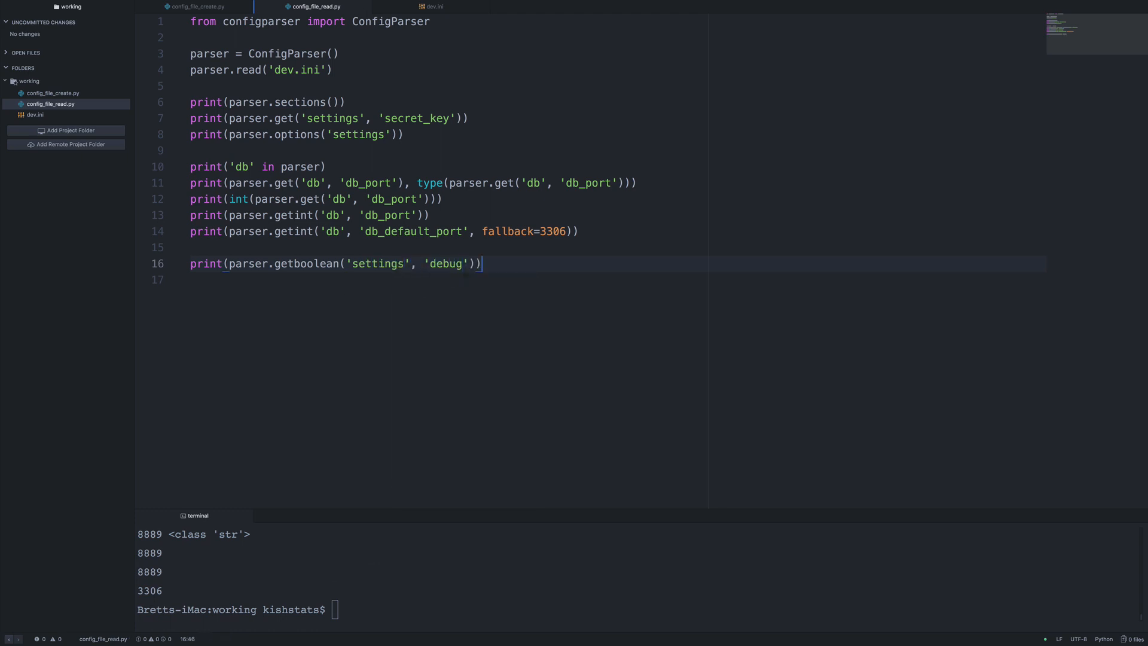
key("Return")
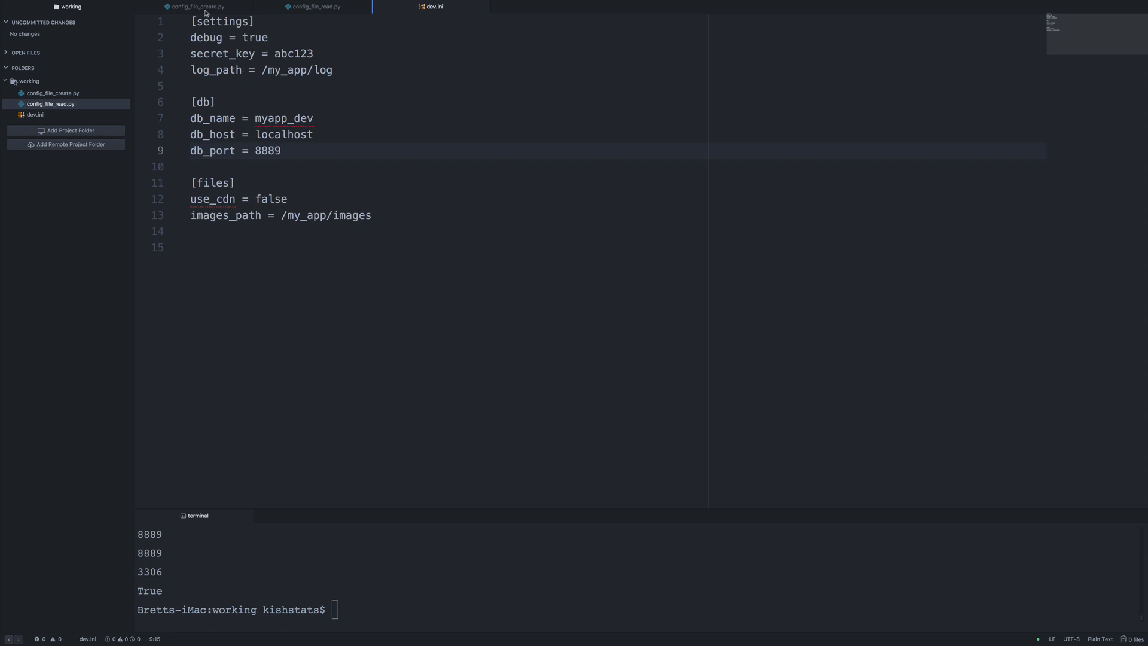
Review config_file_create.py where settings' debug is the string 'true', glancing at the read script
left_click(197, 7)
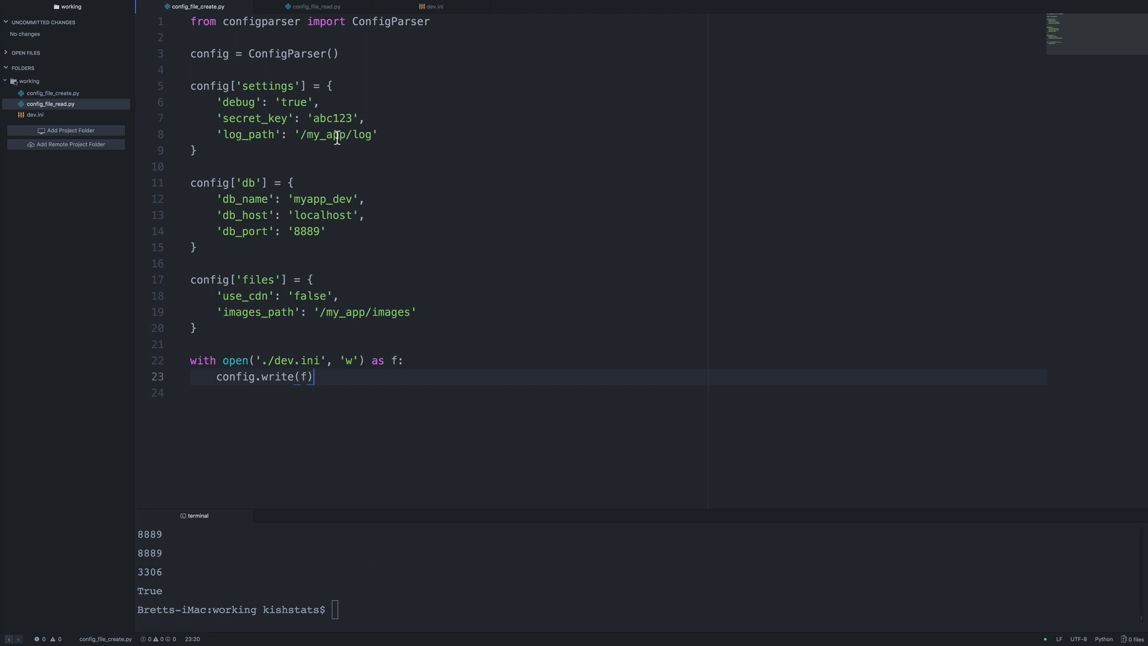
mouse_move(331, 157)
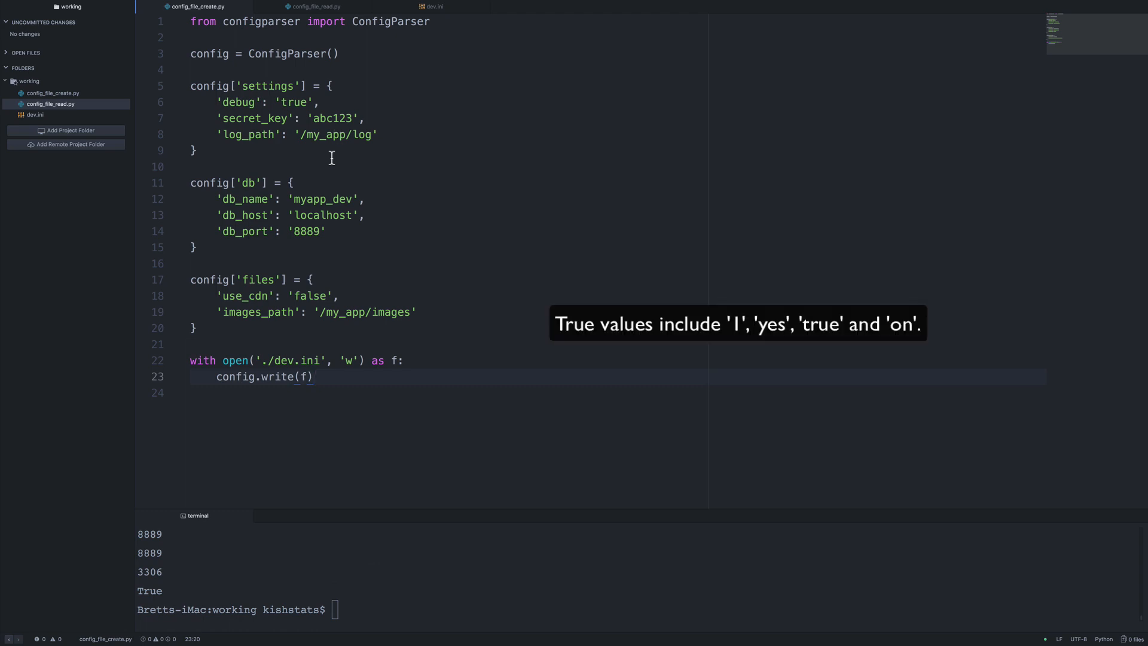
left_click(313, 377)
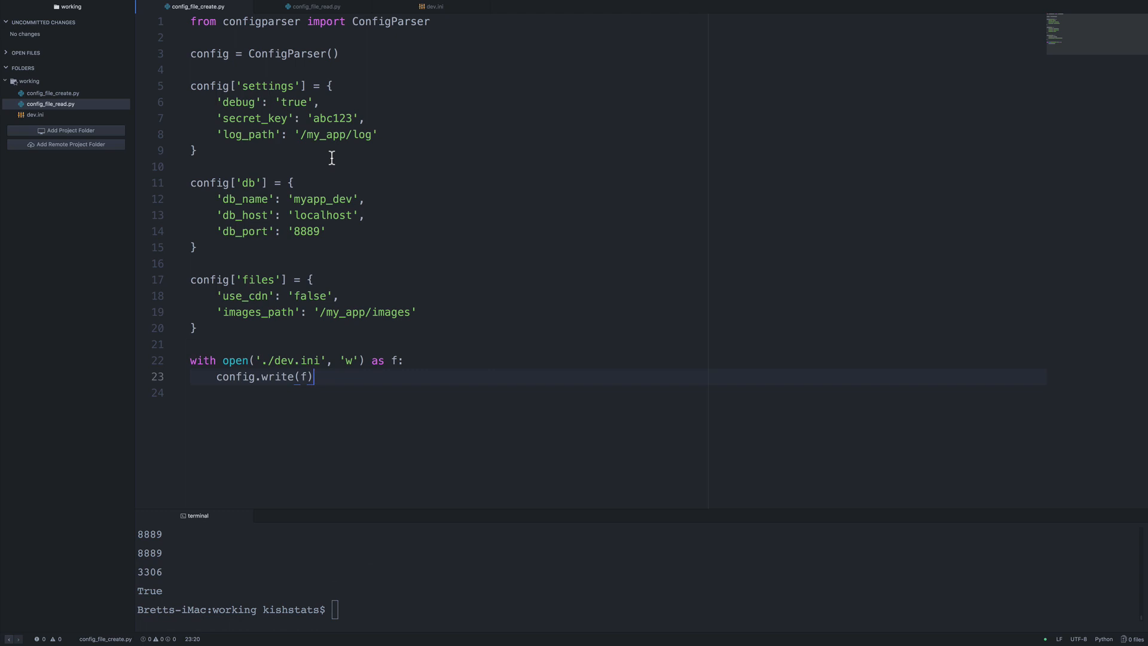
left_click(315, 8)
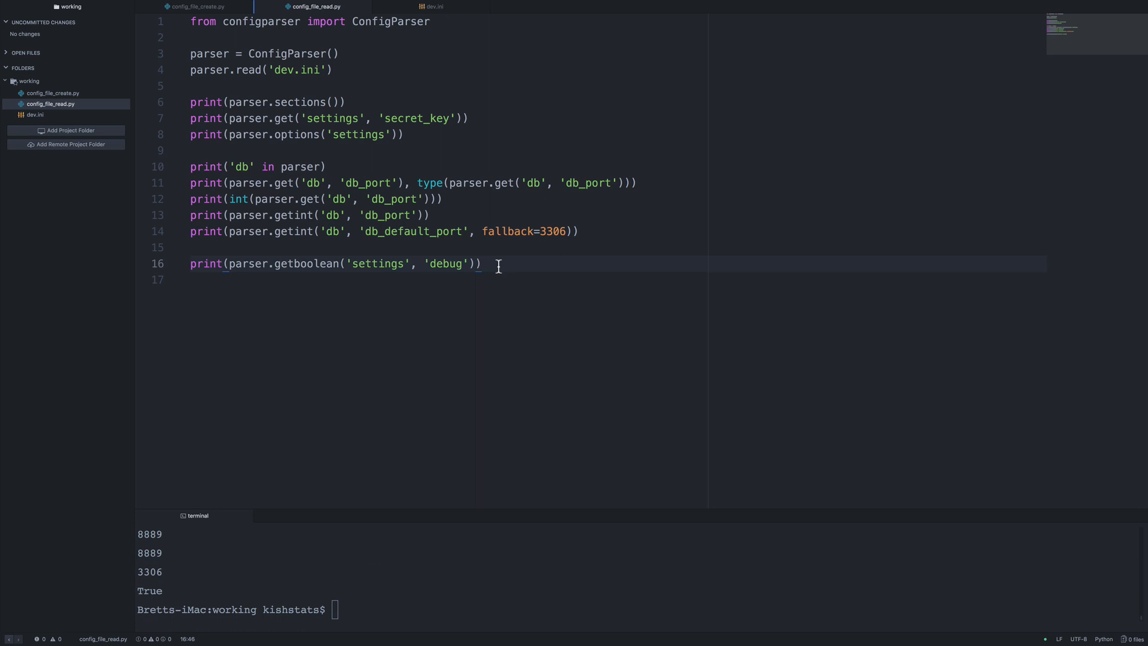
left_click(197, 7)
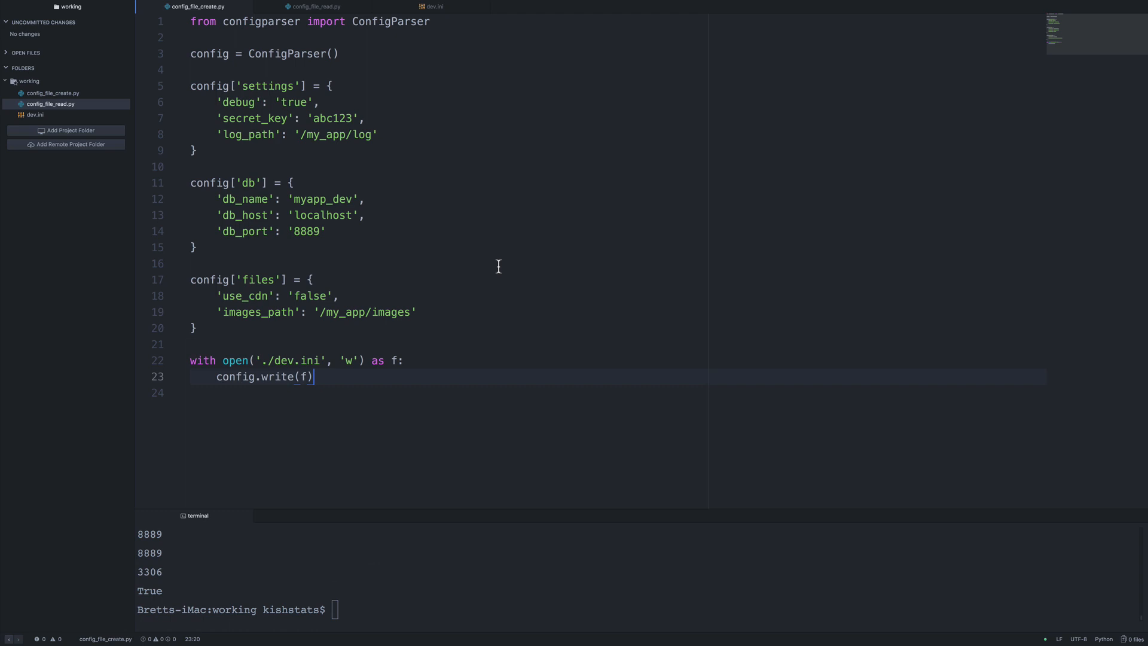
Add 'python_version': '3' and 'packages_path': '/usr/local' to the settings section
left_click(438, 135)
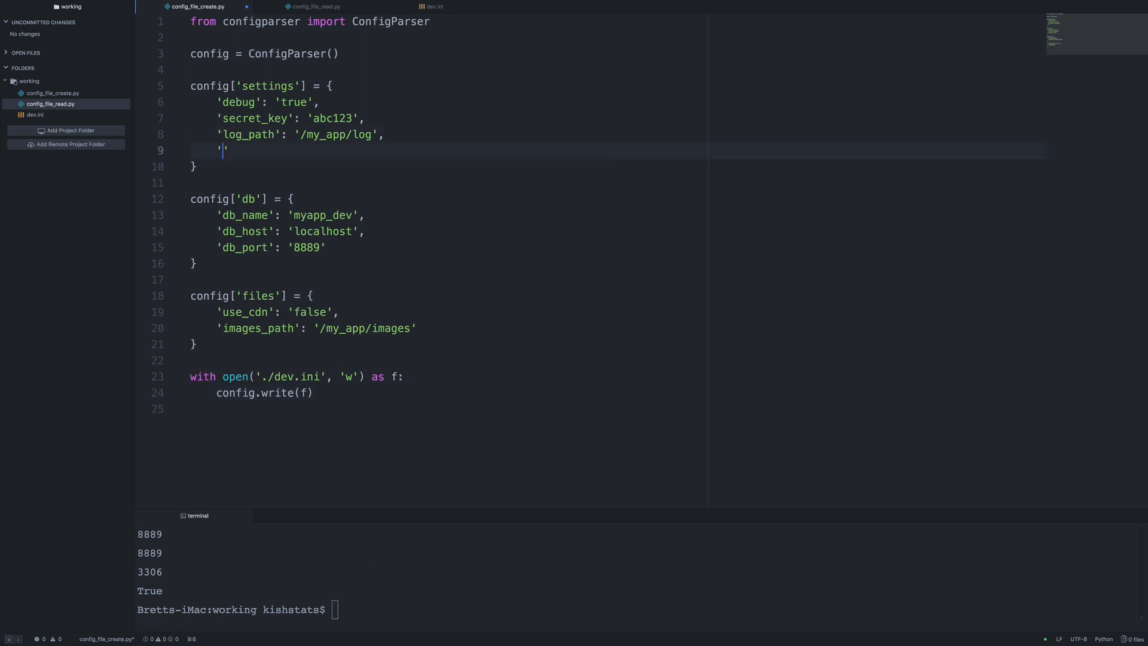
type("python_vers")
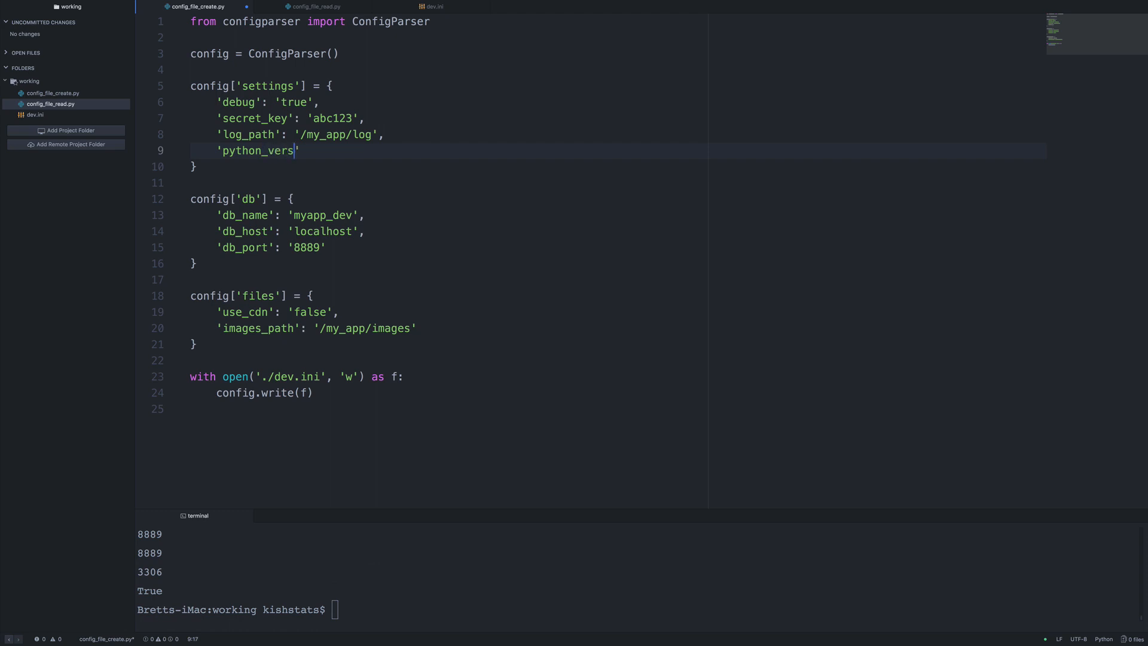
type("ion': ''")
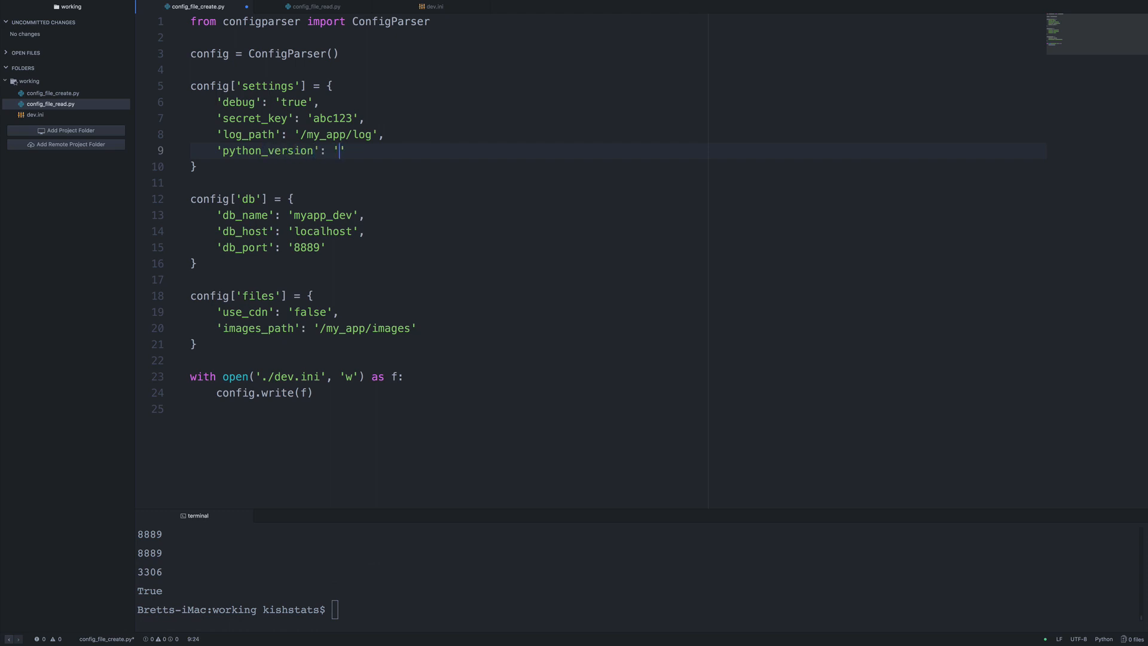
type("3'")
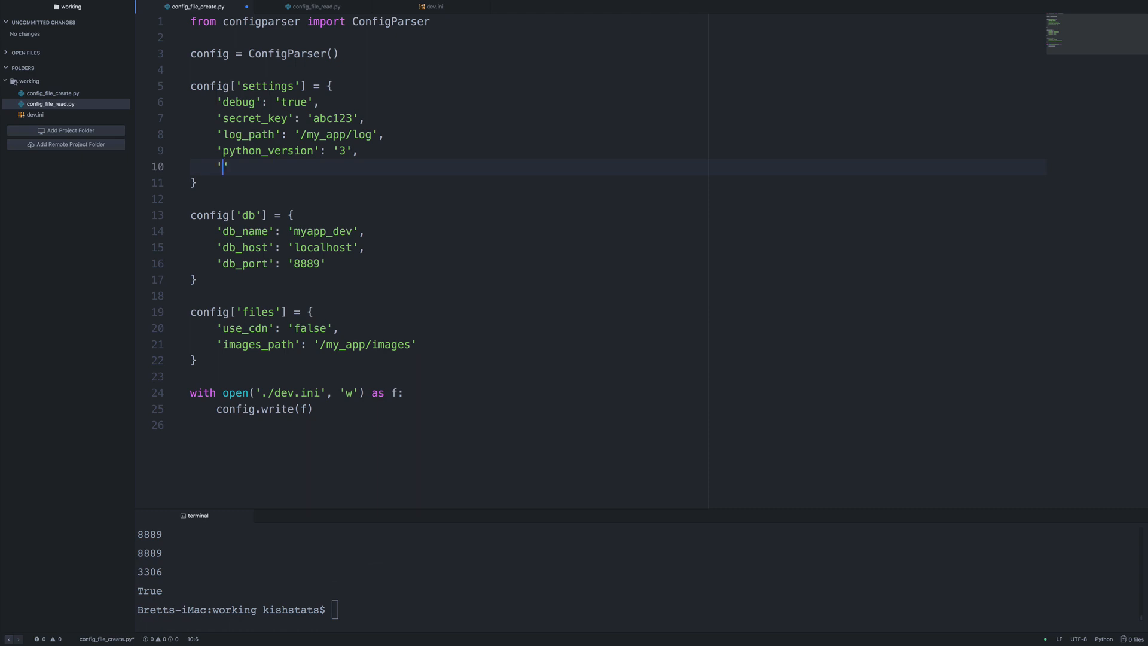
type("pack")
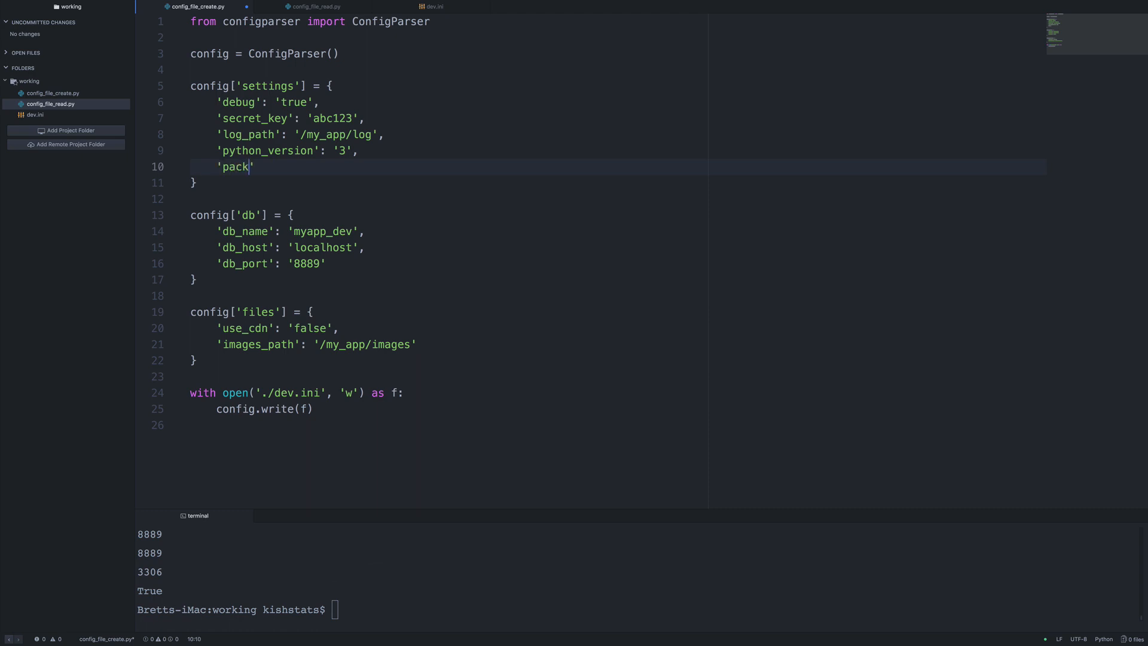
type("ages_path': ''")
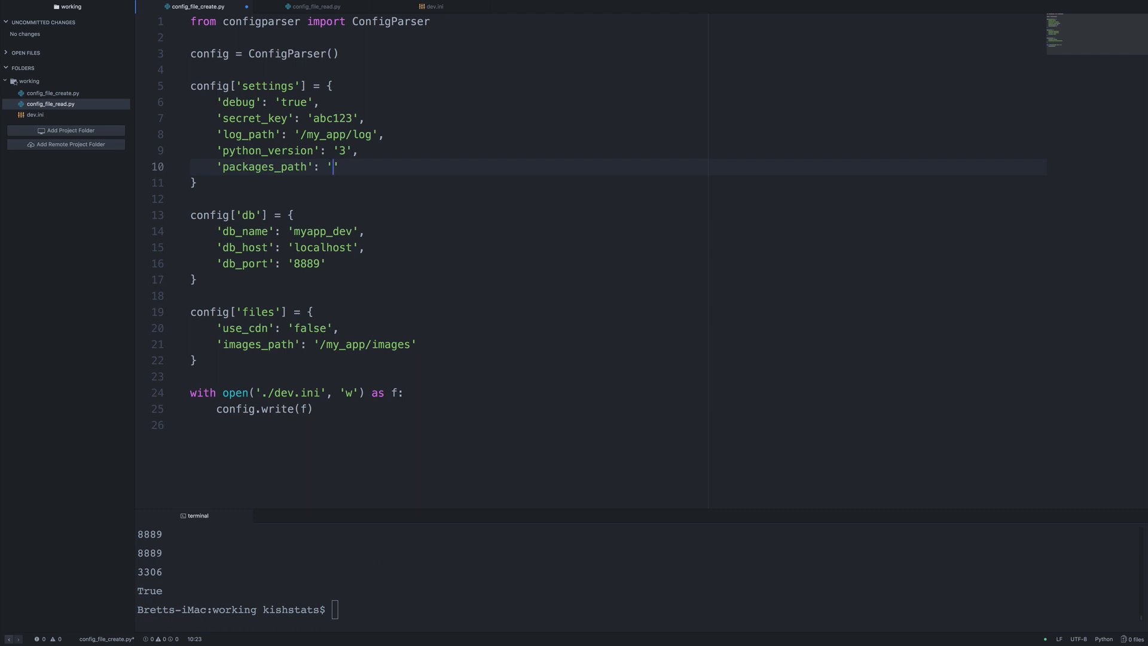
type("/usr/'")
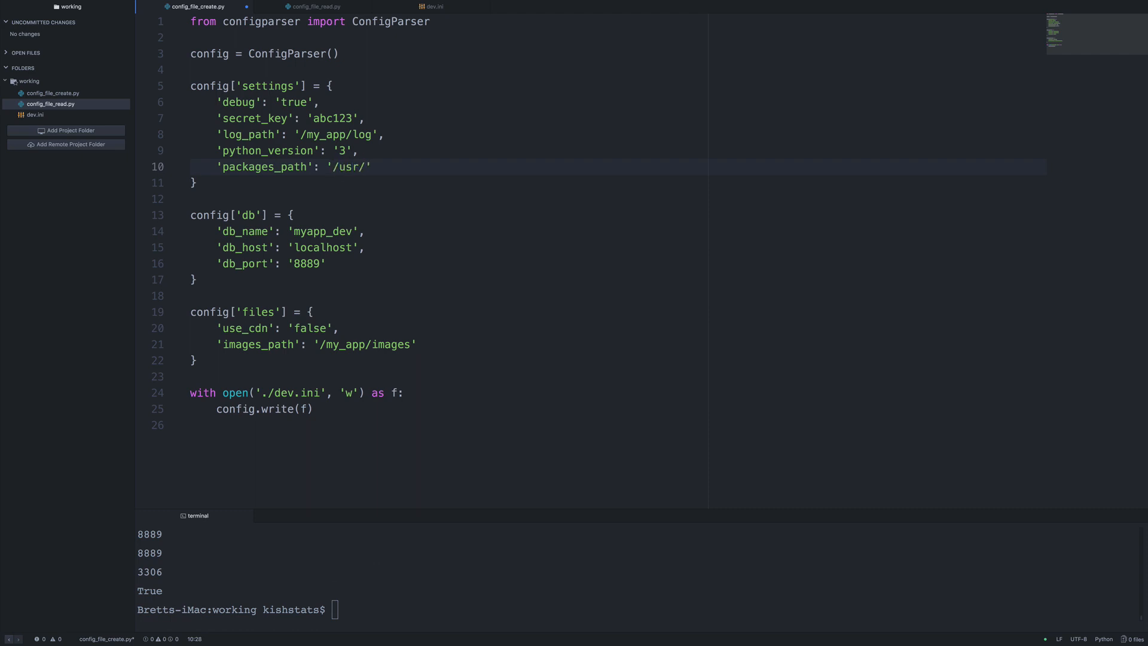
type("local")
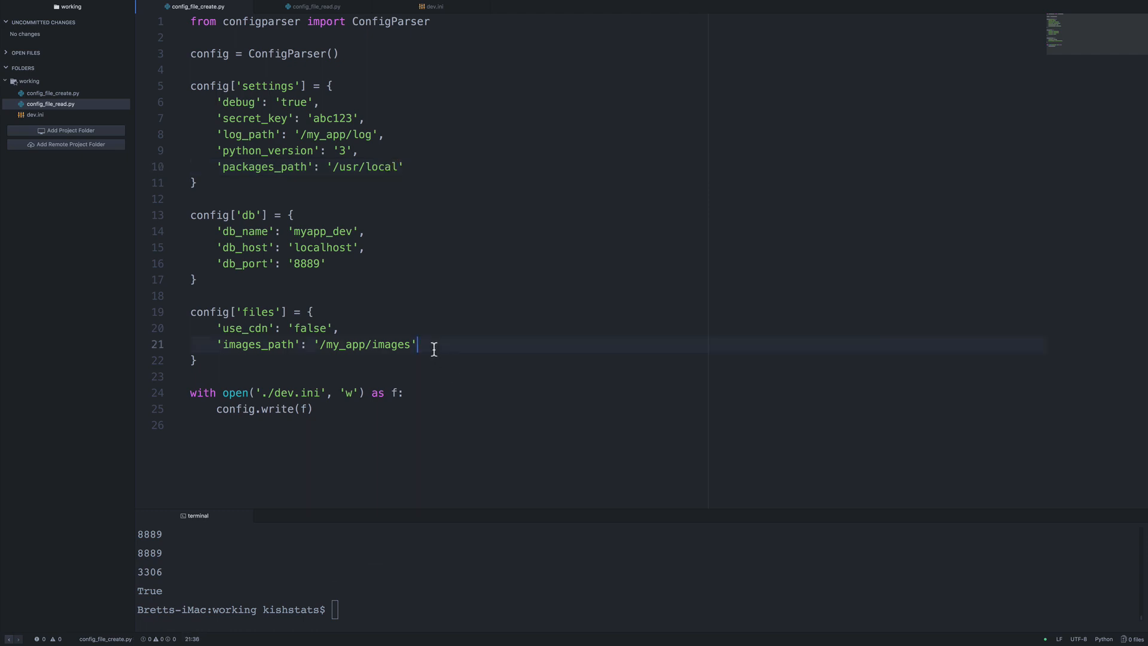
Start a files entry 'python_path': '${settings.packages_path}' using autocomplete
key("enter")
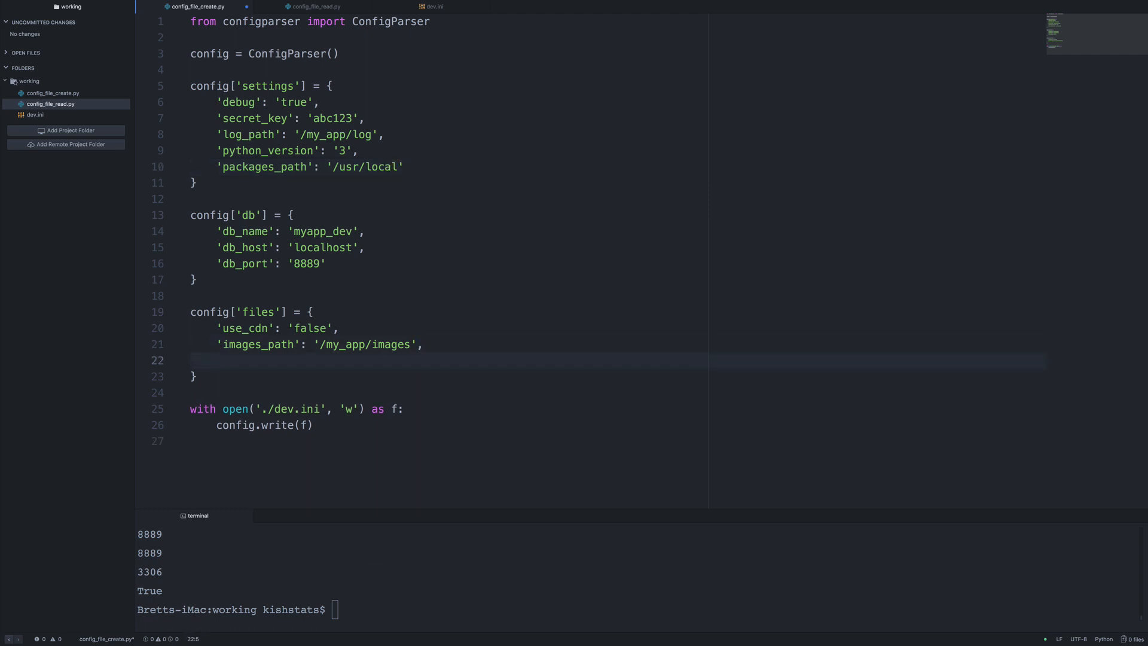
type("'pyt")
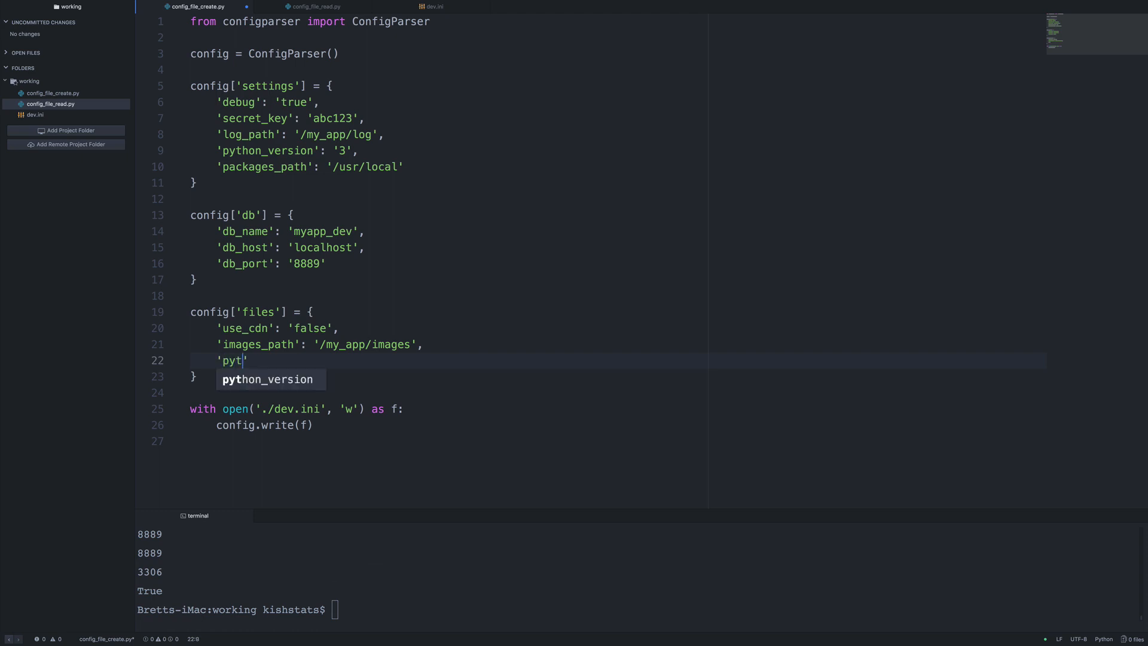
type("hon")
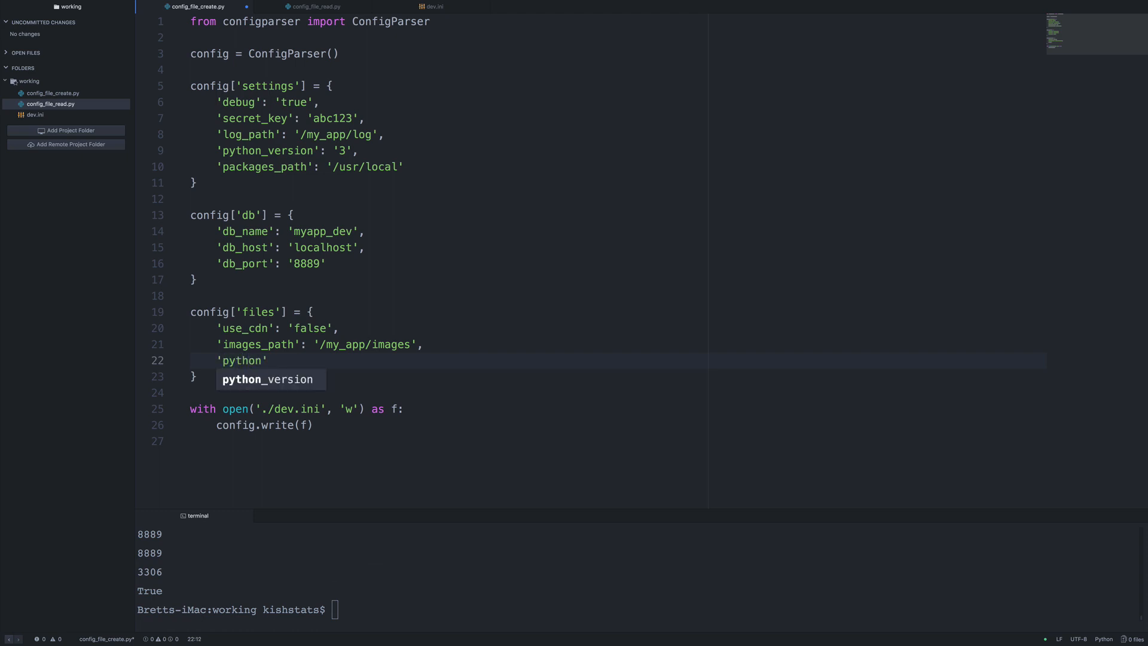
type("_path': '")
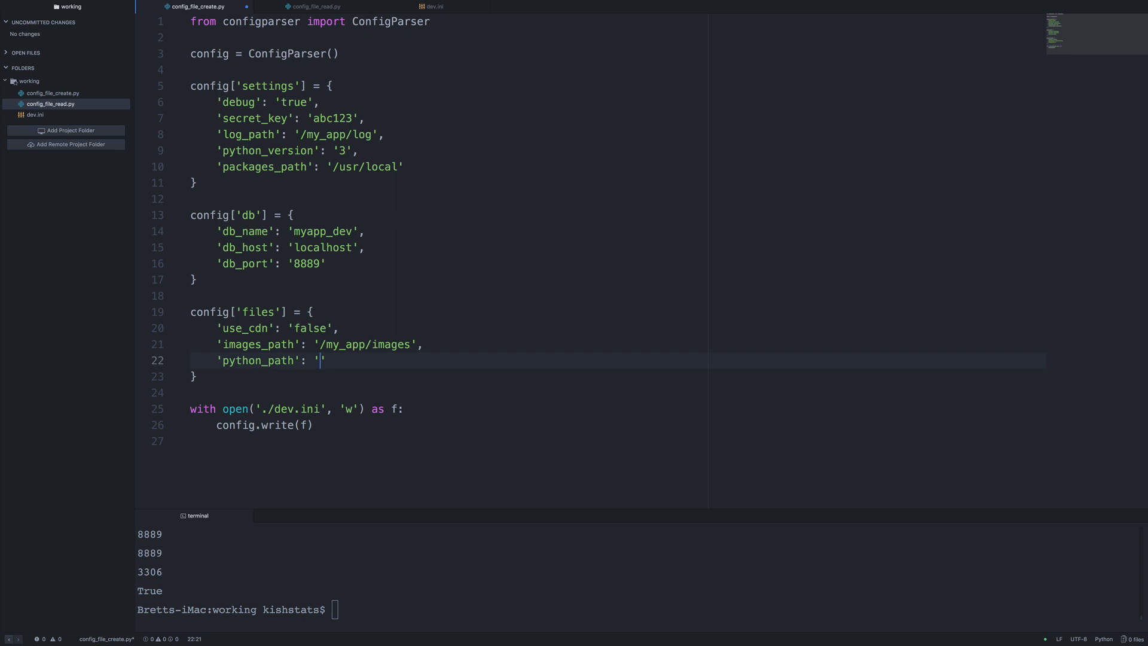
type("$")
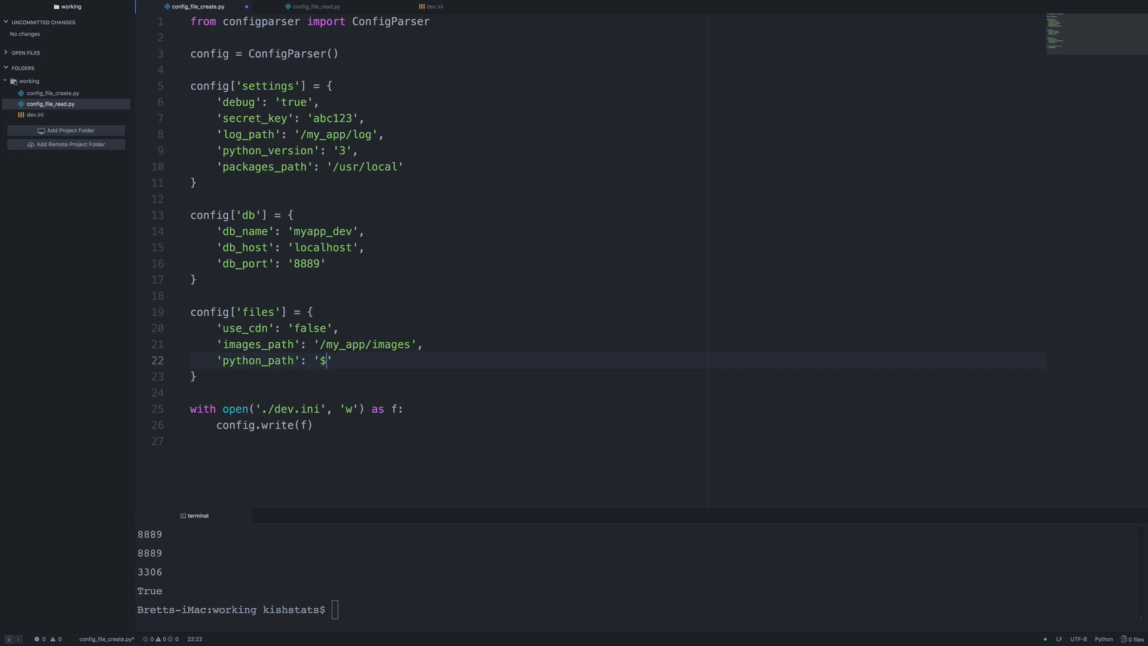
type("{}")
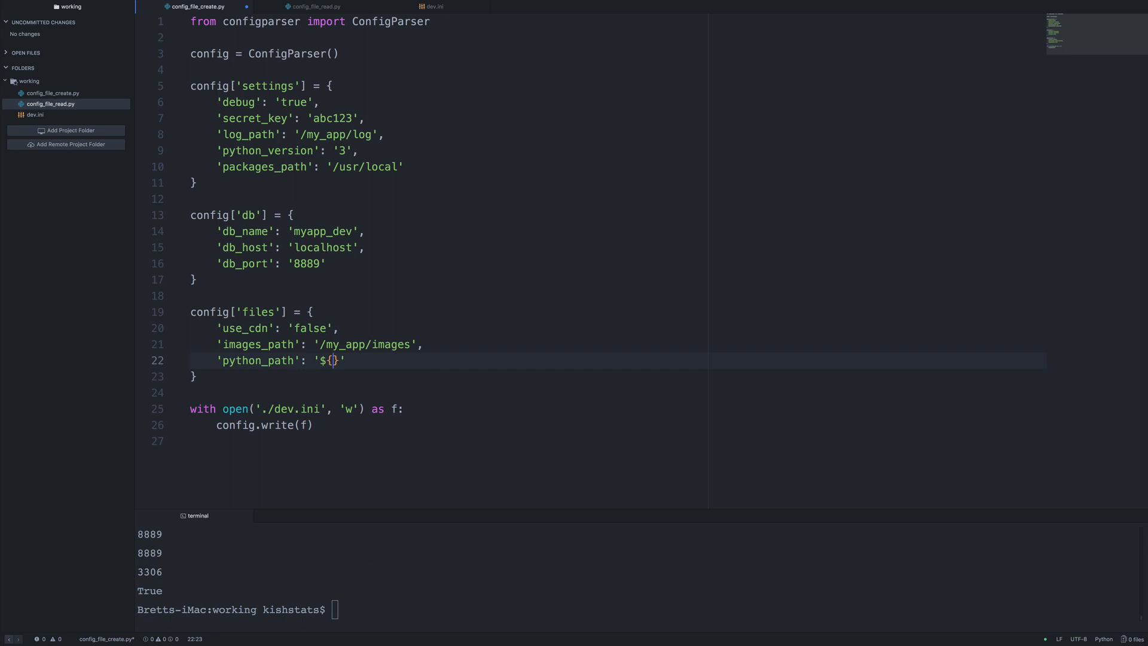
type("se")
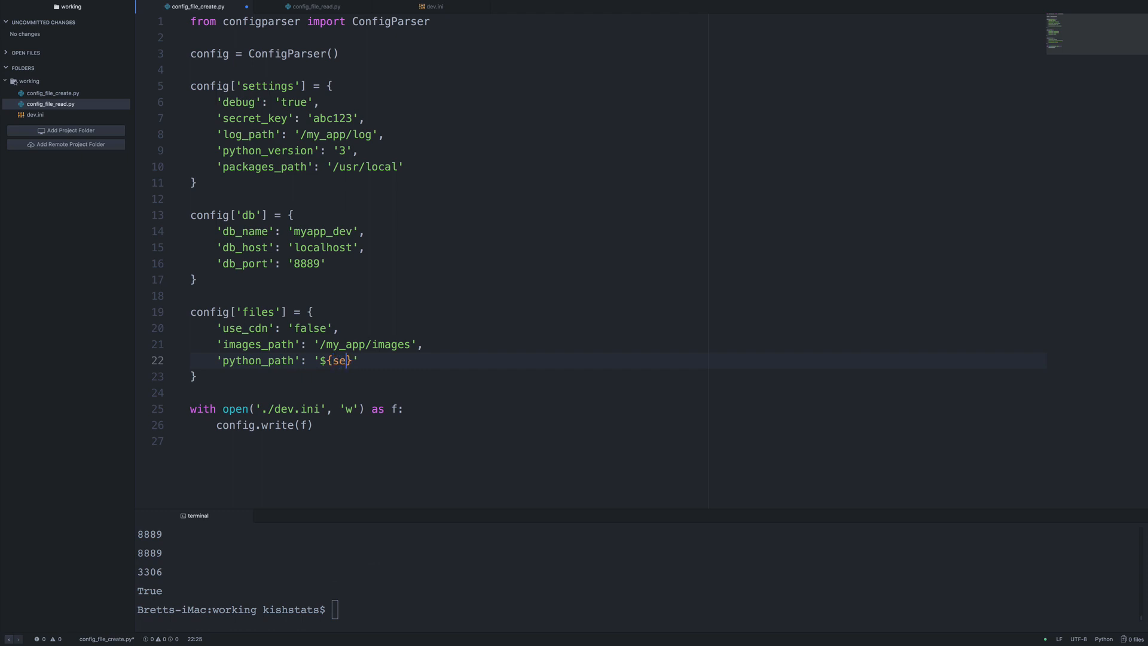
type("ttings/")
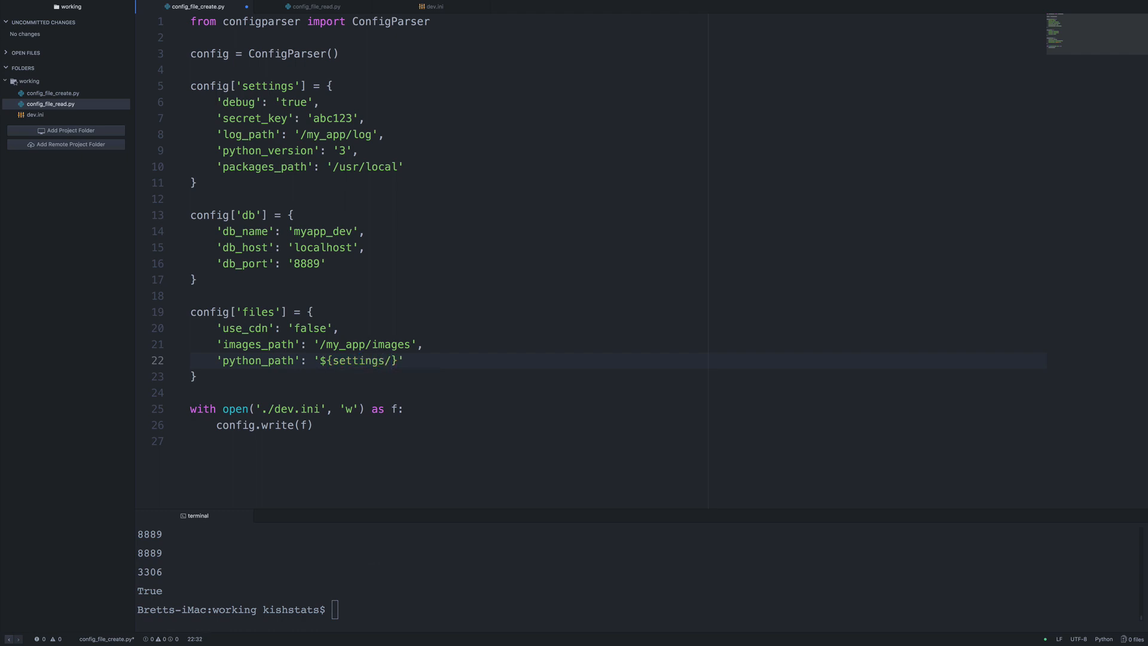
type(".")
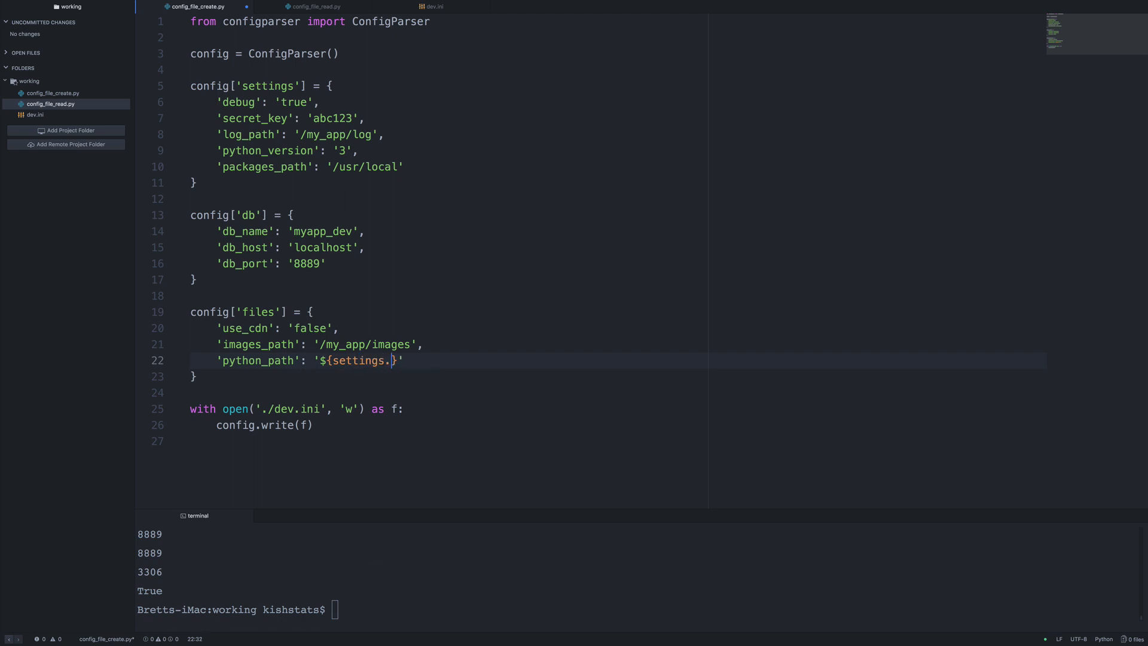
type("pack")
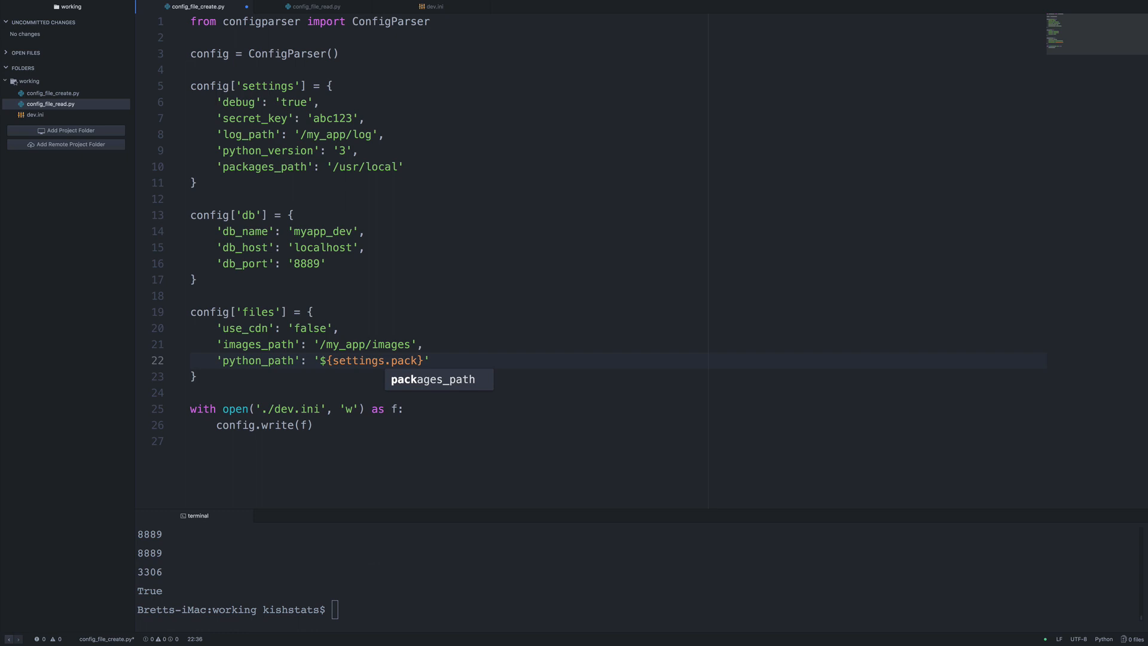
key("Tab")
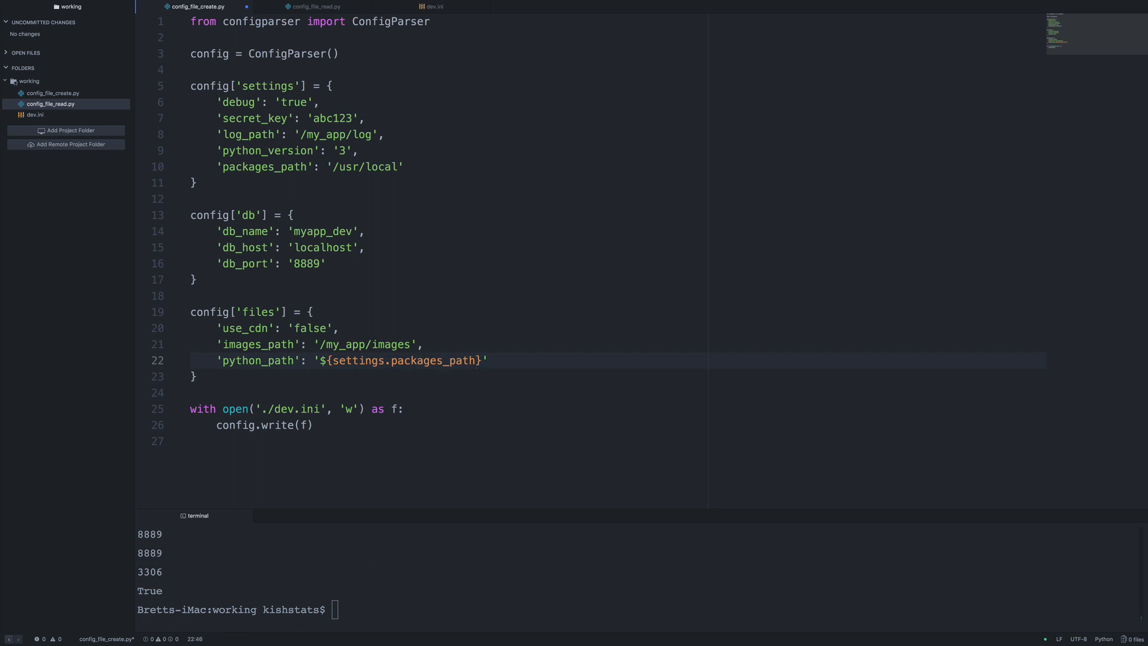
Complete the value with /bin/python${settings.python_version}, then return to config_file_read.py
type("/bin/")
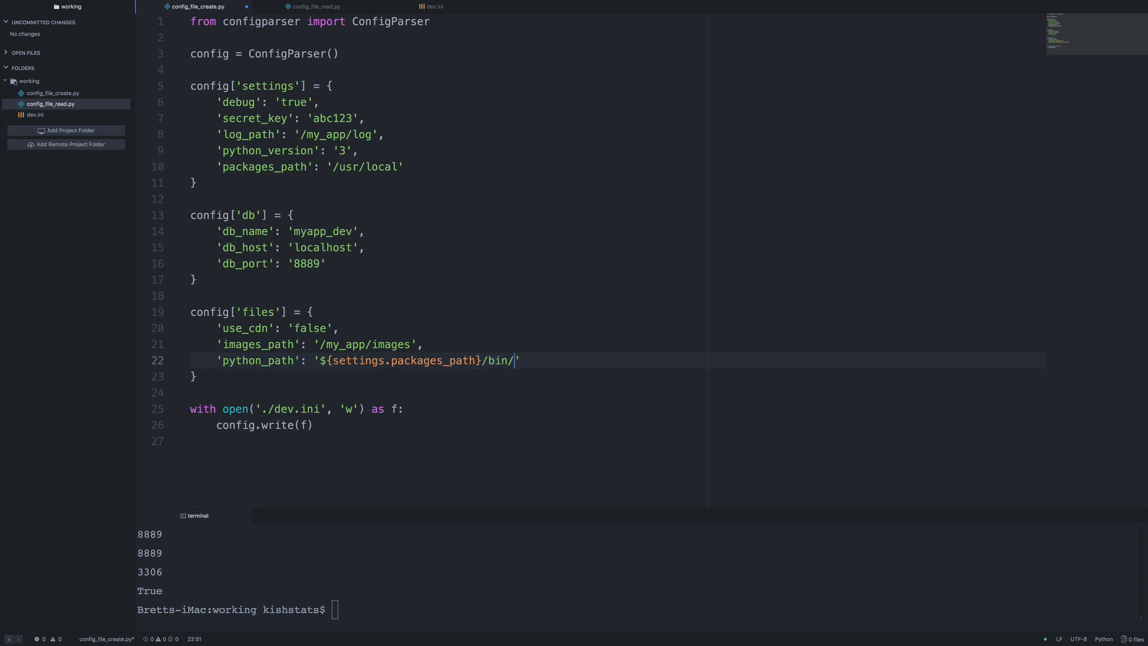
type("local")
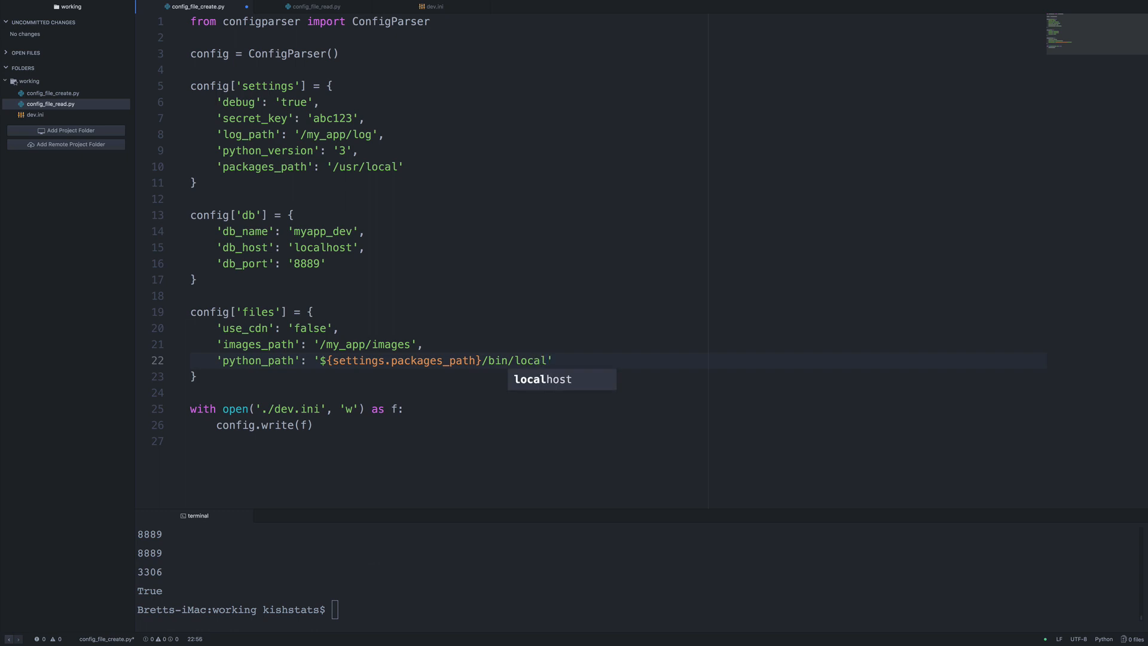
key("Backspace")
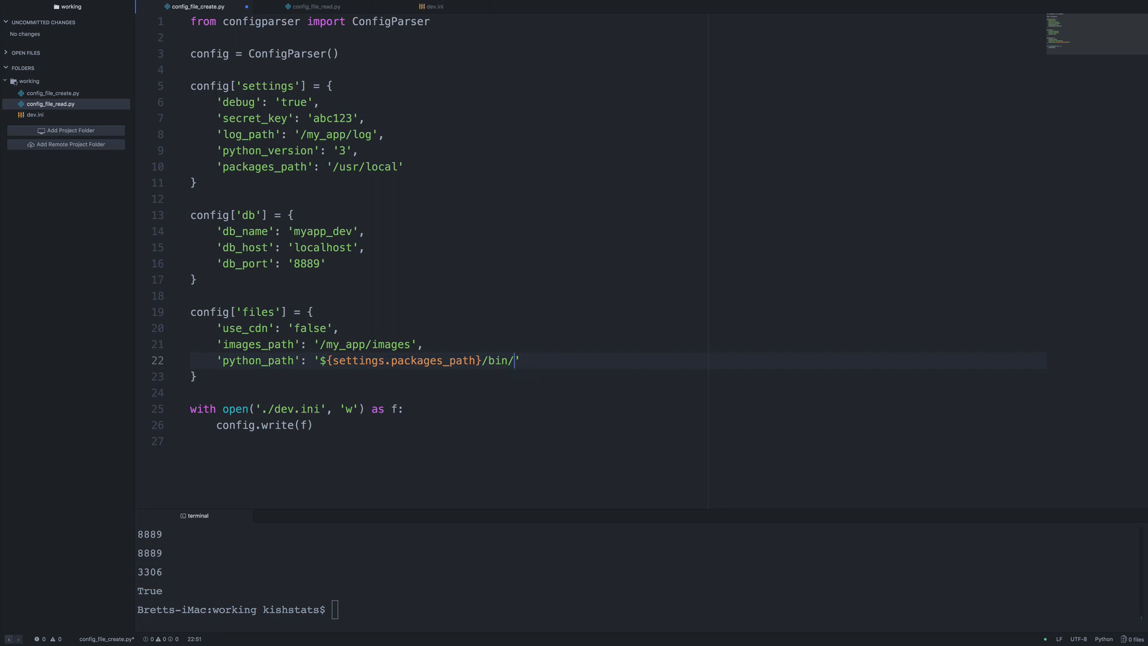
type("python")
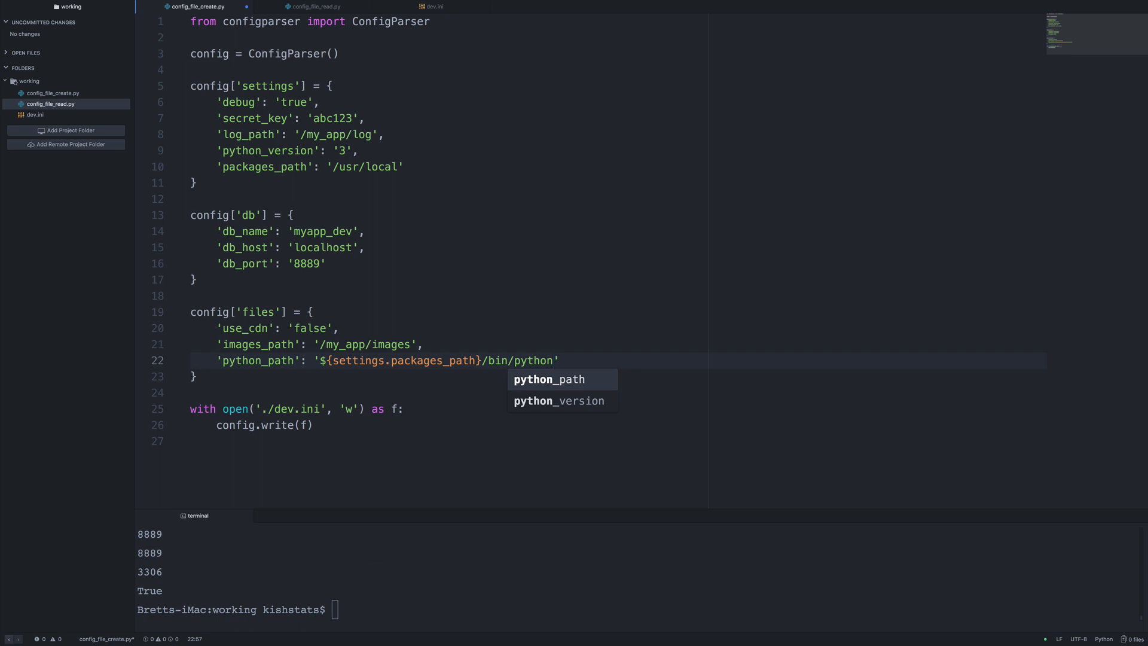
type("$")
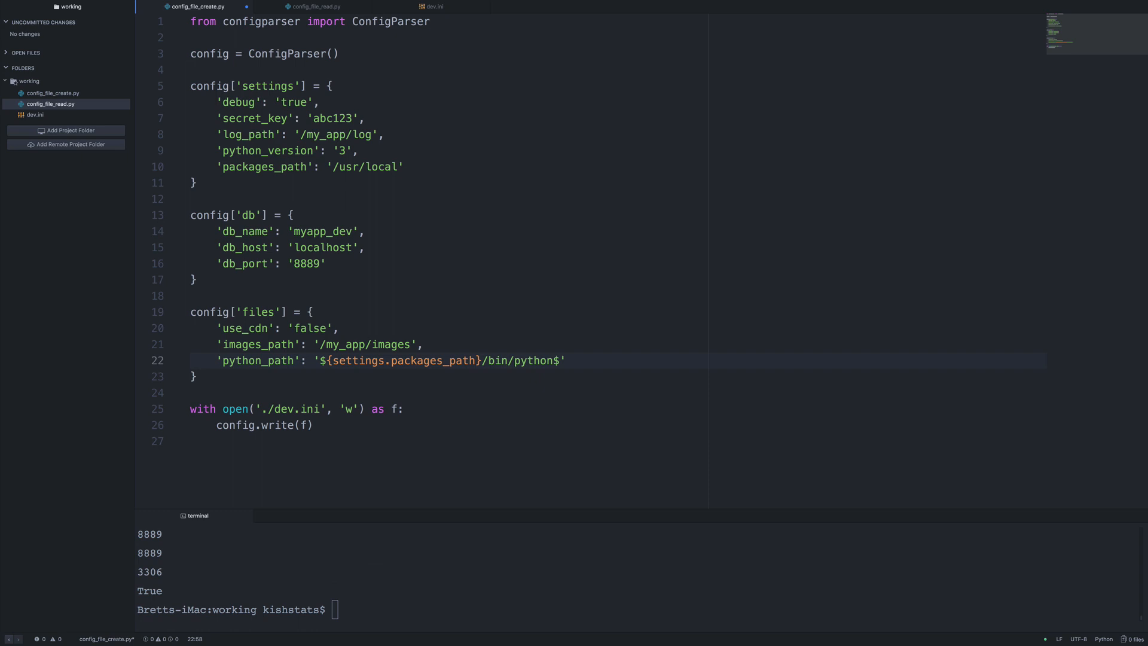
type("${settings.")
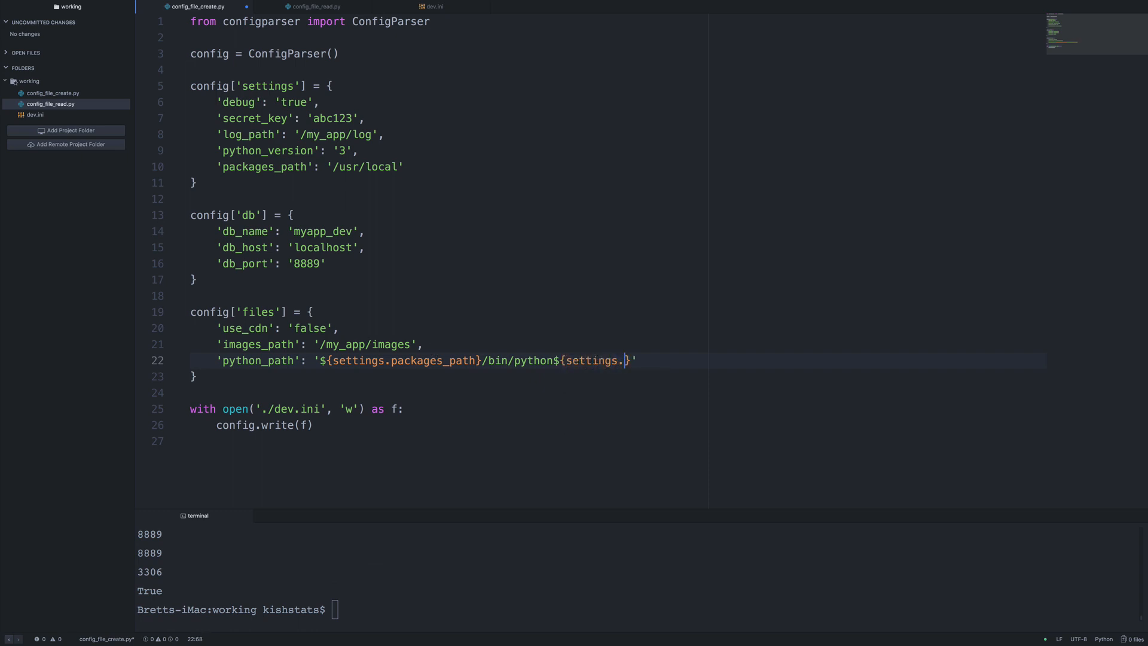
type("python_version")
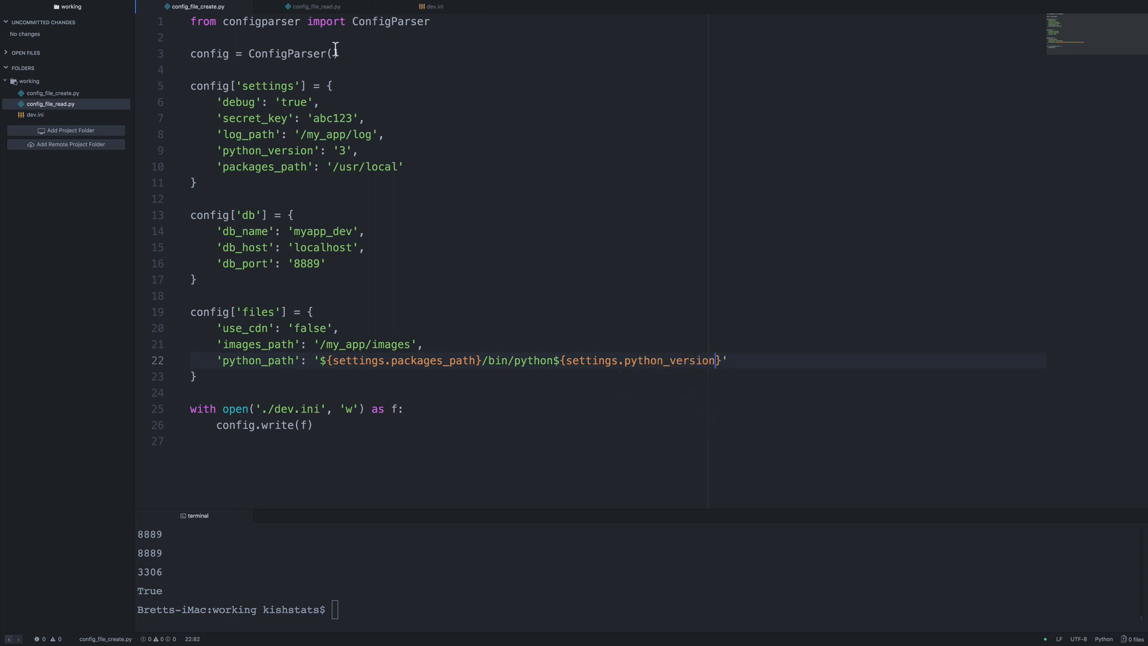
left_click(315, 6)
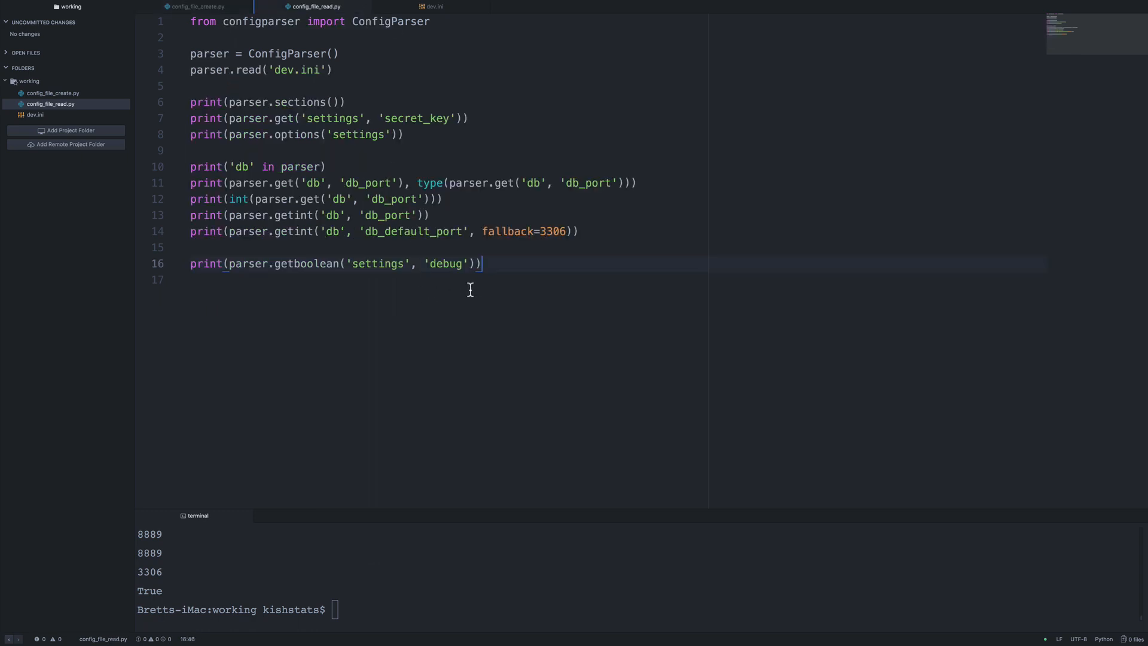
Begin print(parser.get('files', ...)) for python_path and look at dev.ini
type("p")
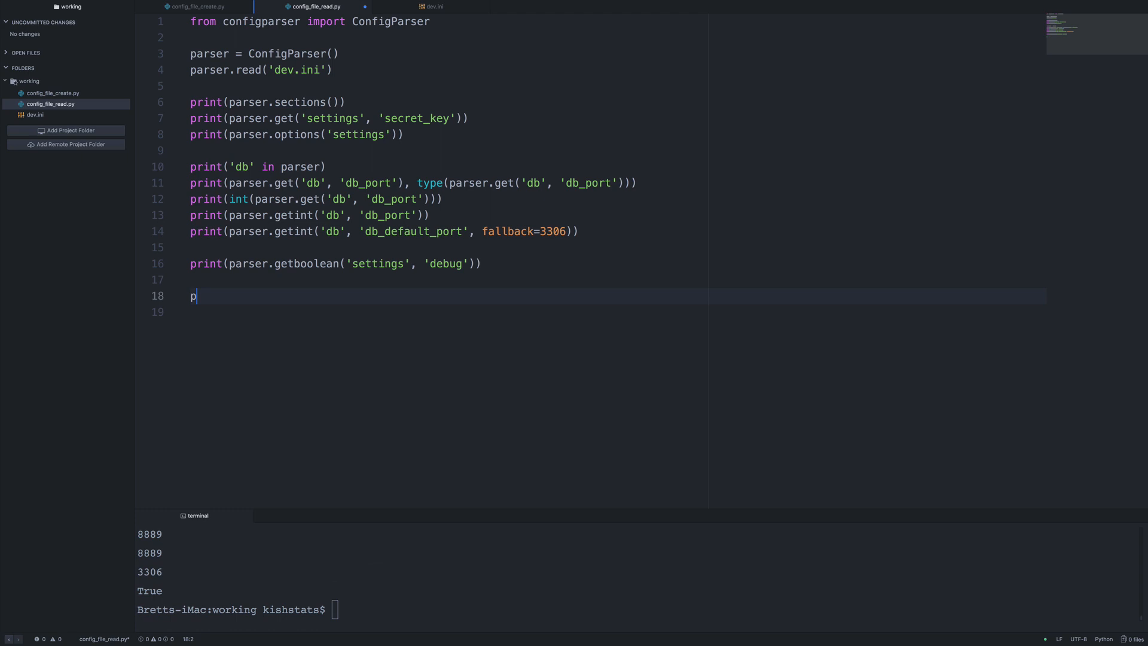
type("rint(p")
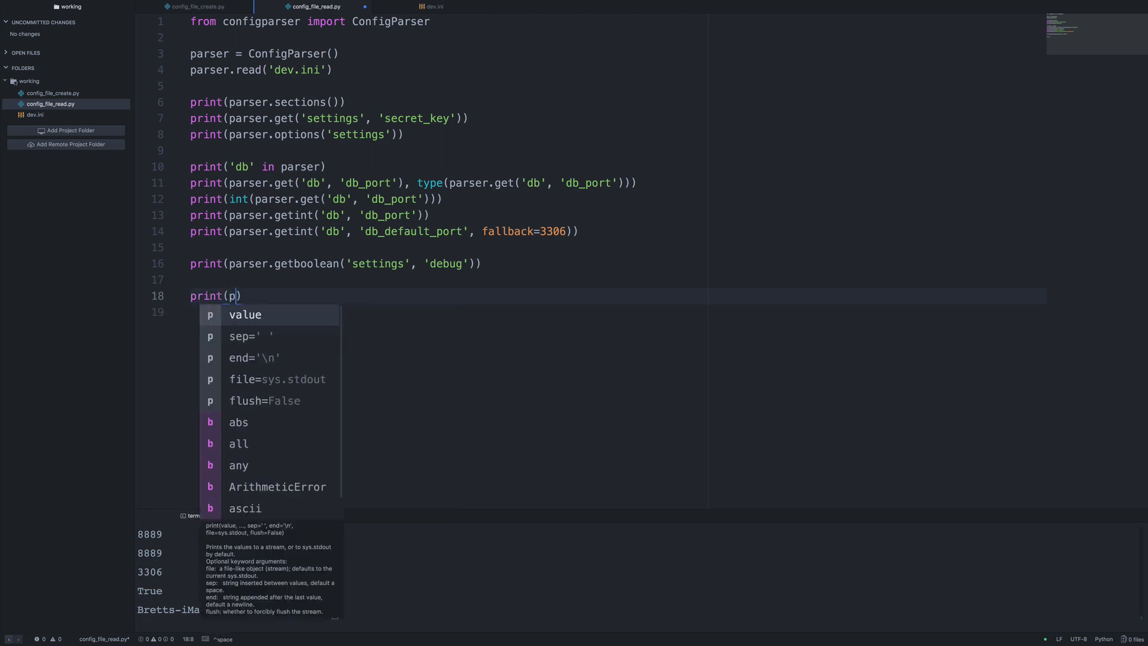
type("a")
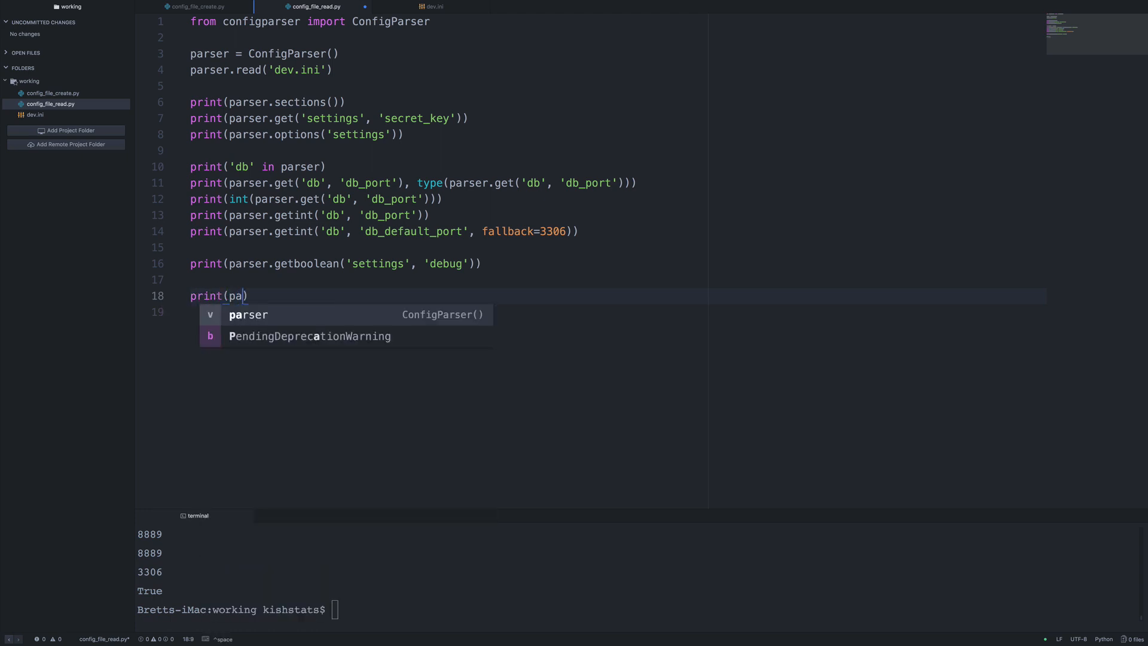
type("rser.get")
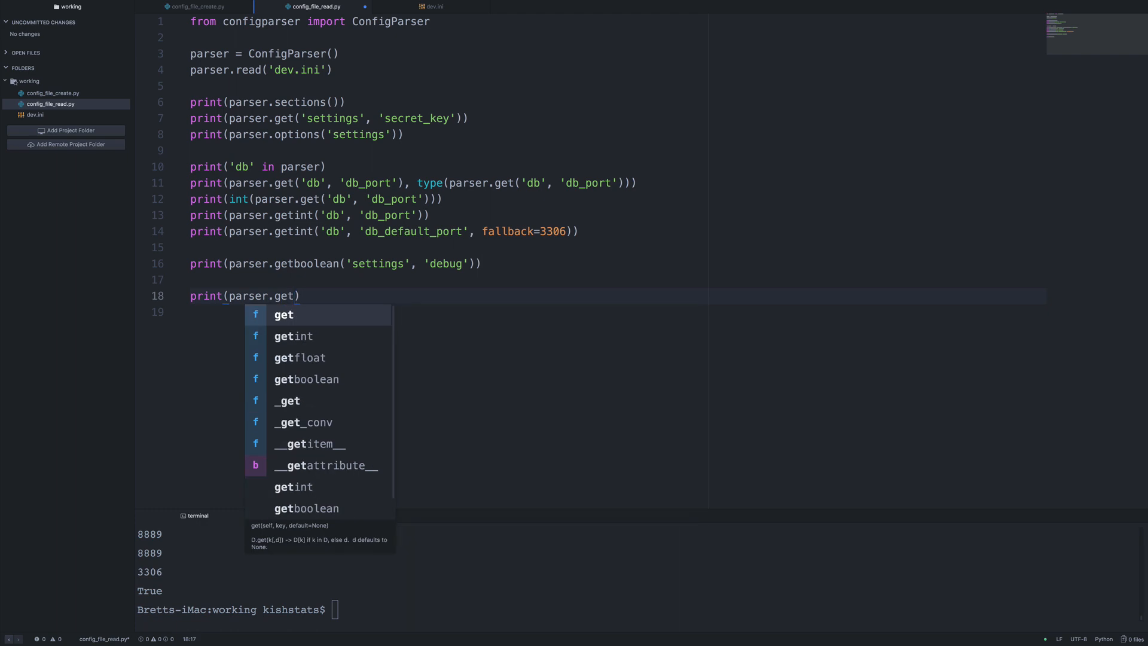
type("('files', 'pthon")
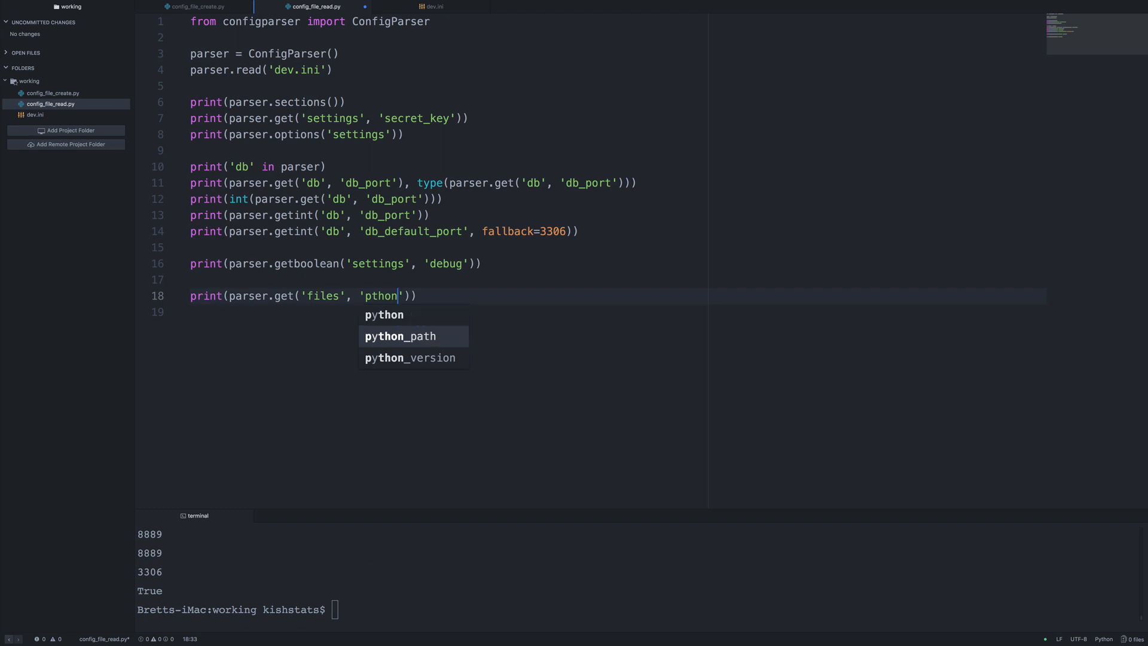
left_click(433, 7)
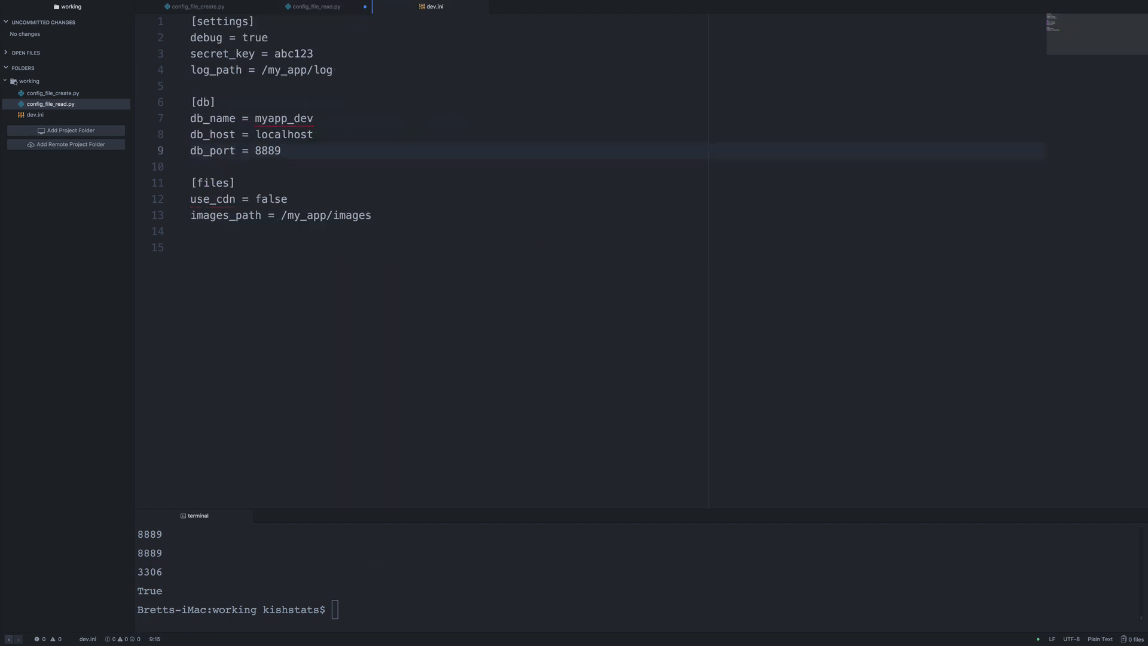
Run python3 config_file_create.py and inspect the new python_path line in dev.ini
left_click(315, 8)
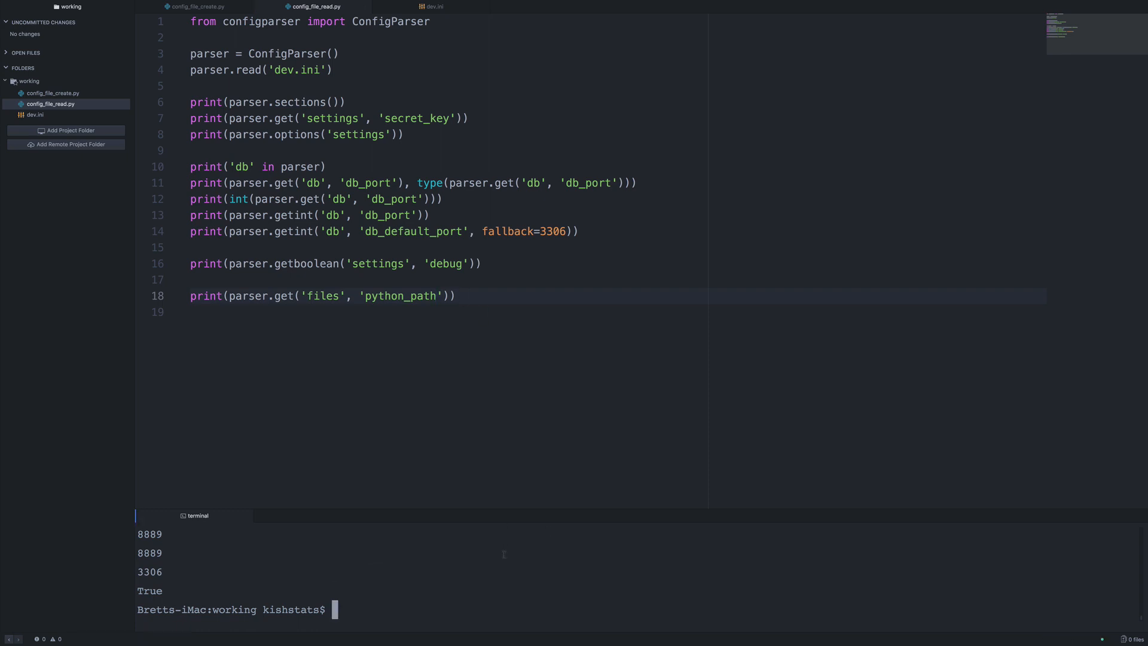
type("python3 config_file_create.py")
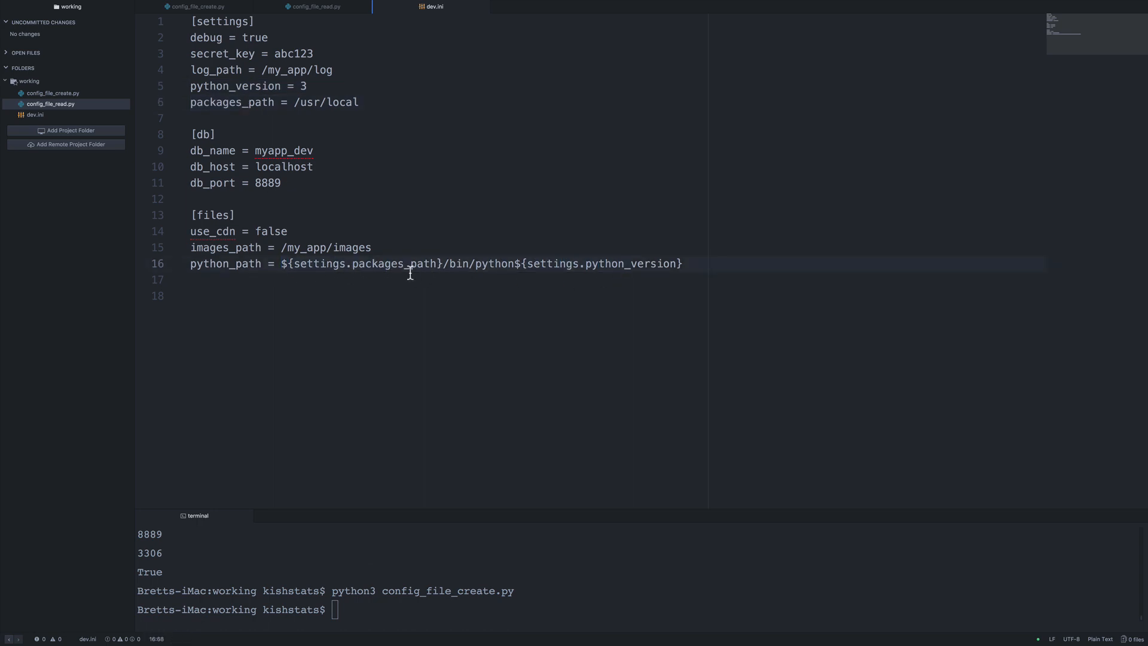
left_click(623, 263)
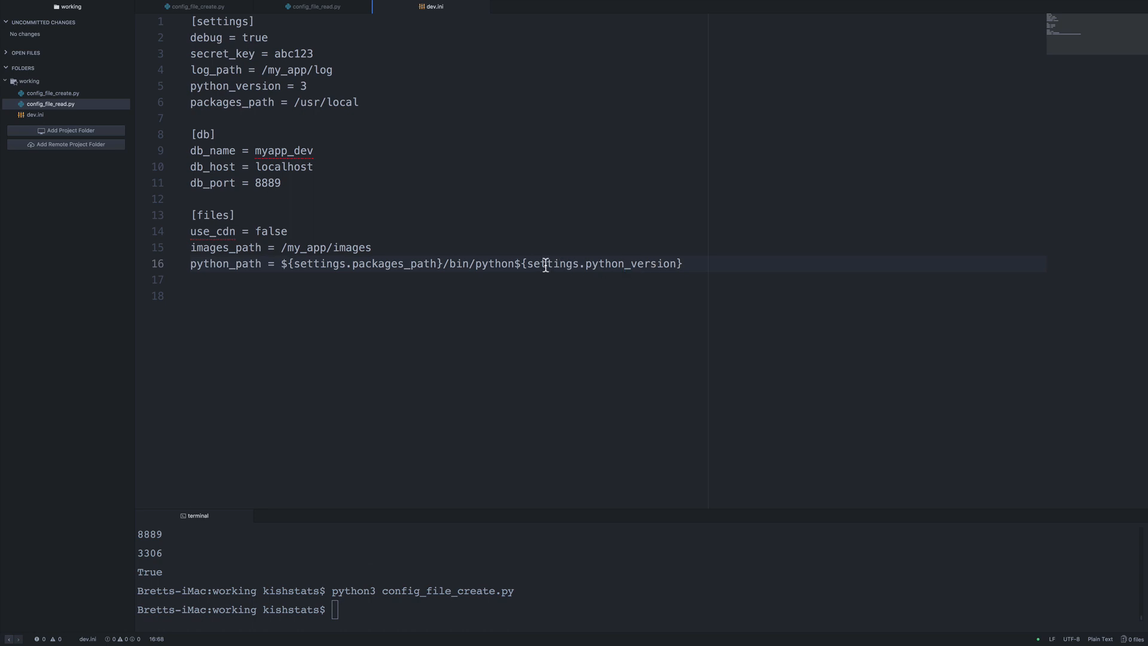
double_click(552, 263)
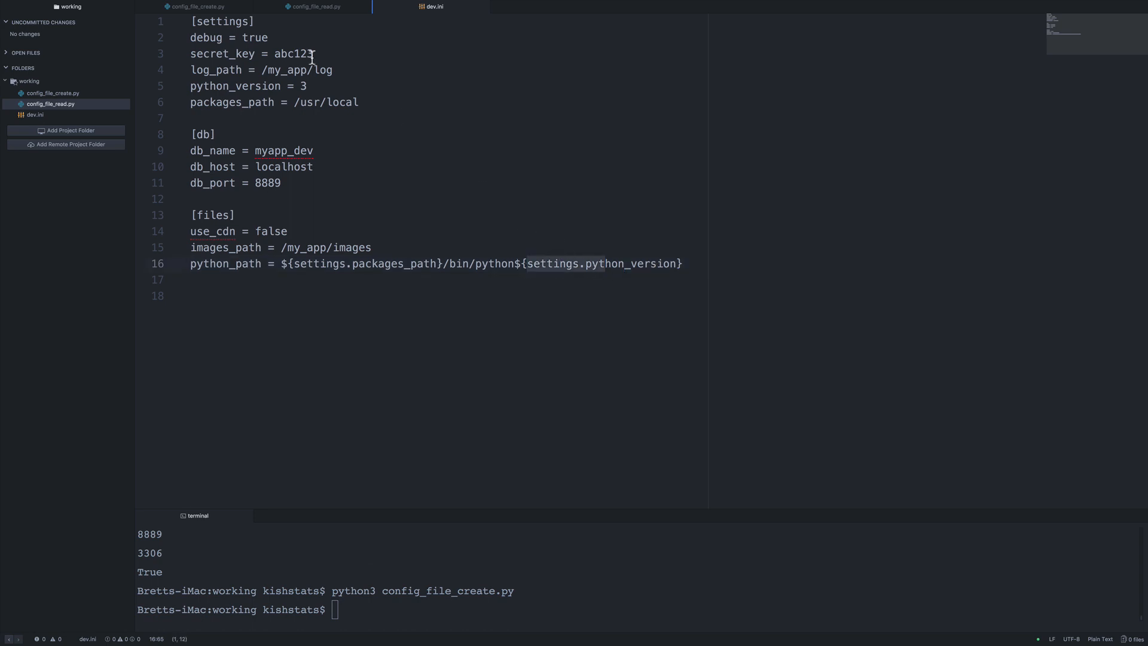
Run python3 config_file_read.py, which prints the unresolved ${settings...} placeholders
left_click(314, 7)
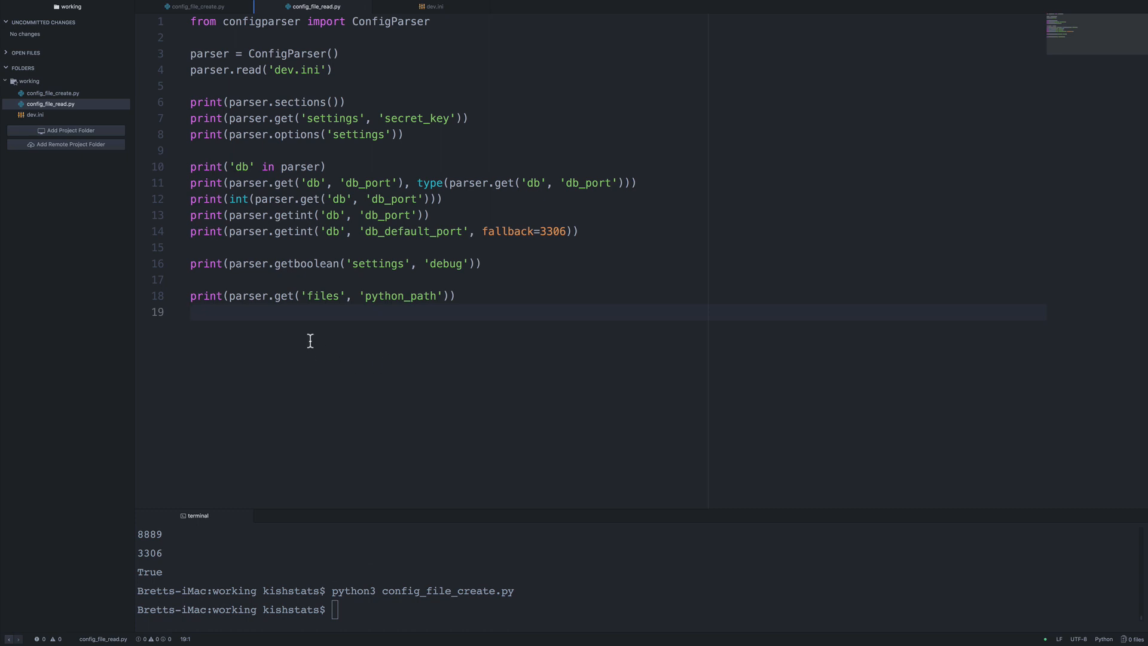
left_click(433, 7)
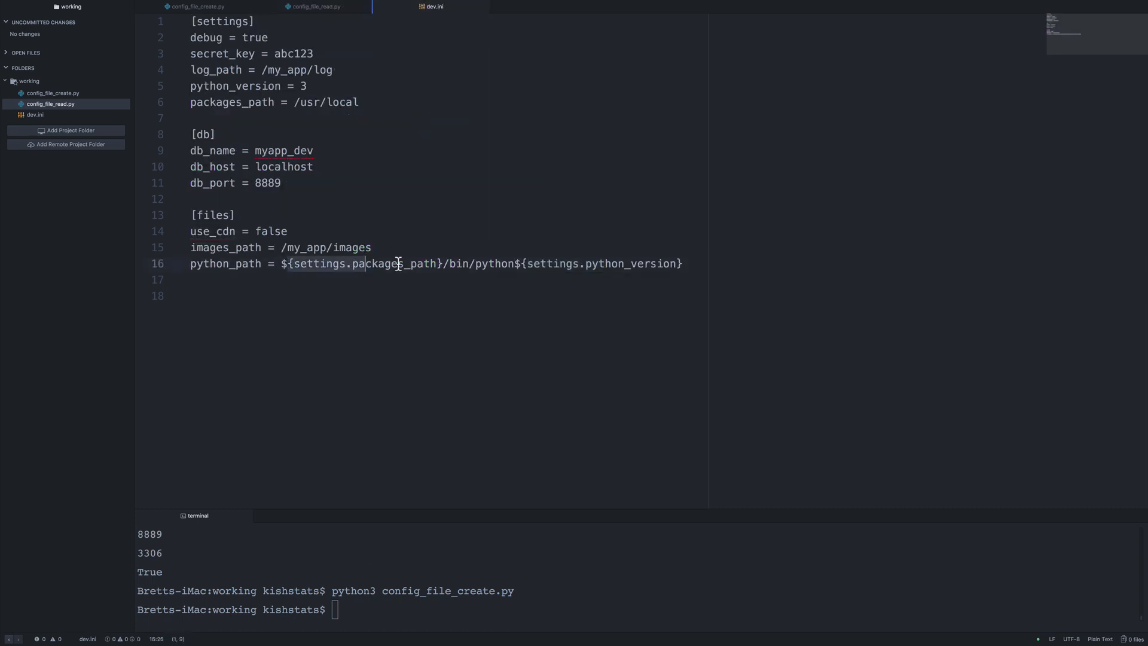
left_click(314, 7)
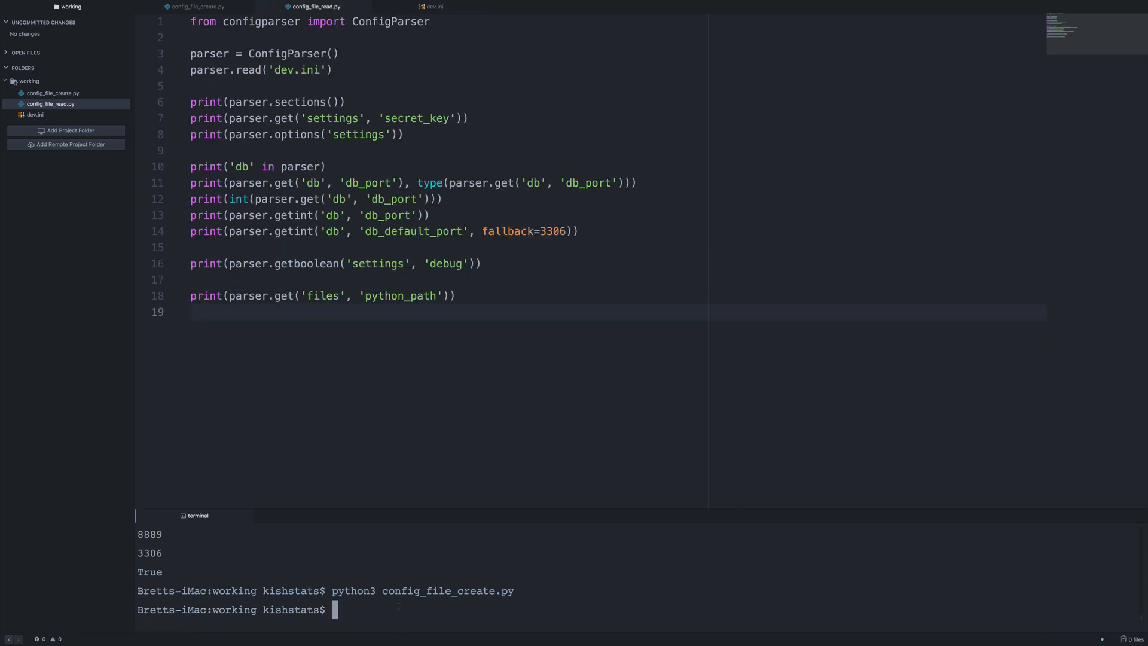
type("py")
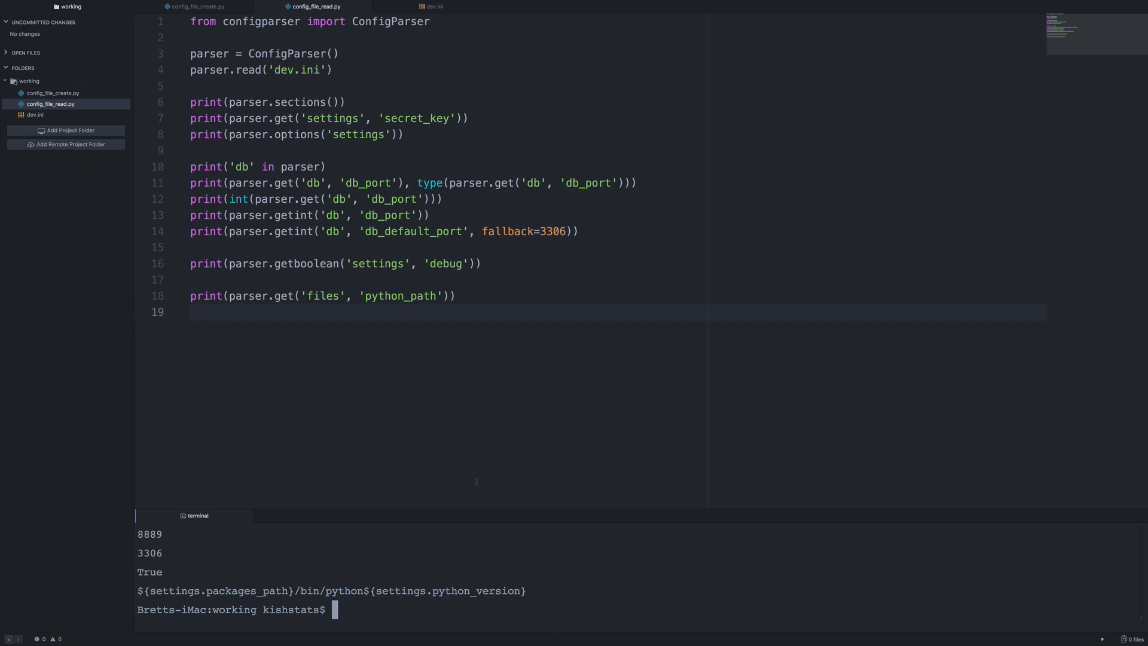
Import ExtendedInterpolation and pass interpolation=ExtendedInterpolation to ConfigParser
left_click(478, 326)
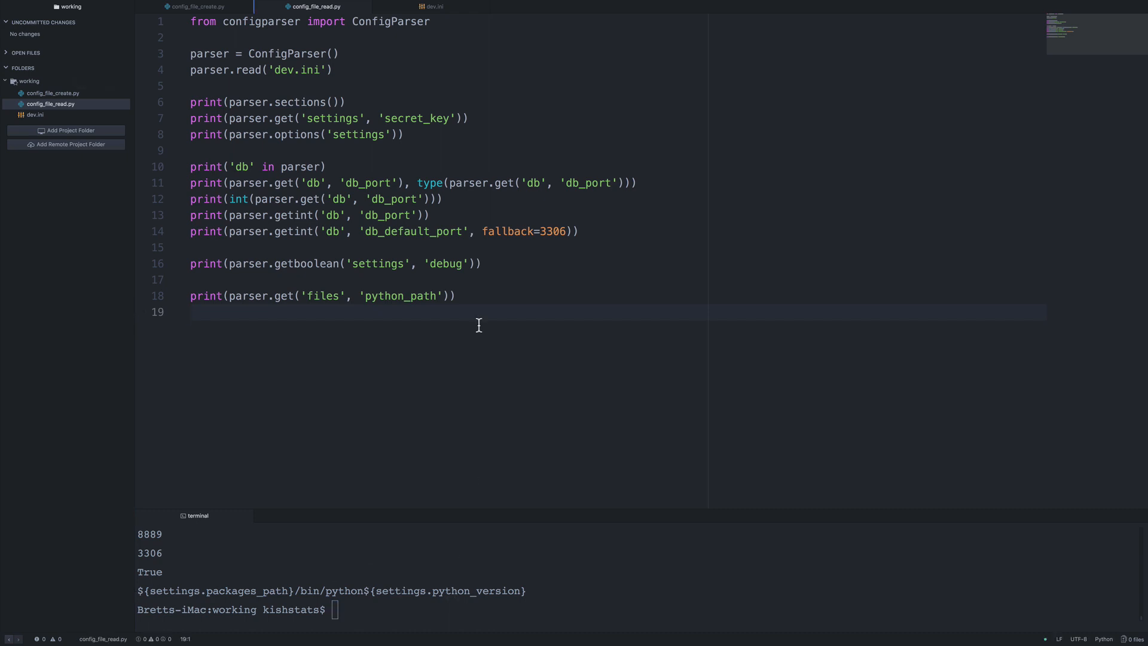
mouse_move(503, 34)
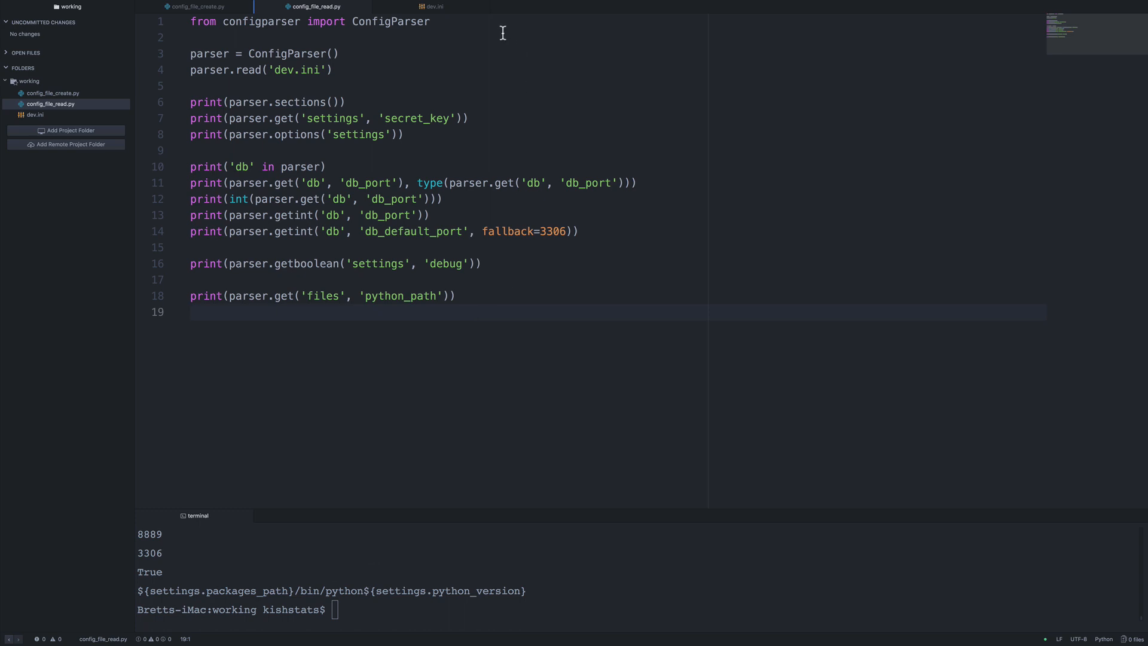
type(", Ex")
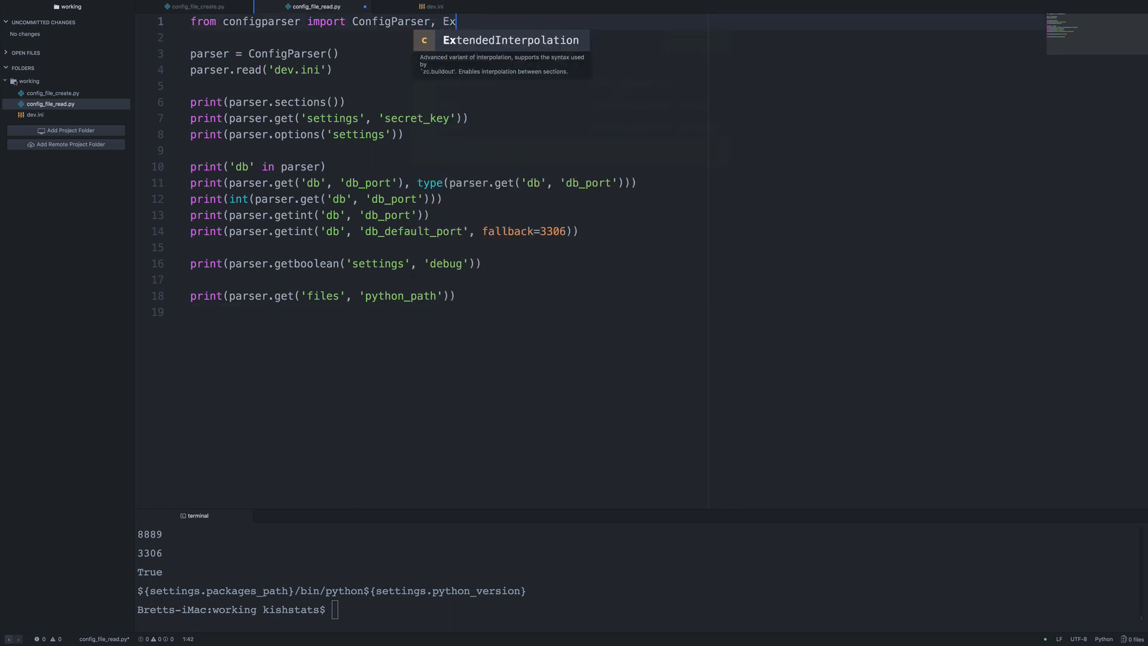
key("Tab")
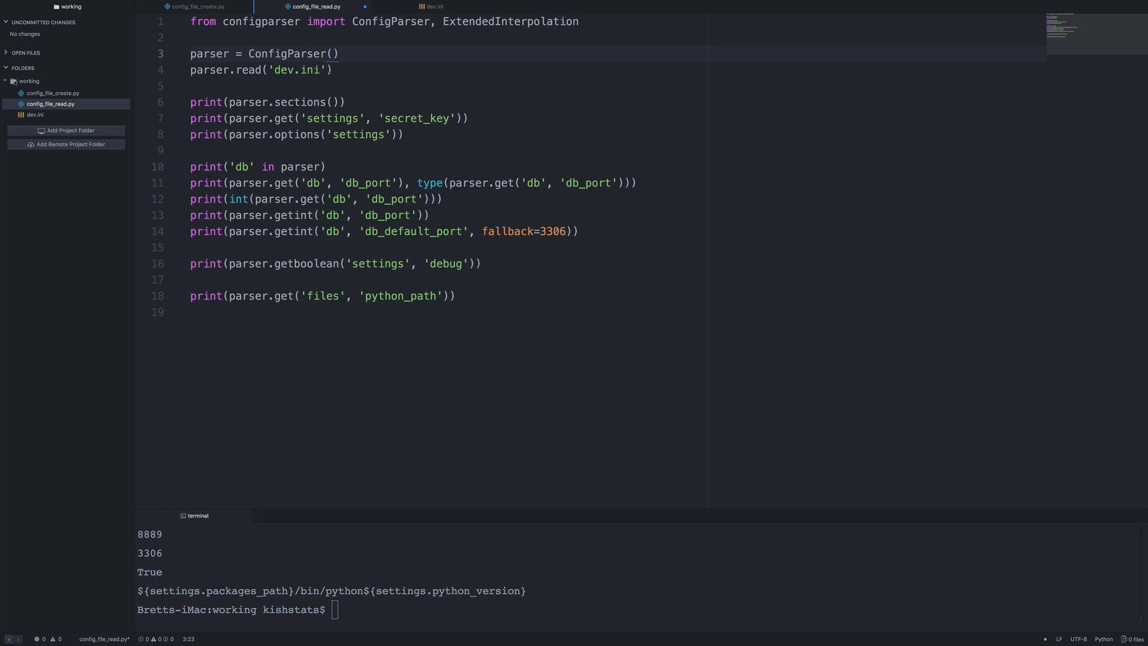
type("interpolation=E")
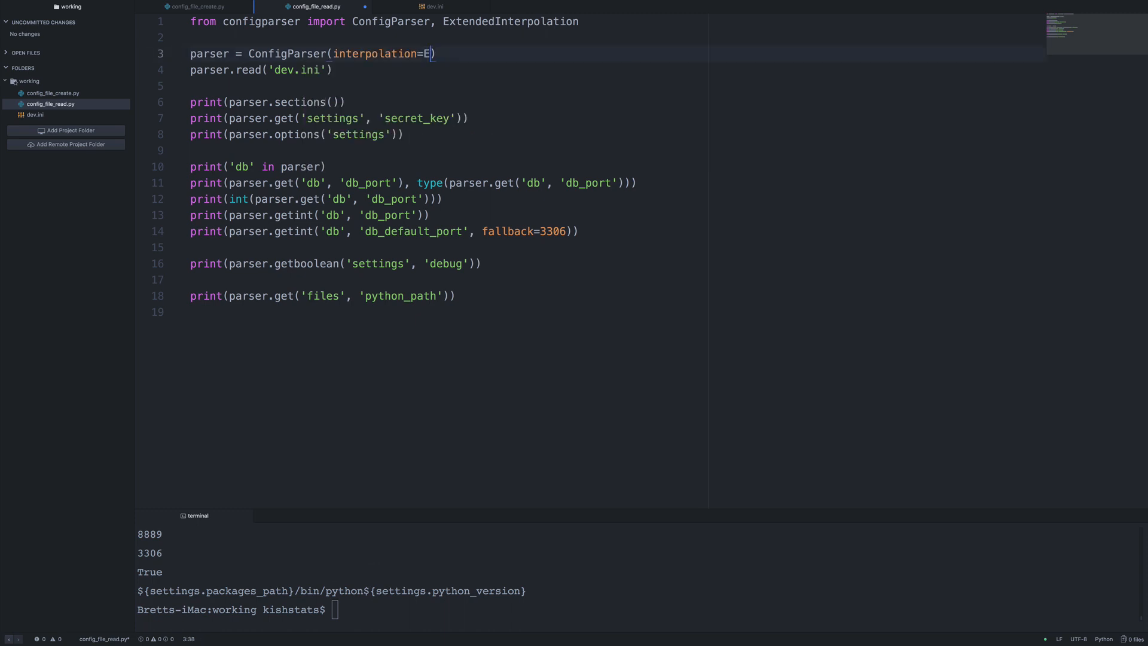
type("xtendedInterpolation")
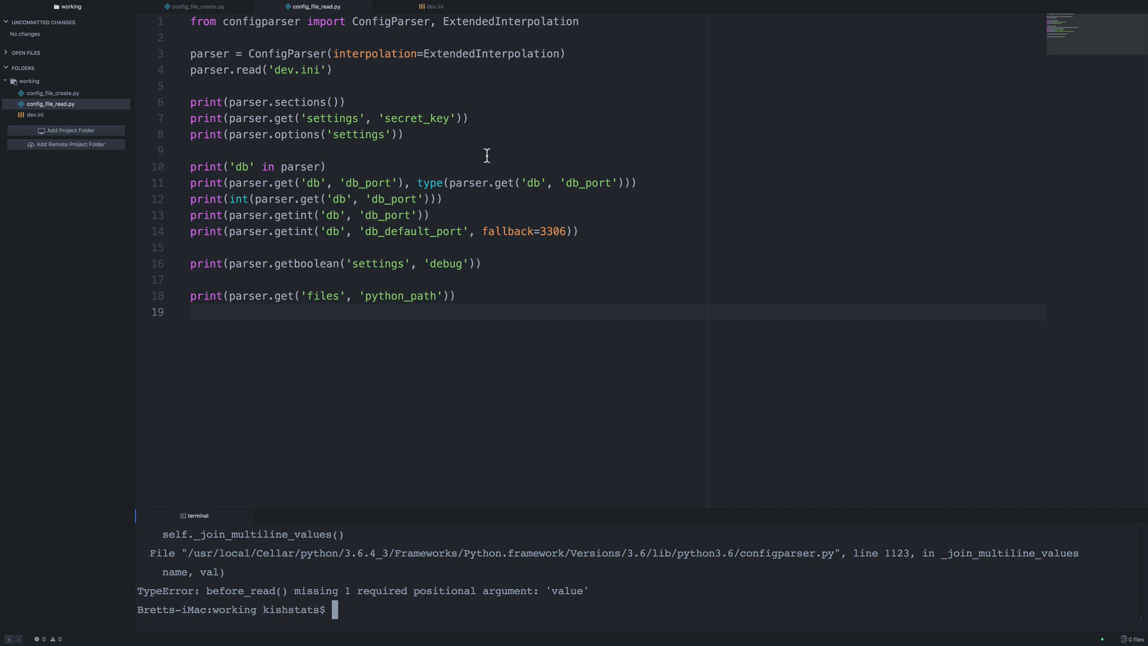
Fix it to ExtendedInterpolation(), rerun, and check dev.ini after the missing option error
left_click(563, 54)
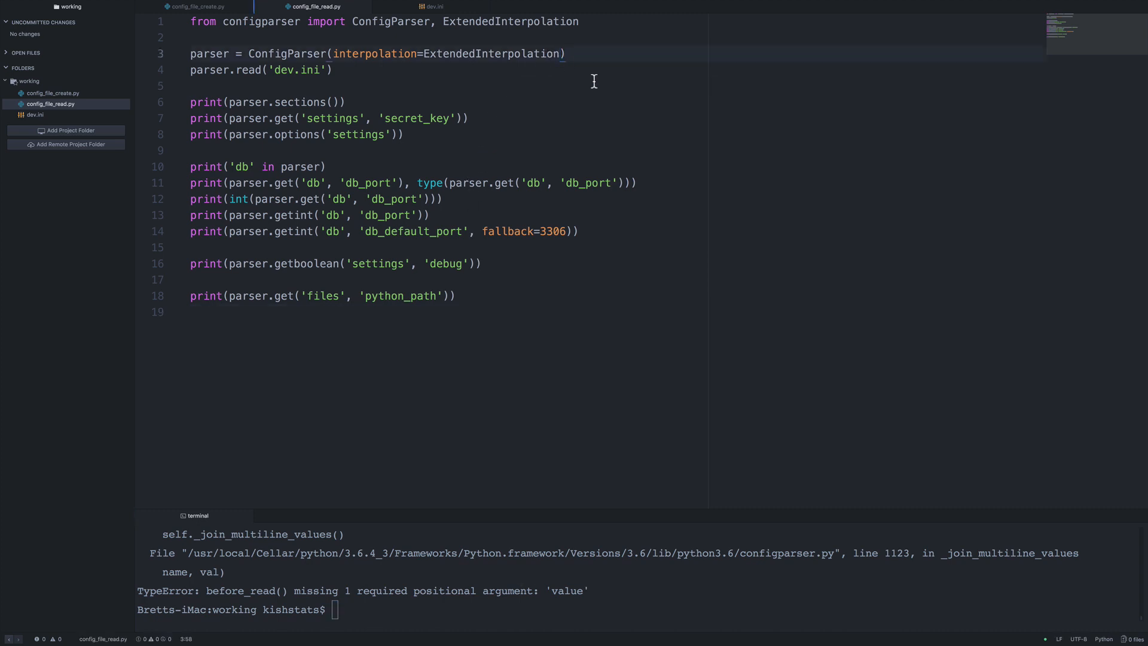
type("()")
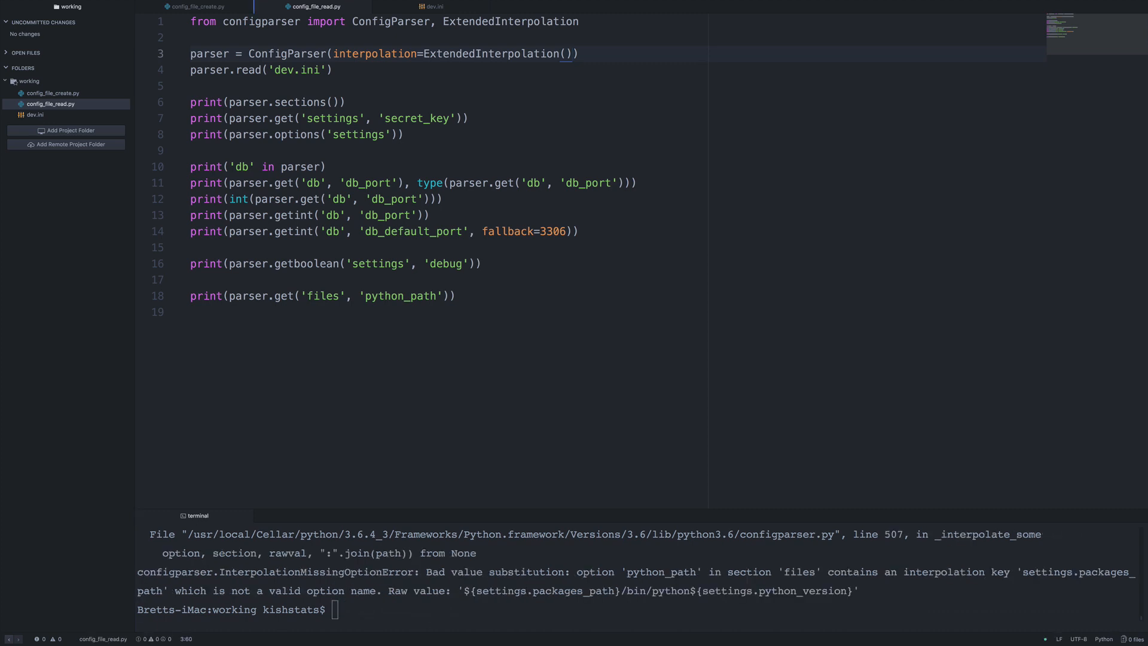
left_click(433, 8)
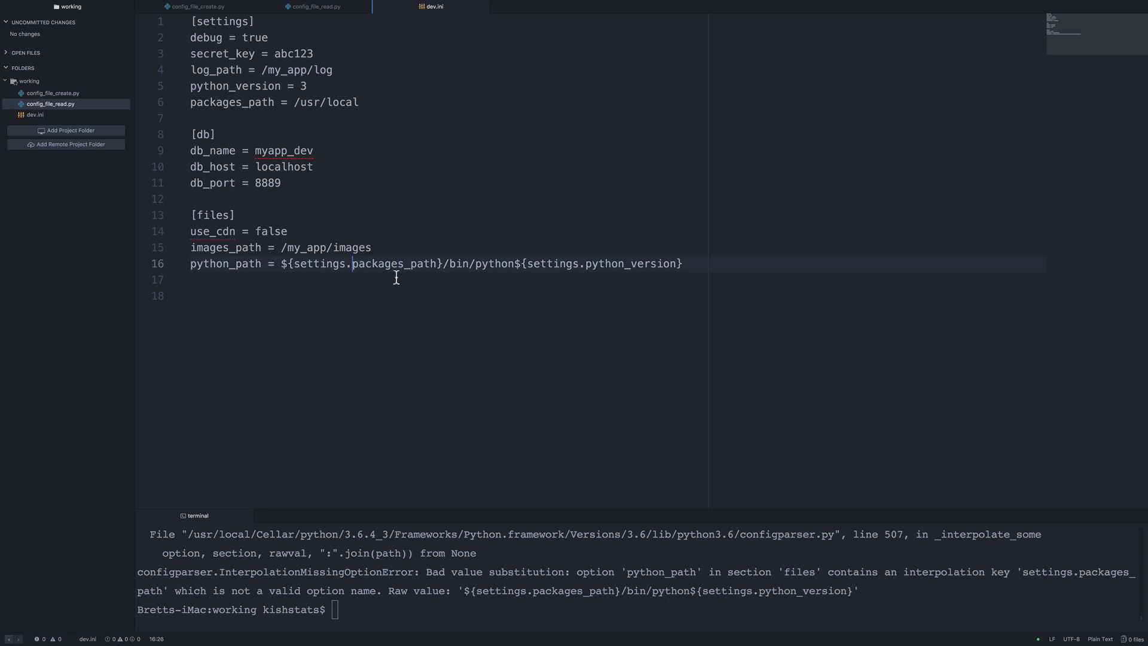
Switch python_path references to settings:x colon syntax, regenerate dev.ini and read back /usr/local/bin/python3
left_click(197, 8)
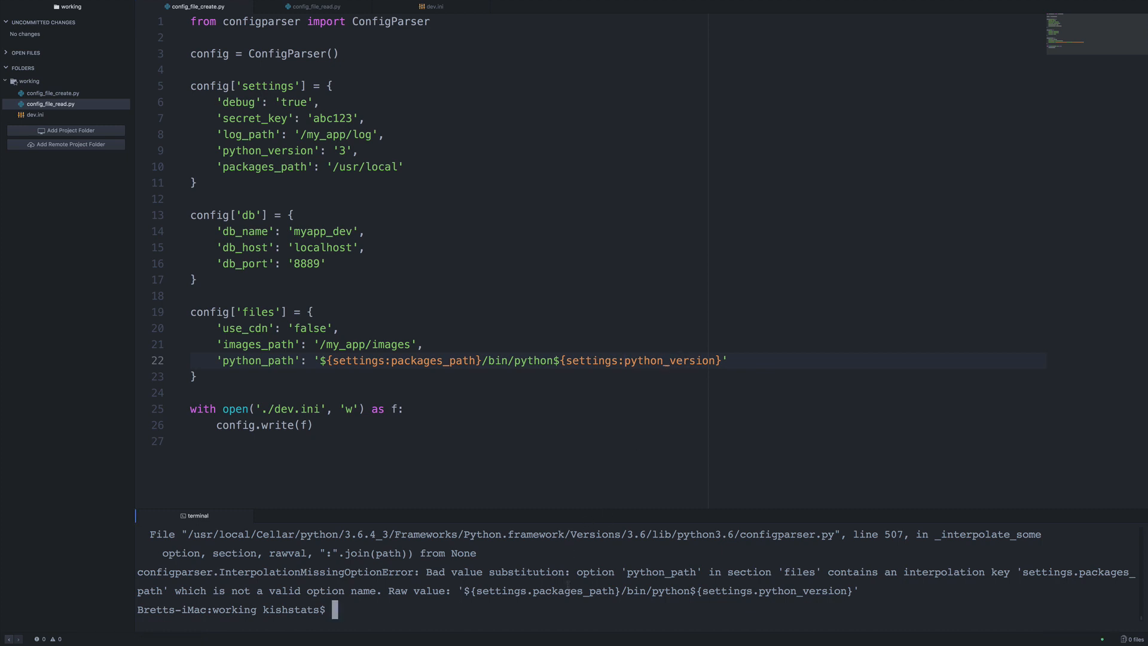
type("python3 config_file_r")
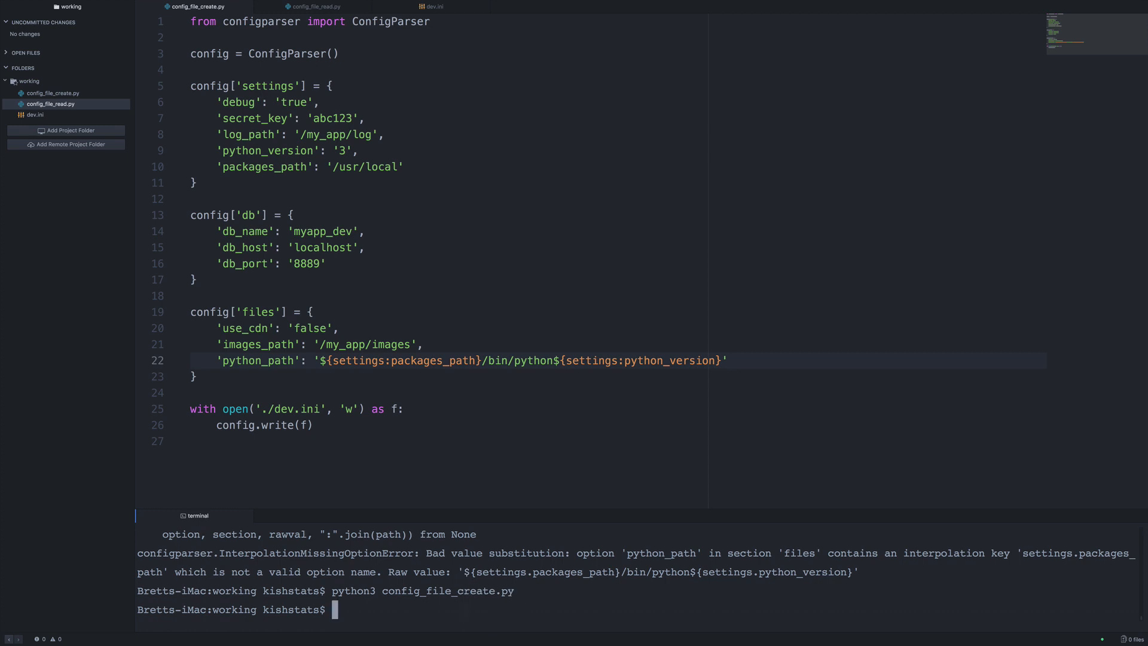
type("python3 config_file_create.py")
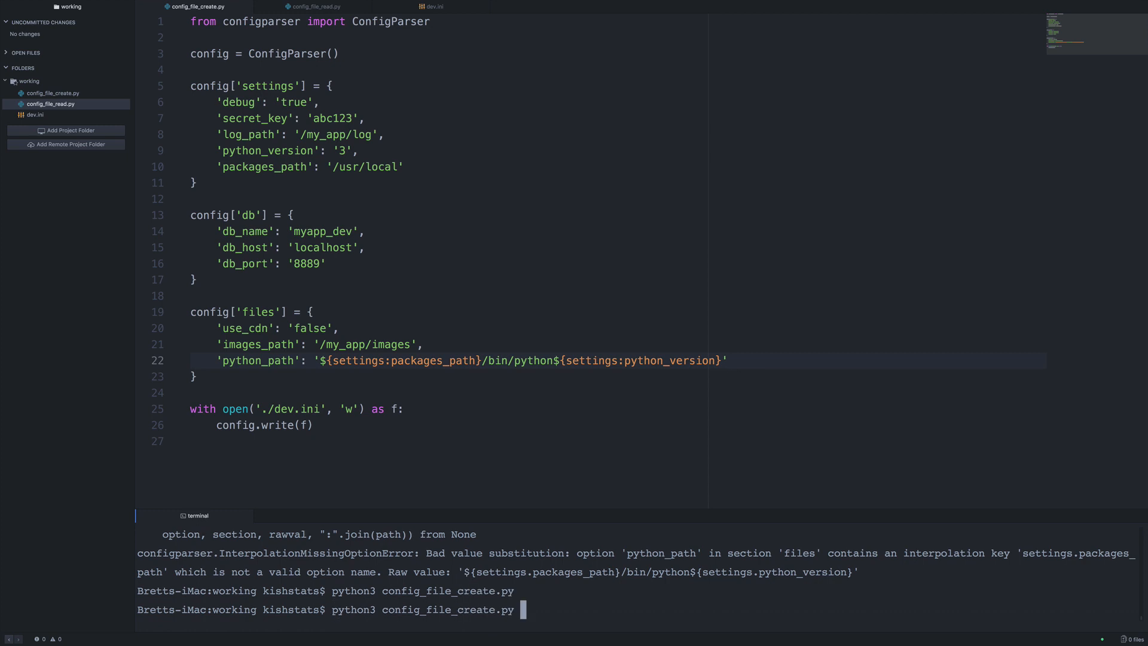
type("config_file_r")
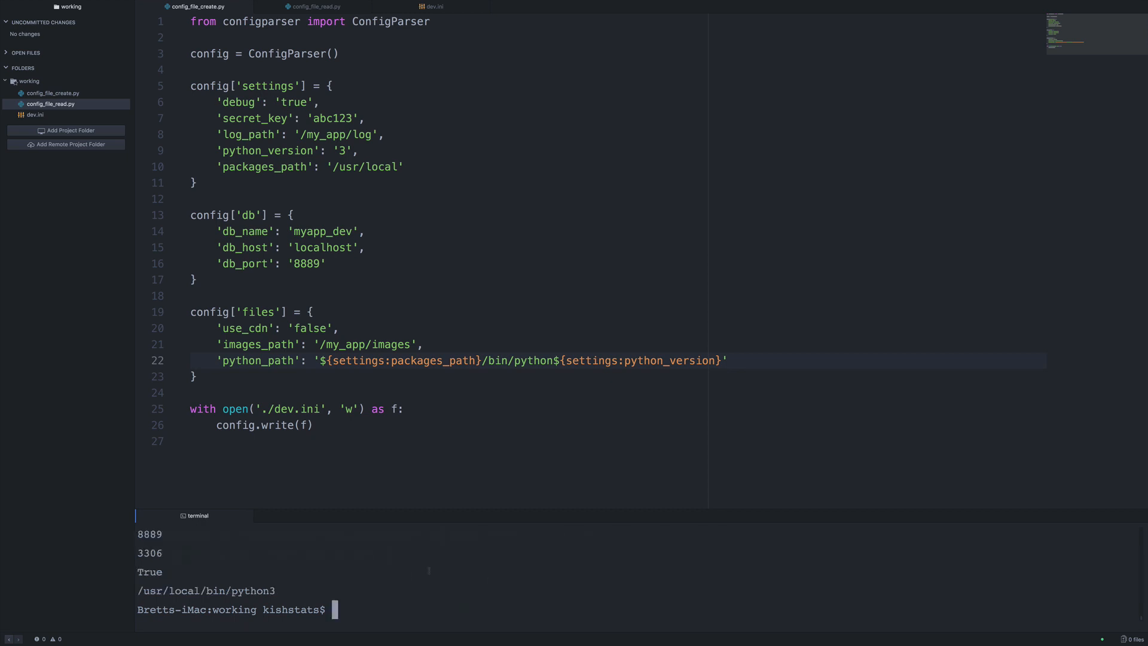
Review the read script, then dev.ini with its ${settings:packages_path} colon references
left_click(315, 8)
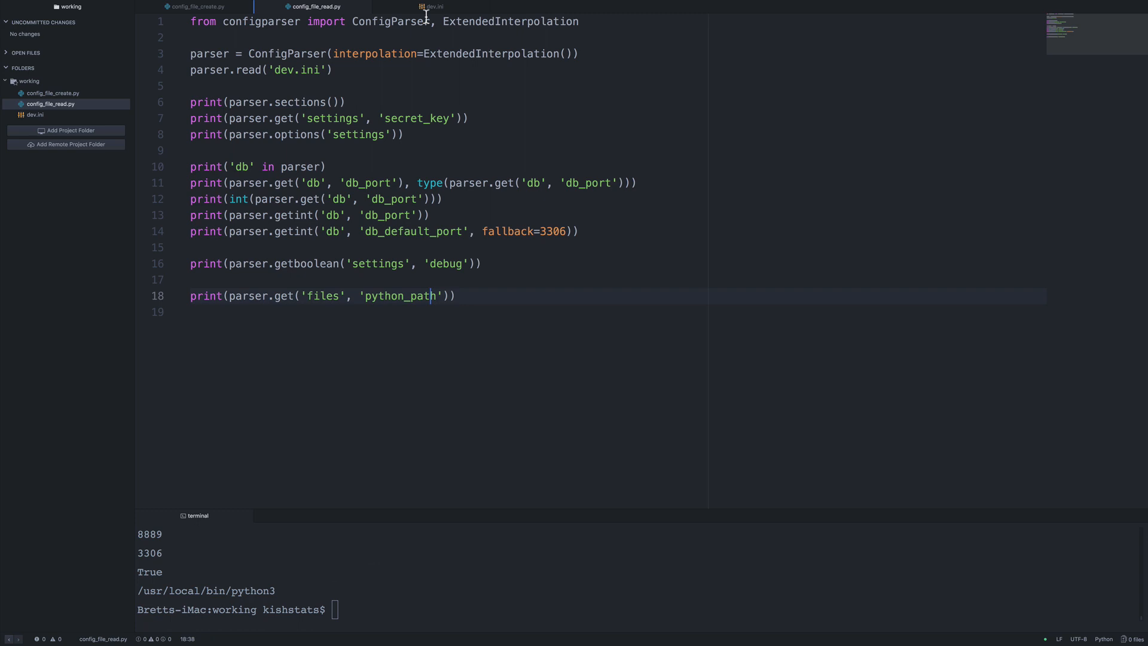
left_click(433, 7)
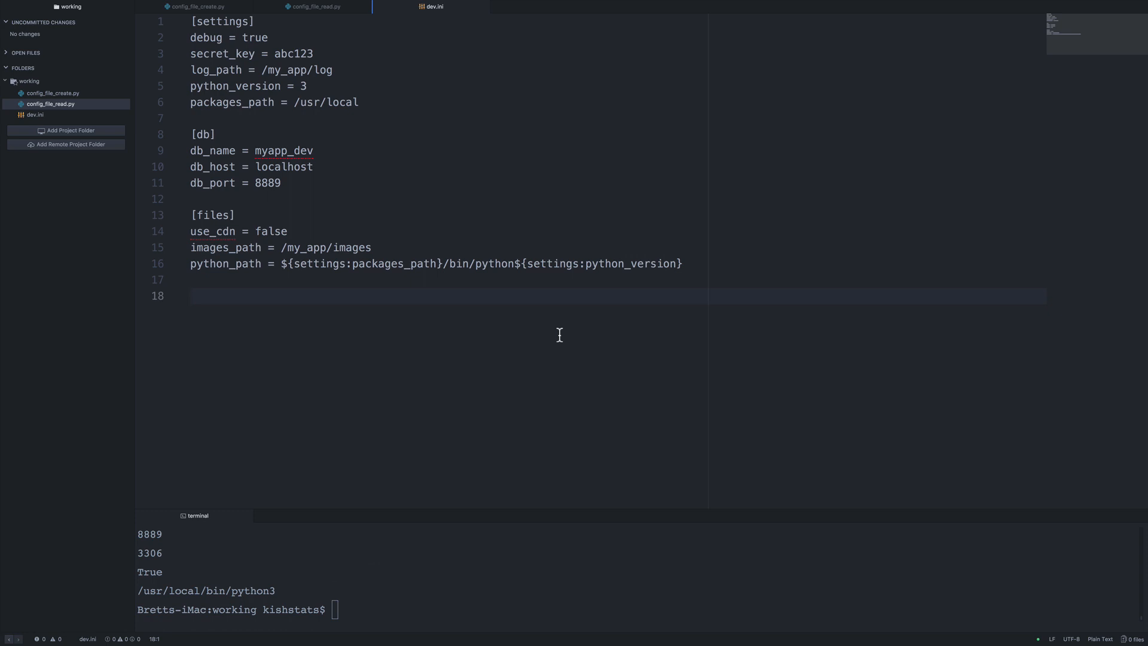
left_click(191, 295)
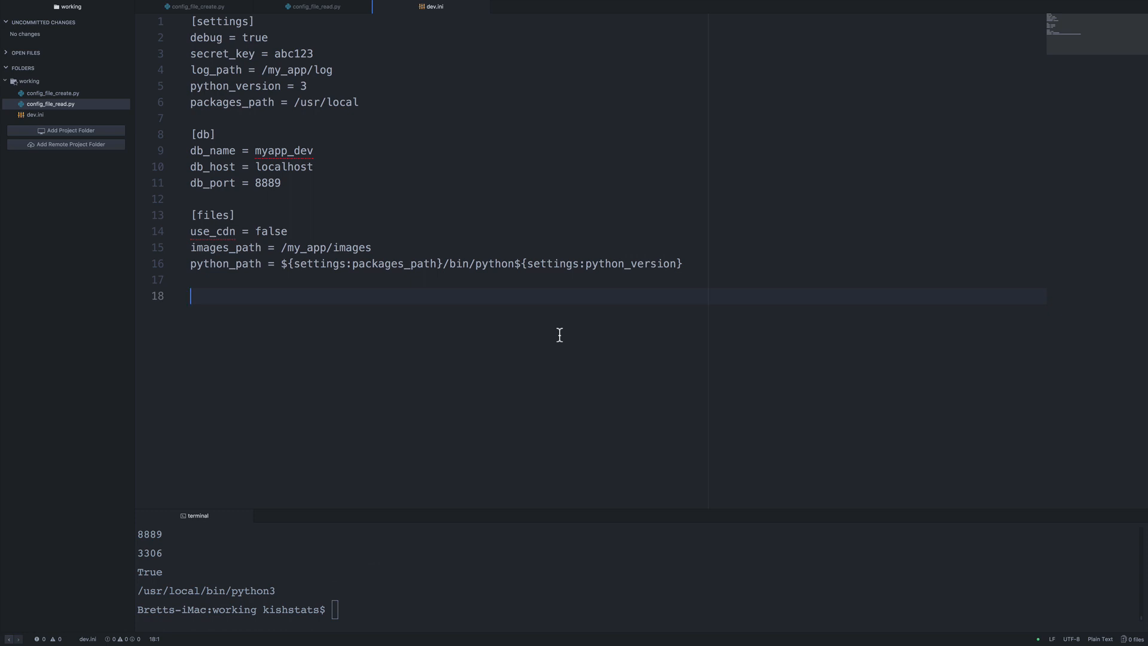